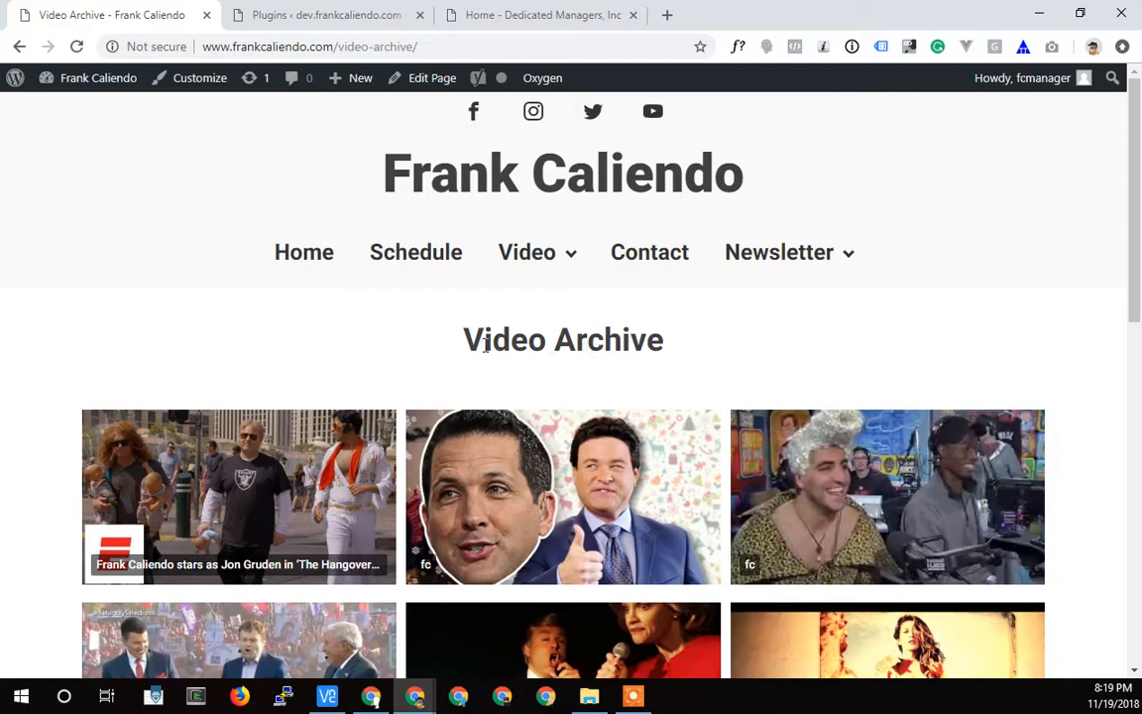
Step: Browse the live Video Archive grid and load more videos into it
scroll(down, 3)
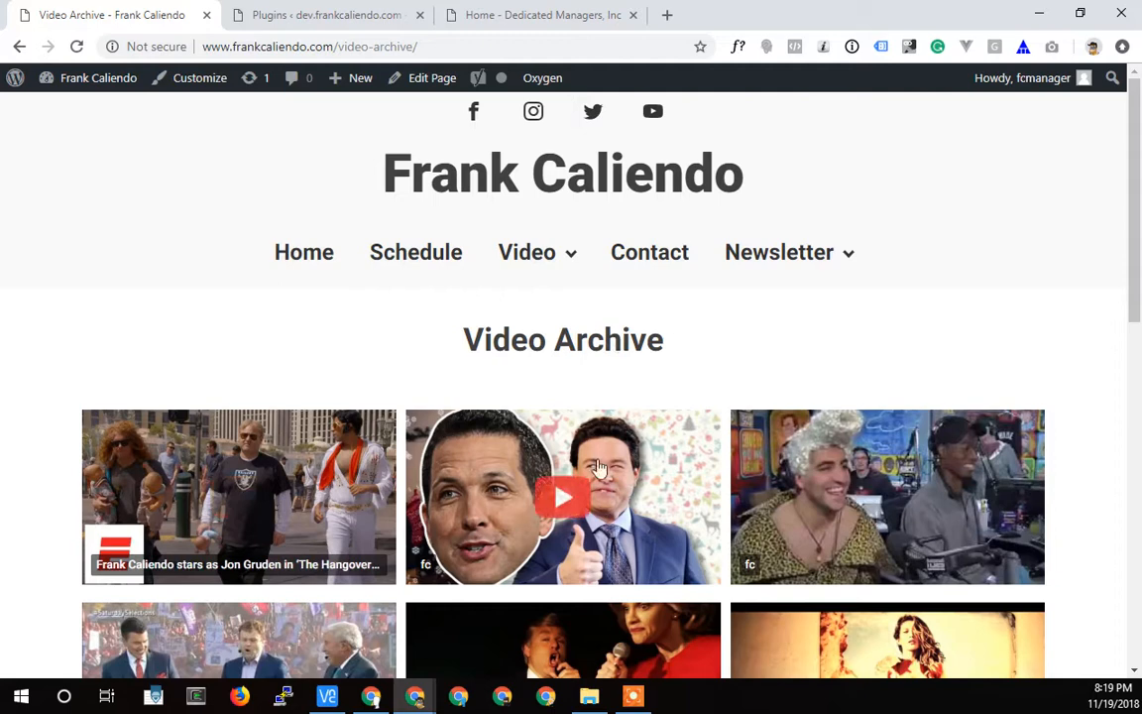
mouse_move(671, 337)
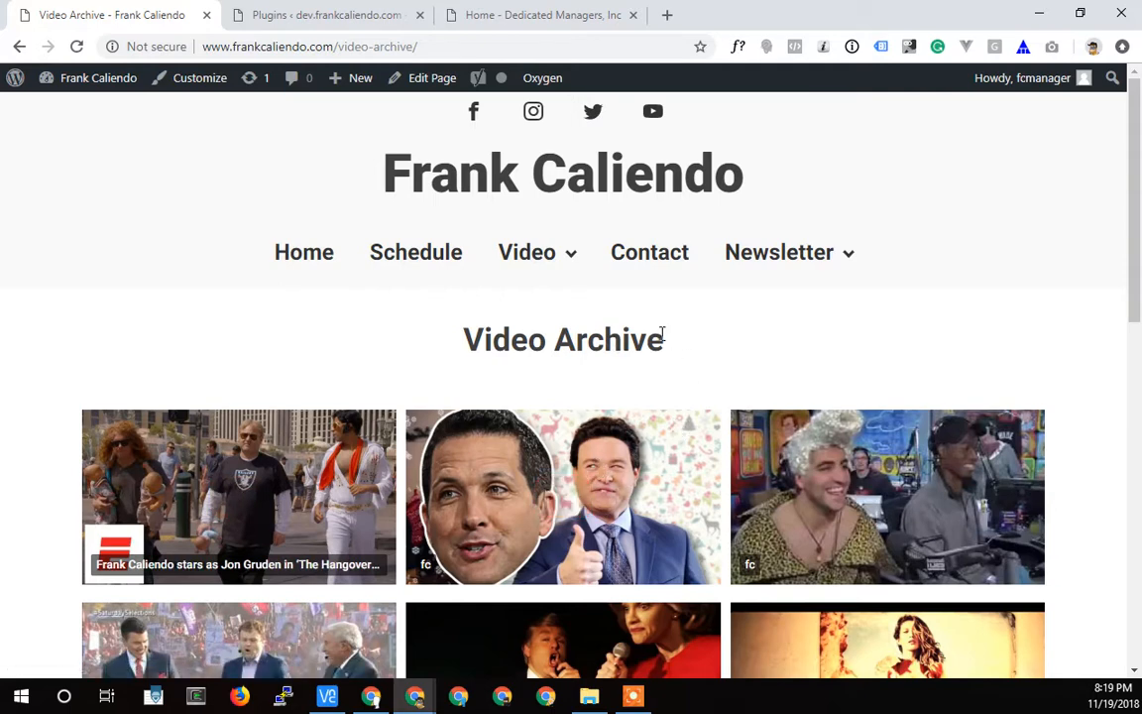
mouse_move(638, 329)
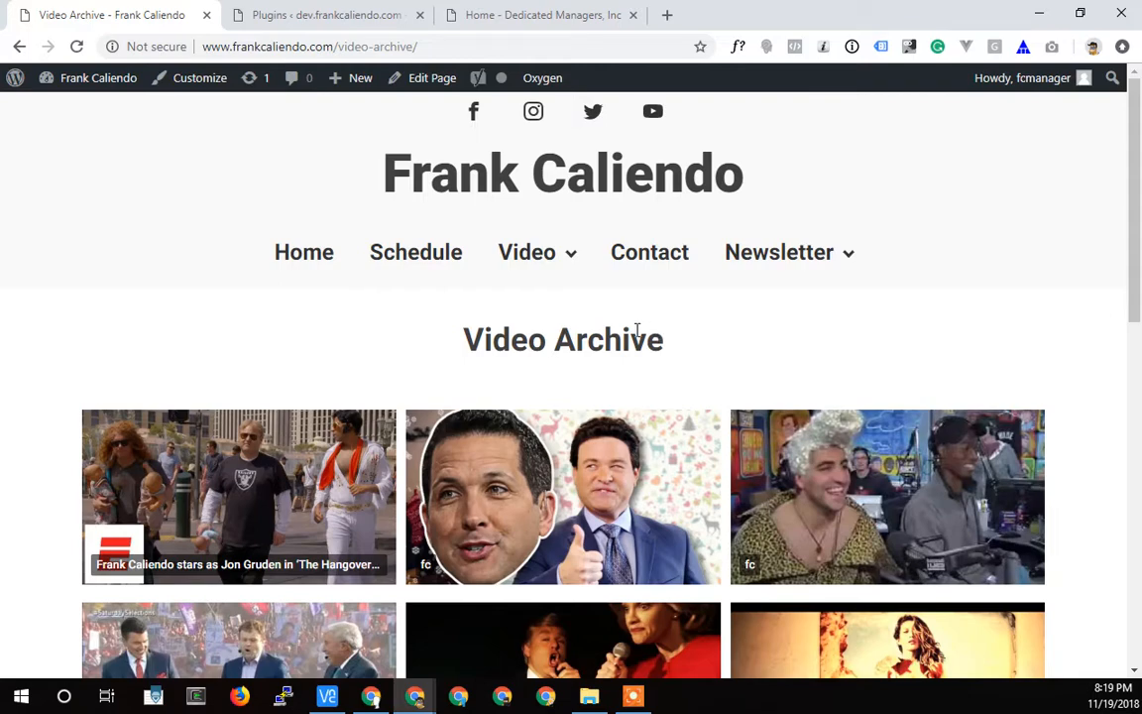
scroll(down, 3)
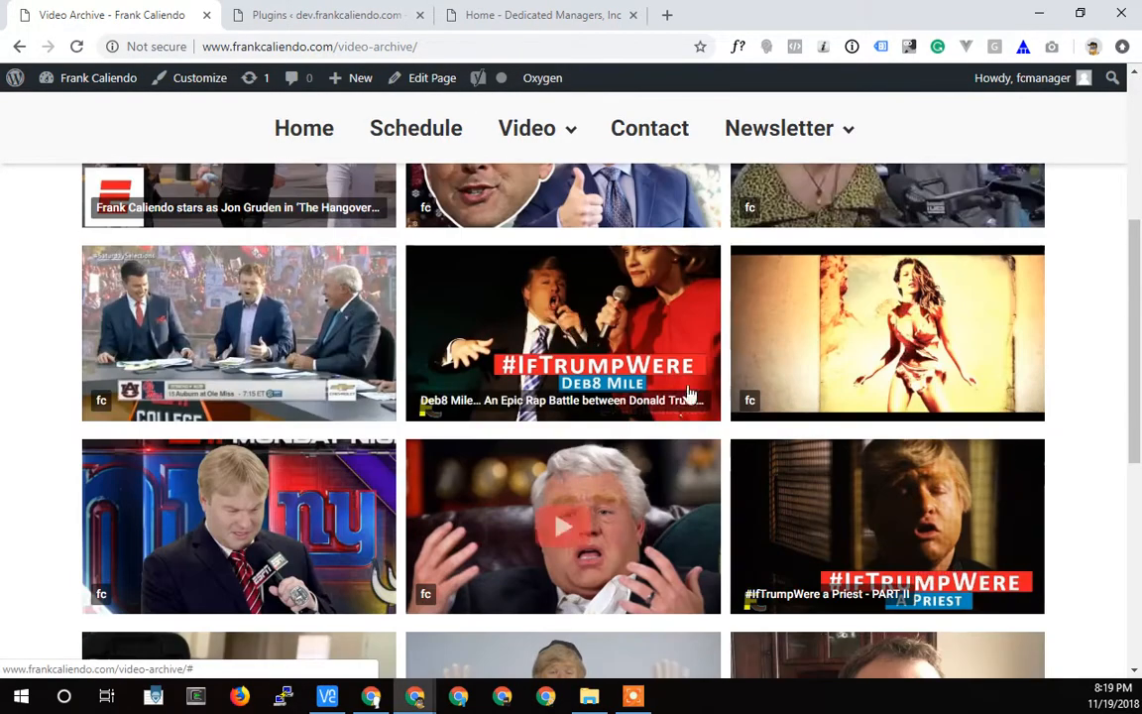
scroll(down, 3)
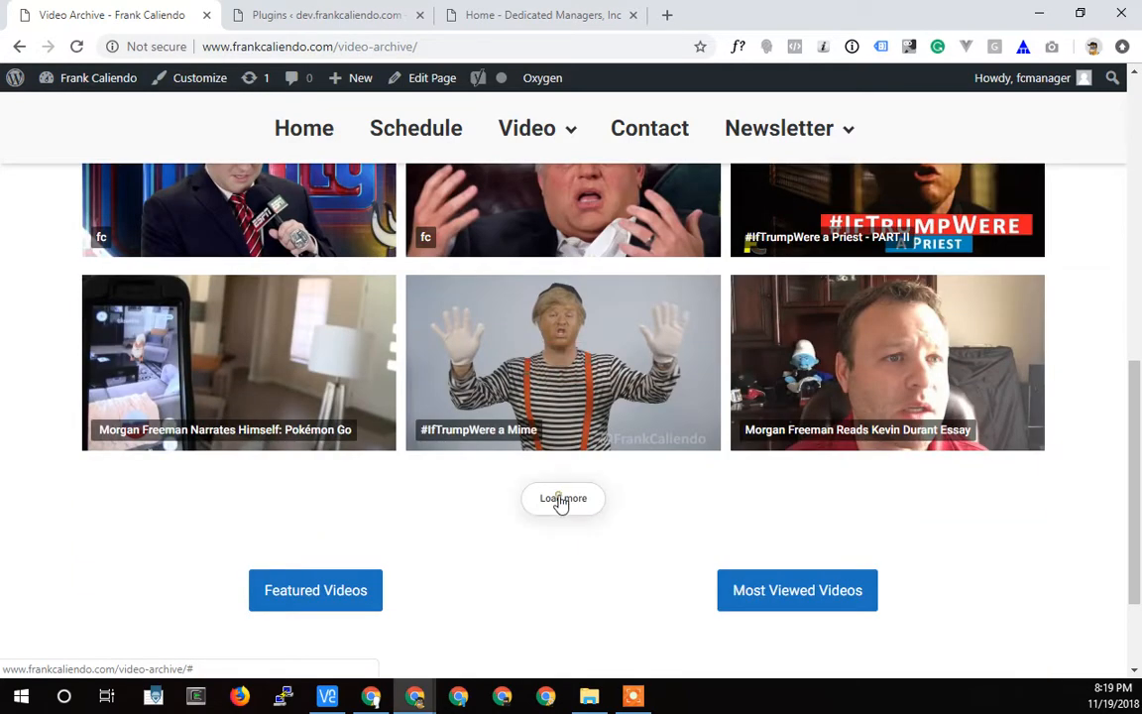
mouse_move(583, 524)
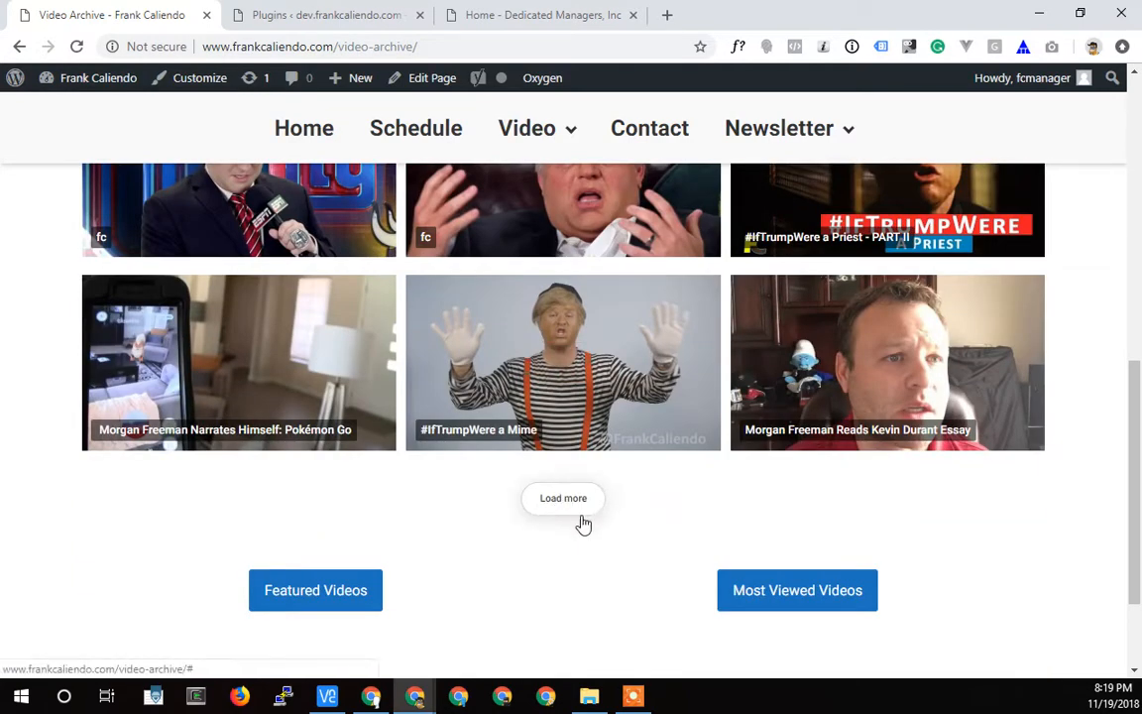
click(564, 498)
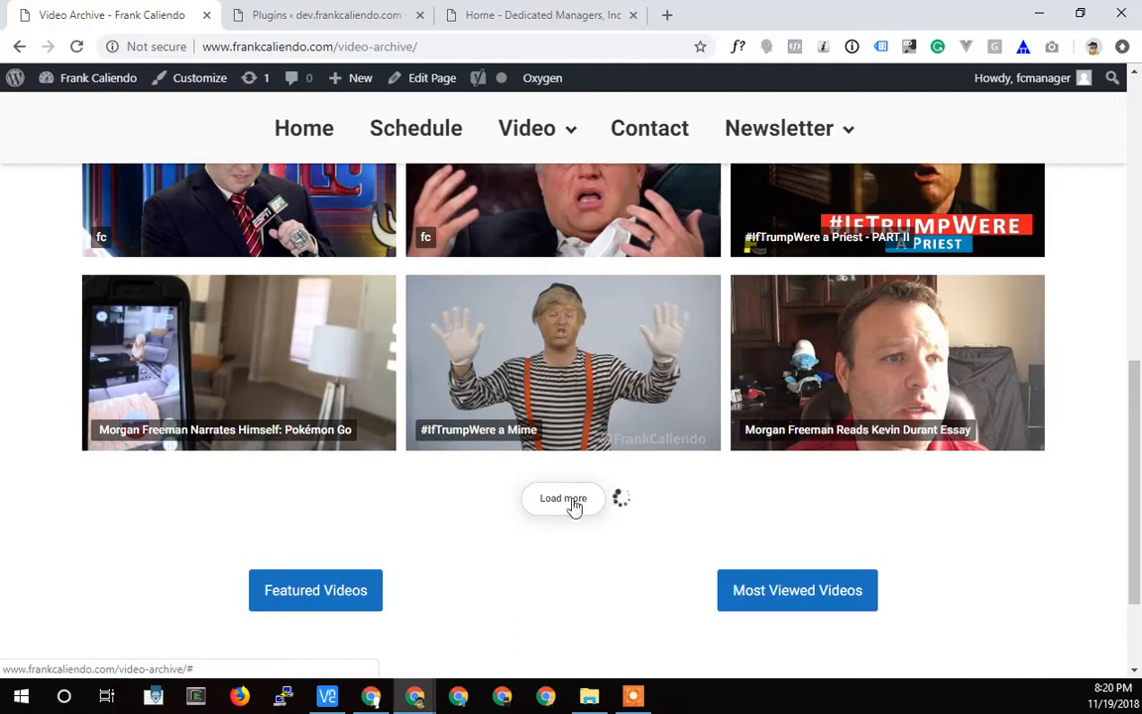
click(563, 498)
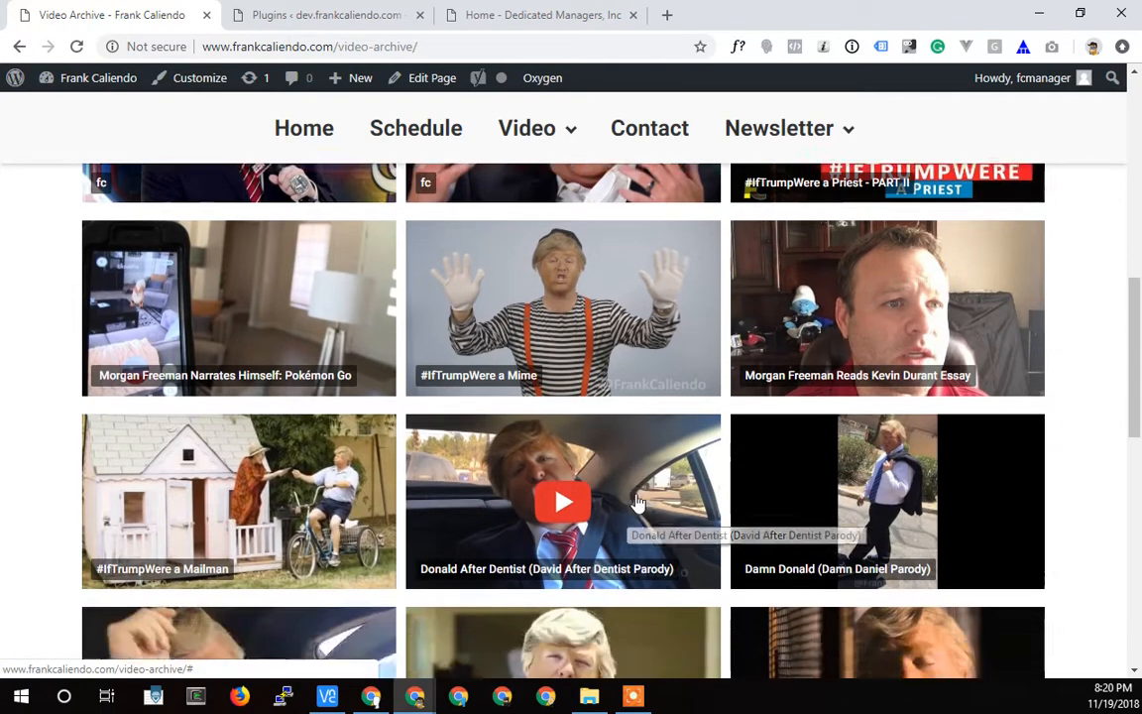
scroll(down, 3)
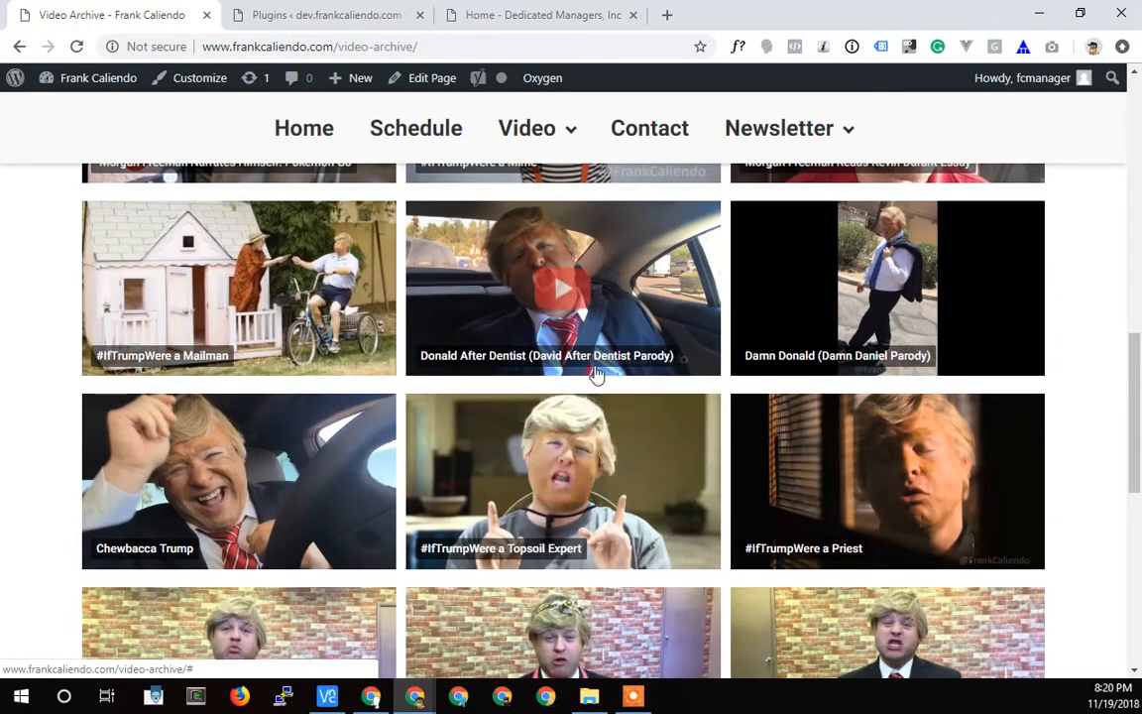
scroll(down, 3)
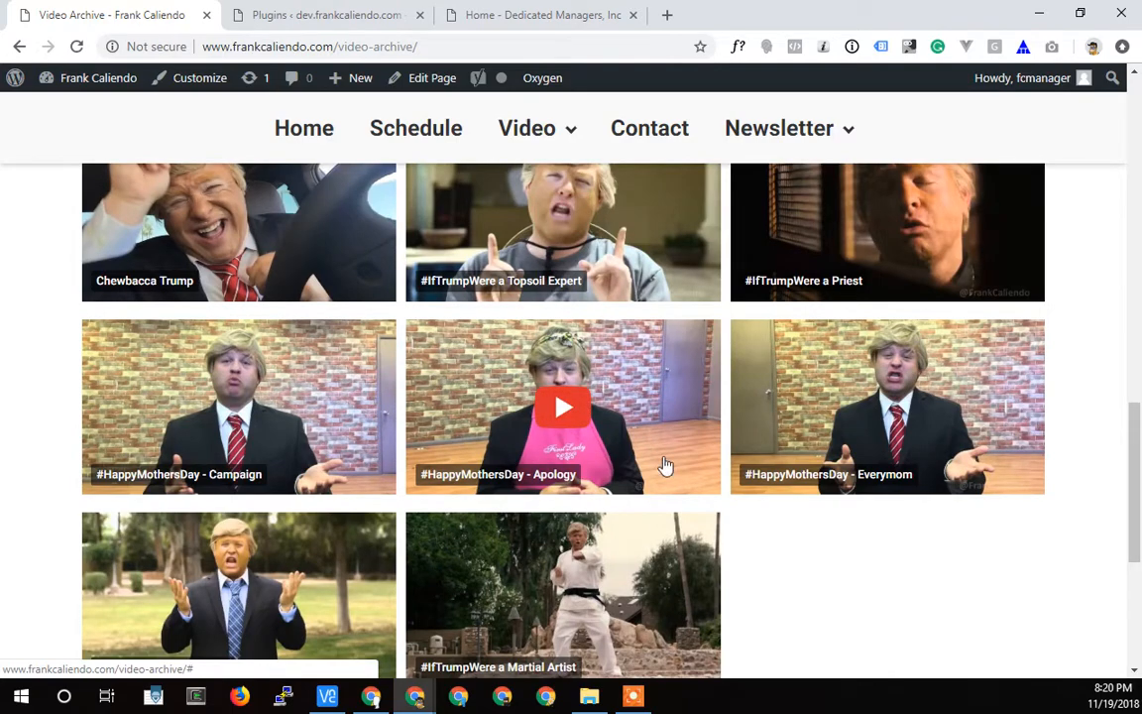
scroll(up, 3)
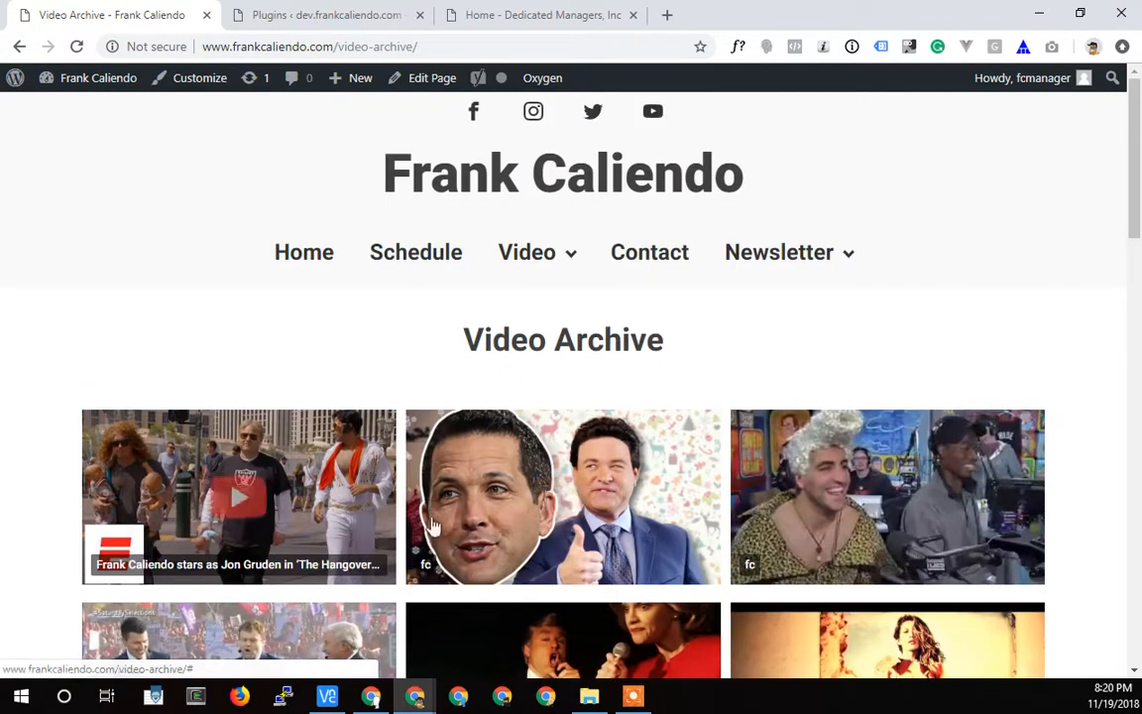
mouse_move(327, 526)
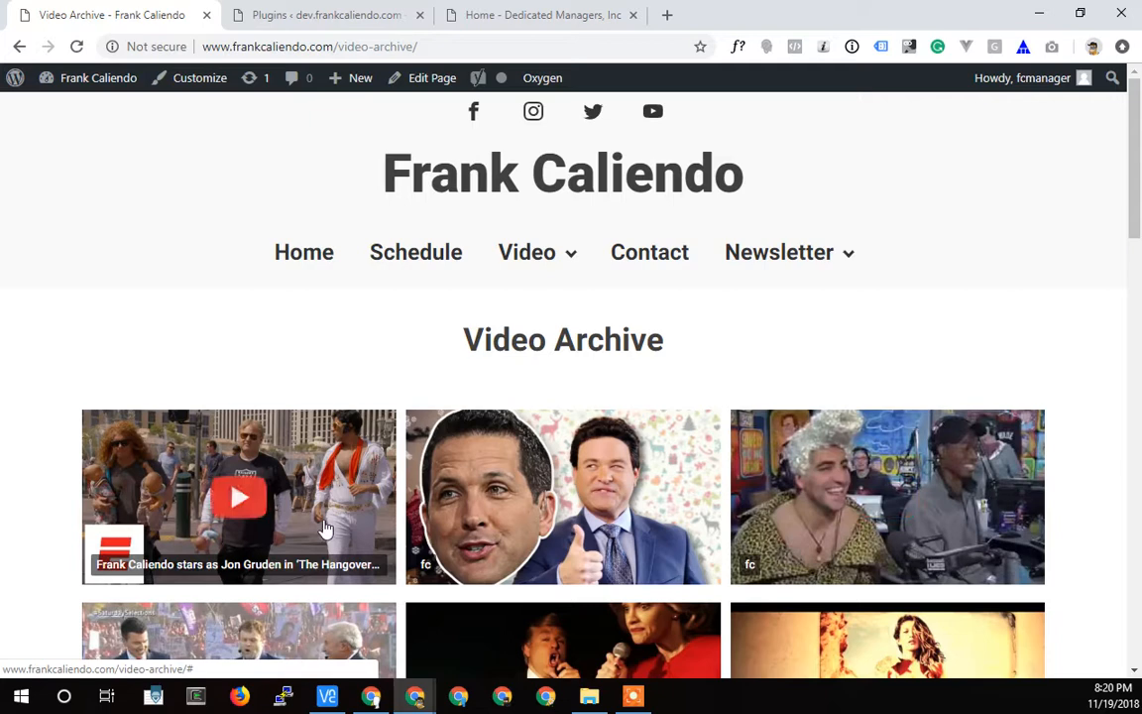
mouse_move(386, 377)
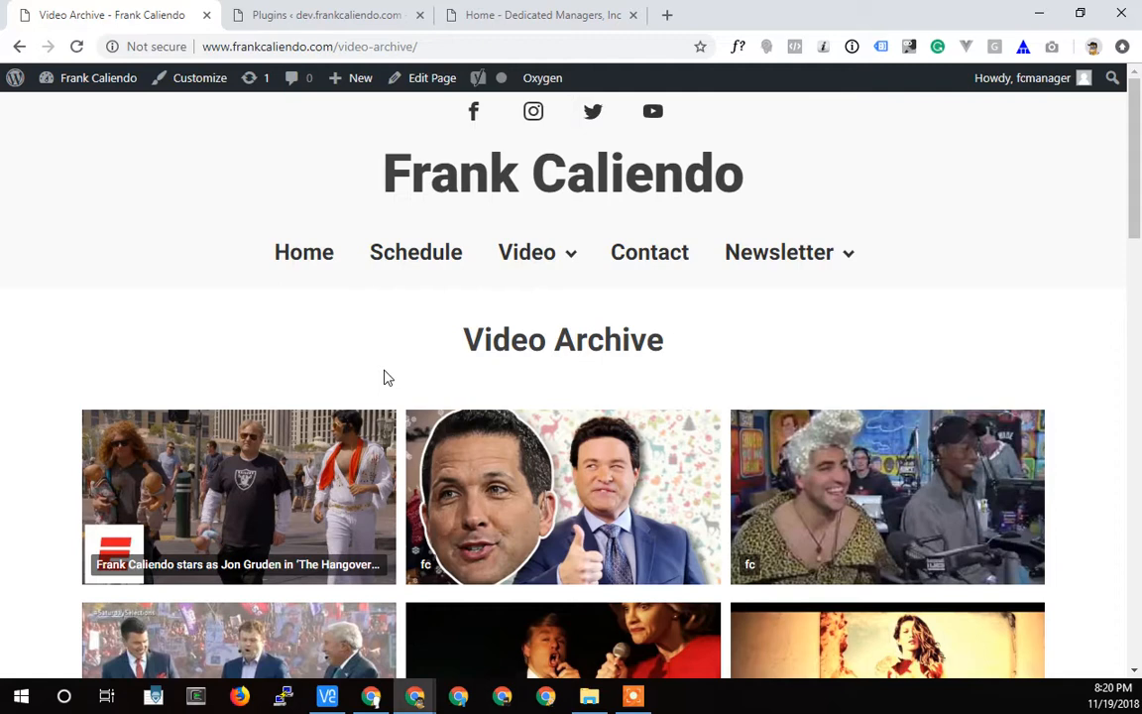
mouse_move(453, 371)
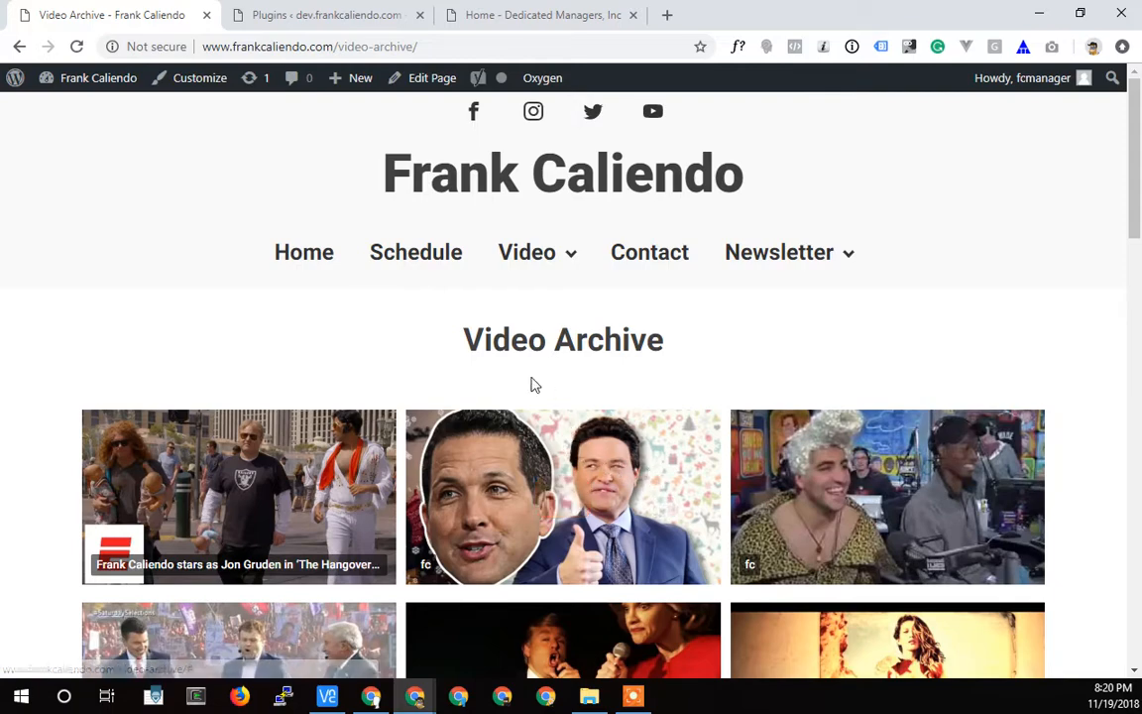
Step: Switch over to the dev site's installed plugins list
click(327, 16)
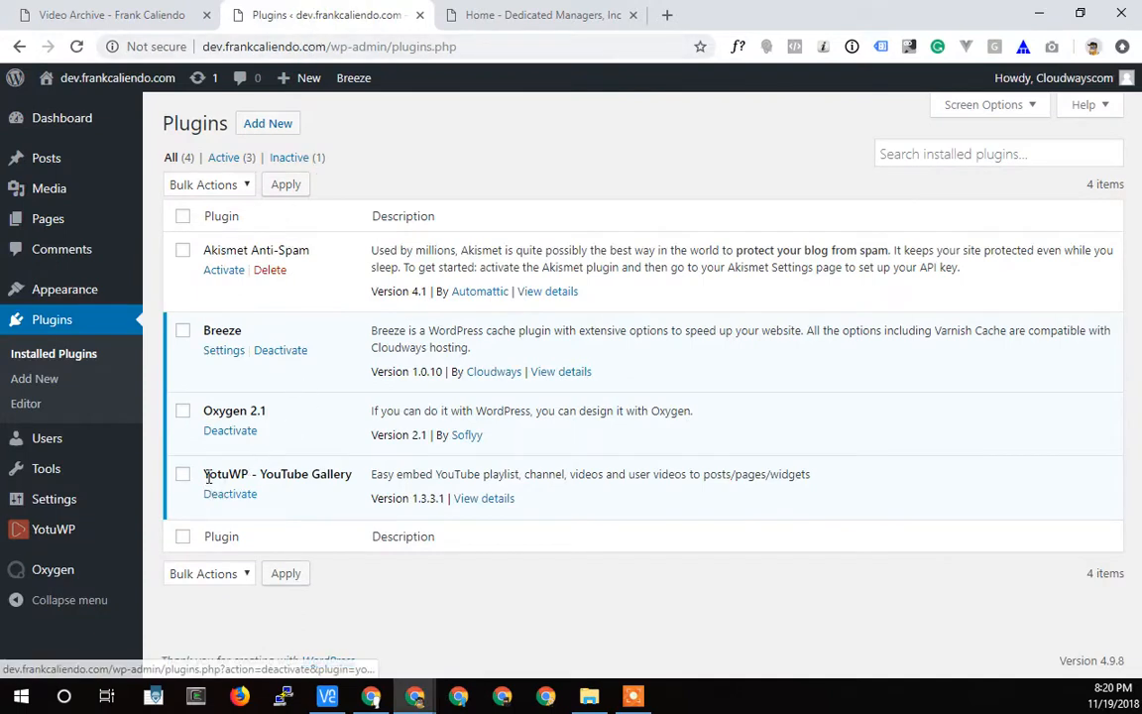
double_click(227, 474)
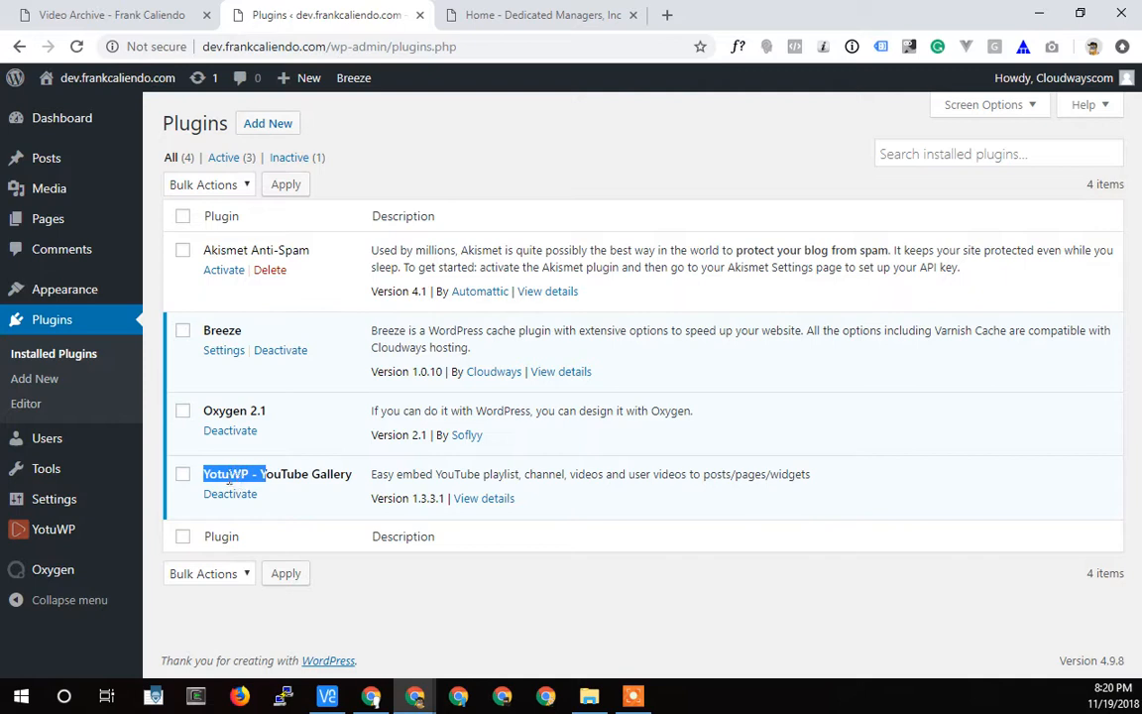
click(289, 474)
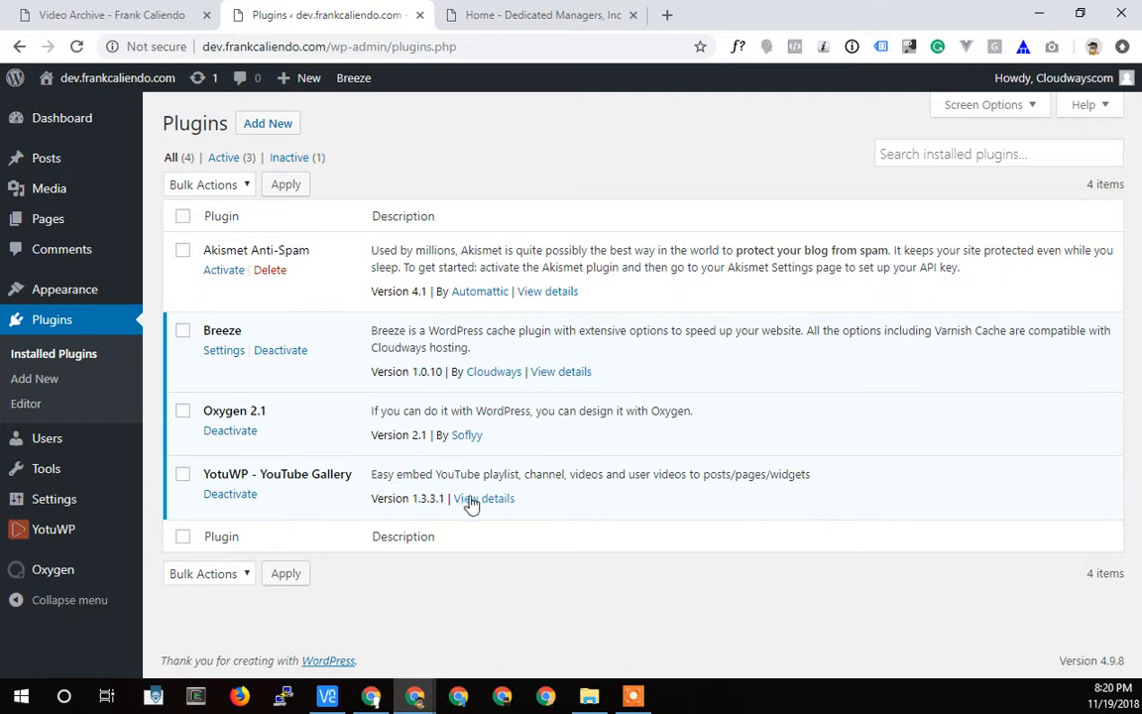
click(483, 498)
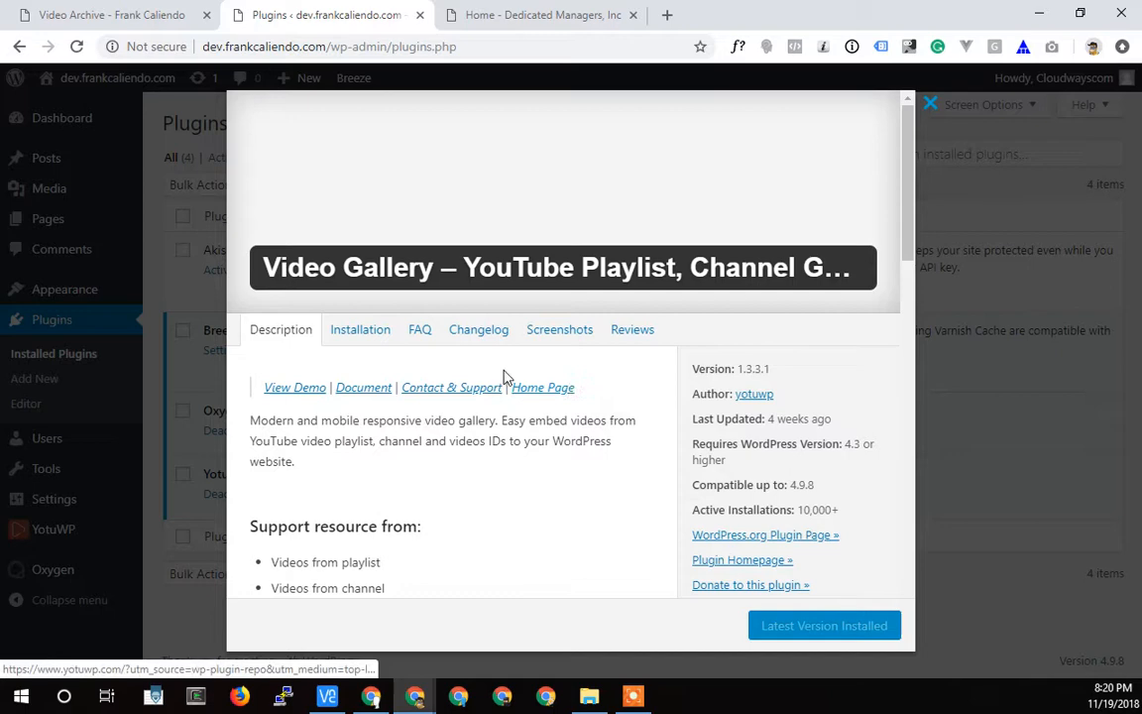
mouse_move(516, 234)
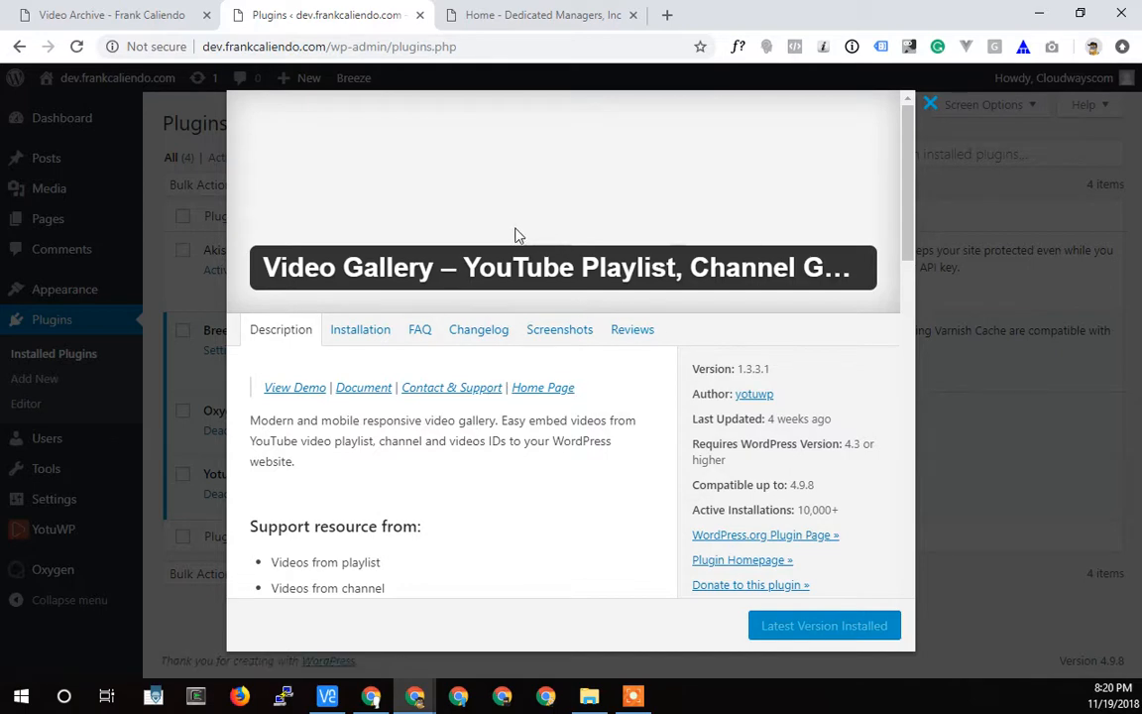
mouse_move(535, 218)
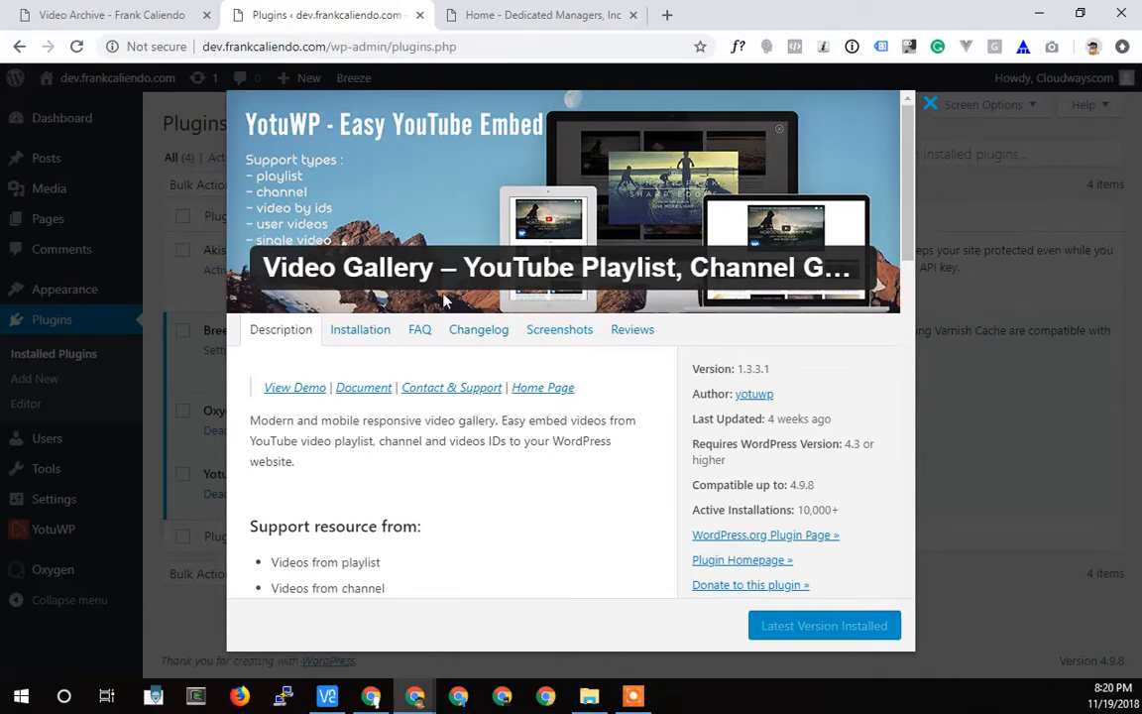
scroll(down, 3)
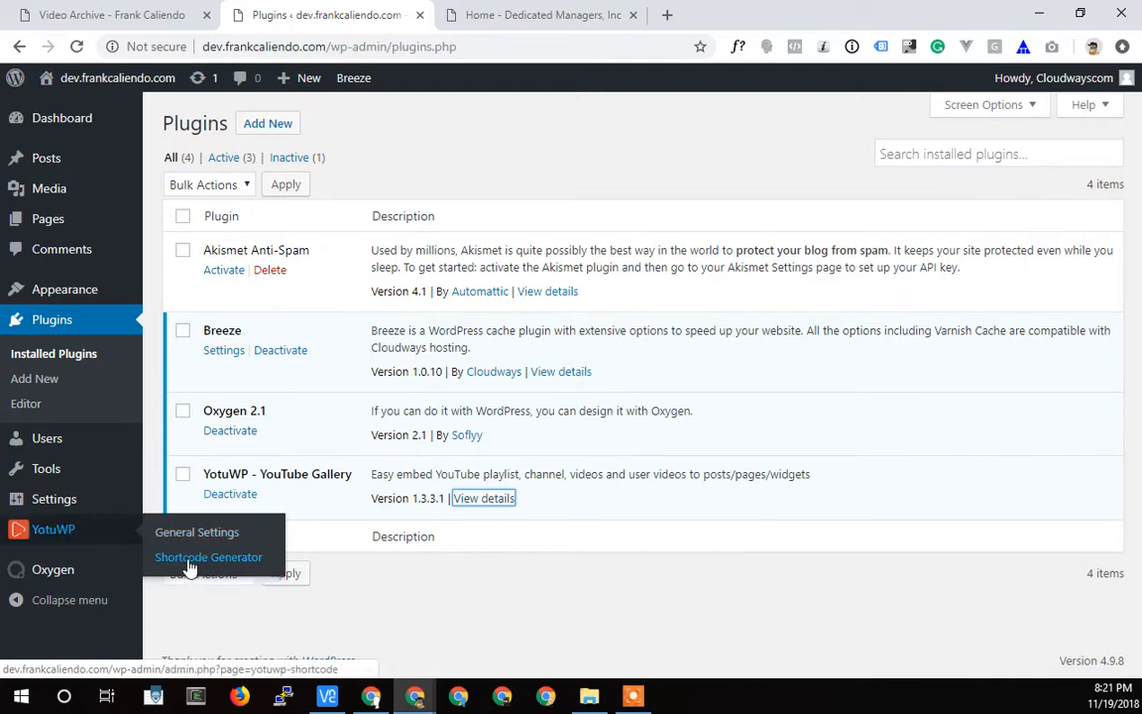
mouse_move(117, 78)
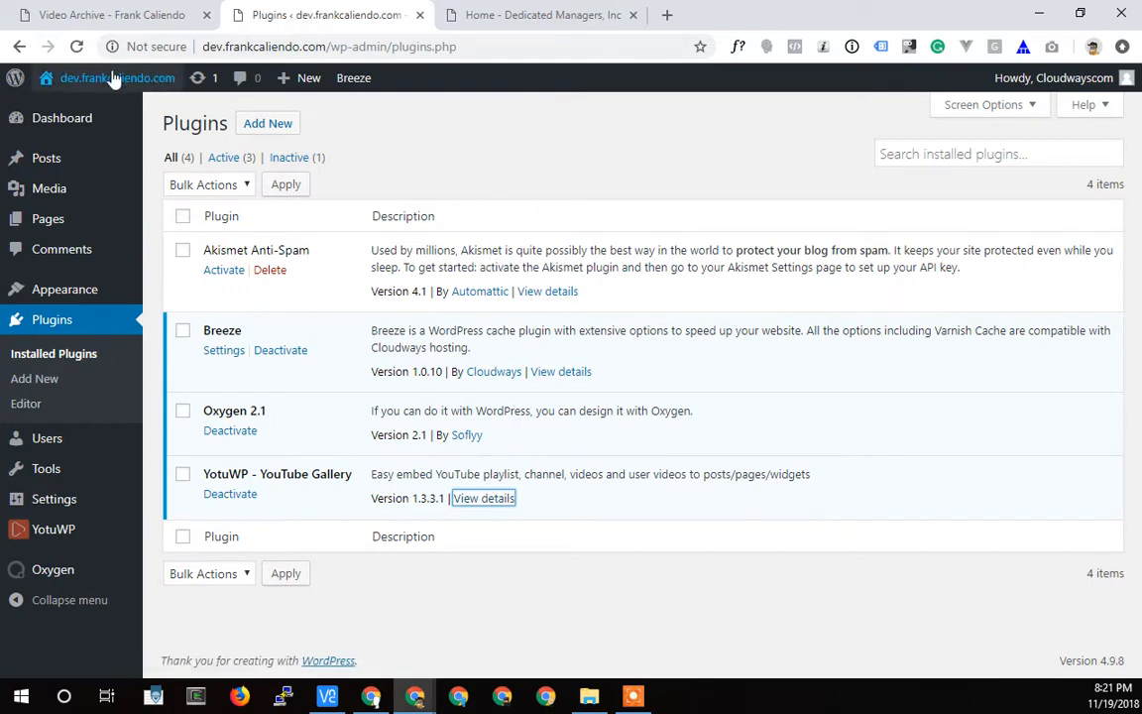
Step: Open the dev site front end in a new tab and launch its Video page in the Oxygen editor
right_click(117, 77)
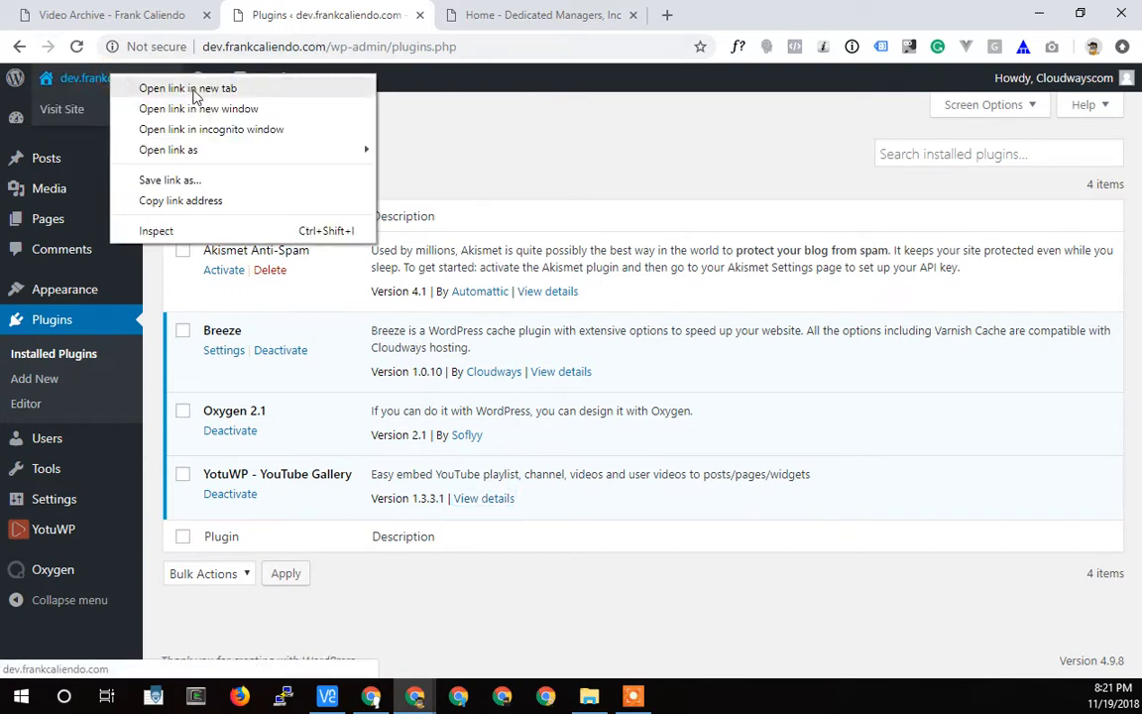
click(186, 87)
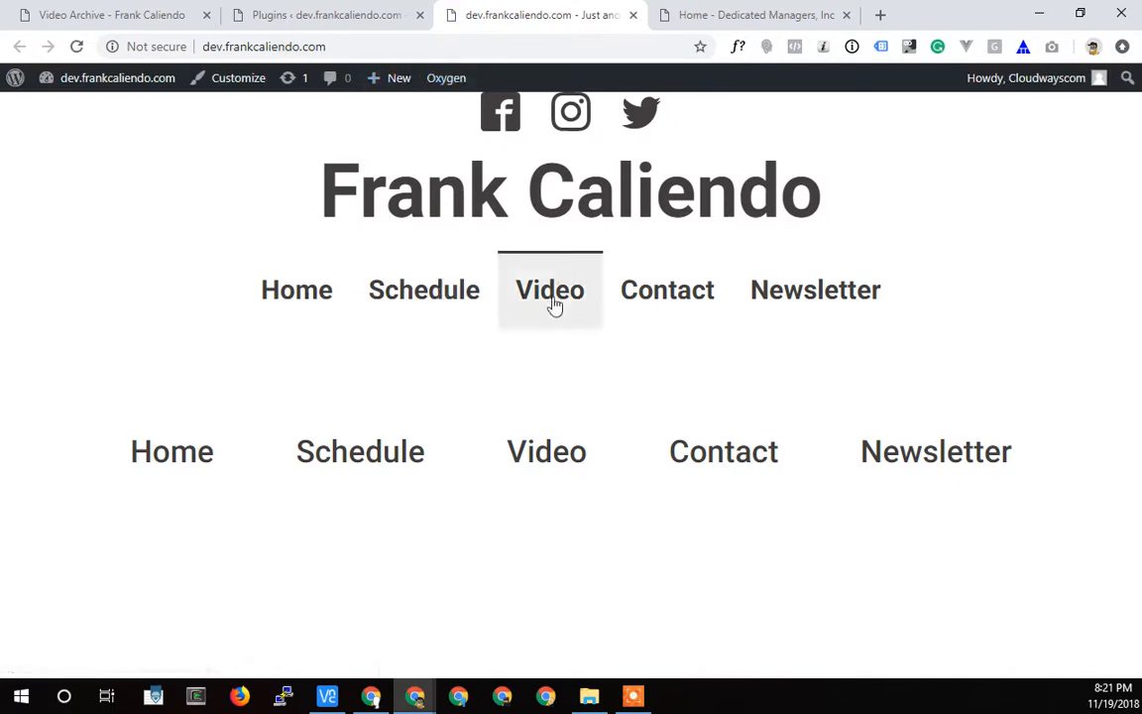
click(552, 290)
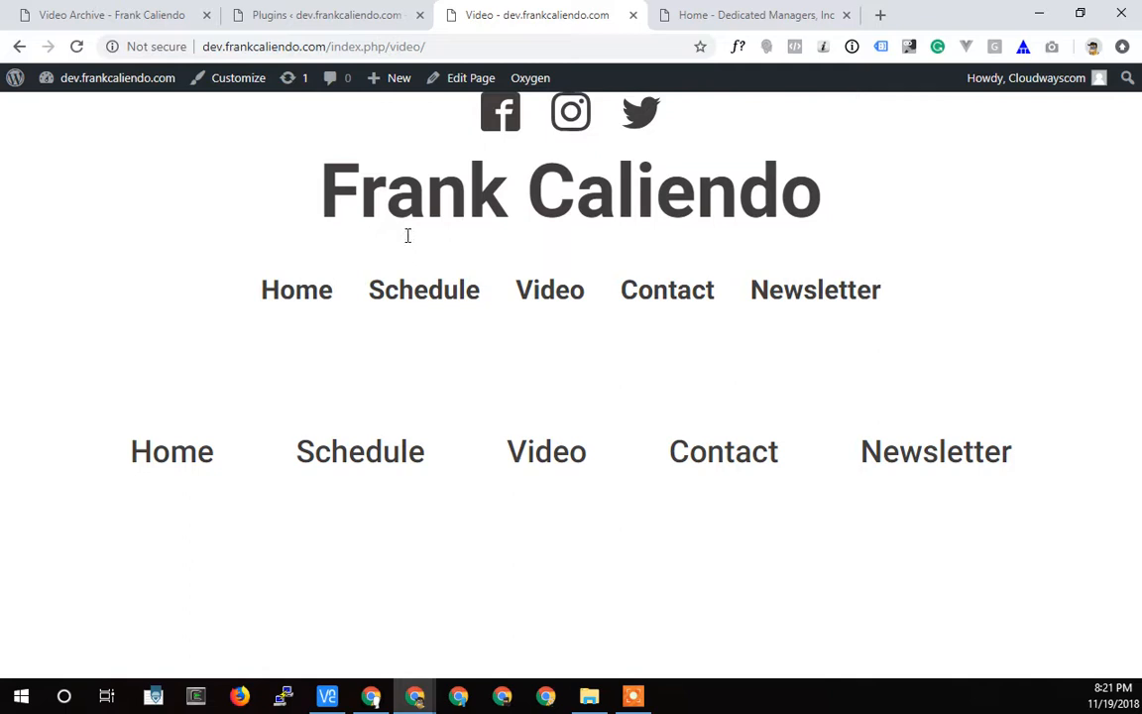
mouse_move(552, 289)
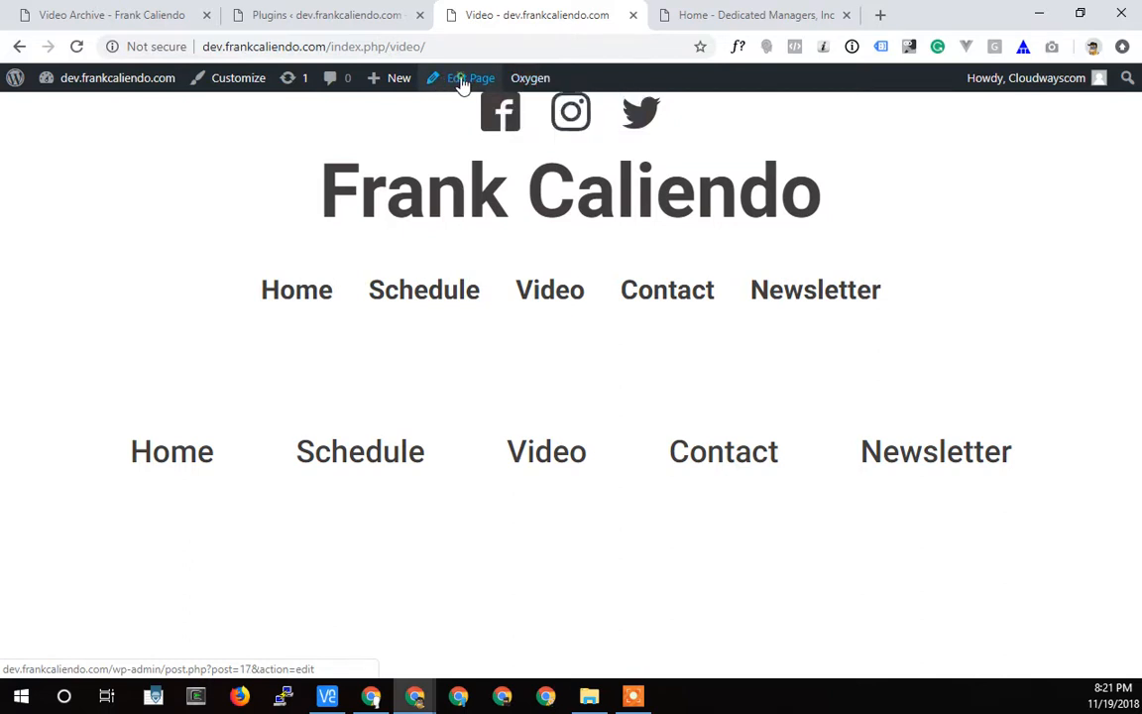
click(472, 78)
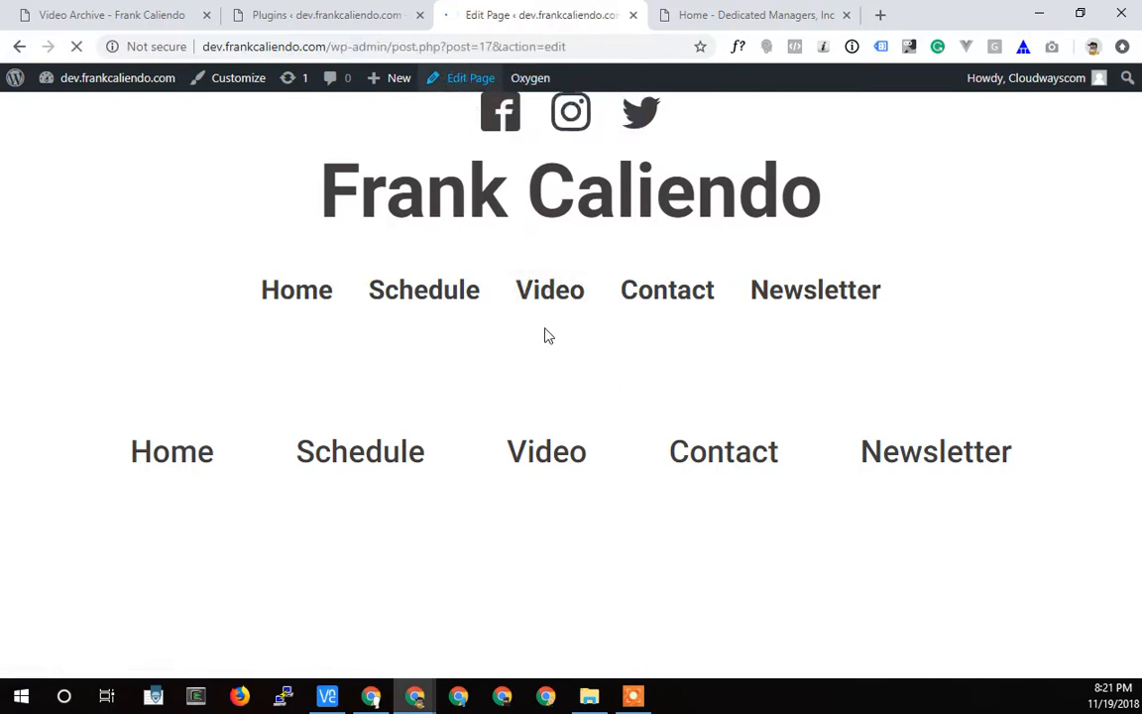
mouse_move(555, 299)
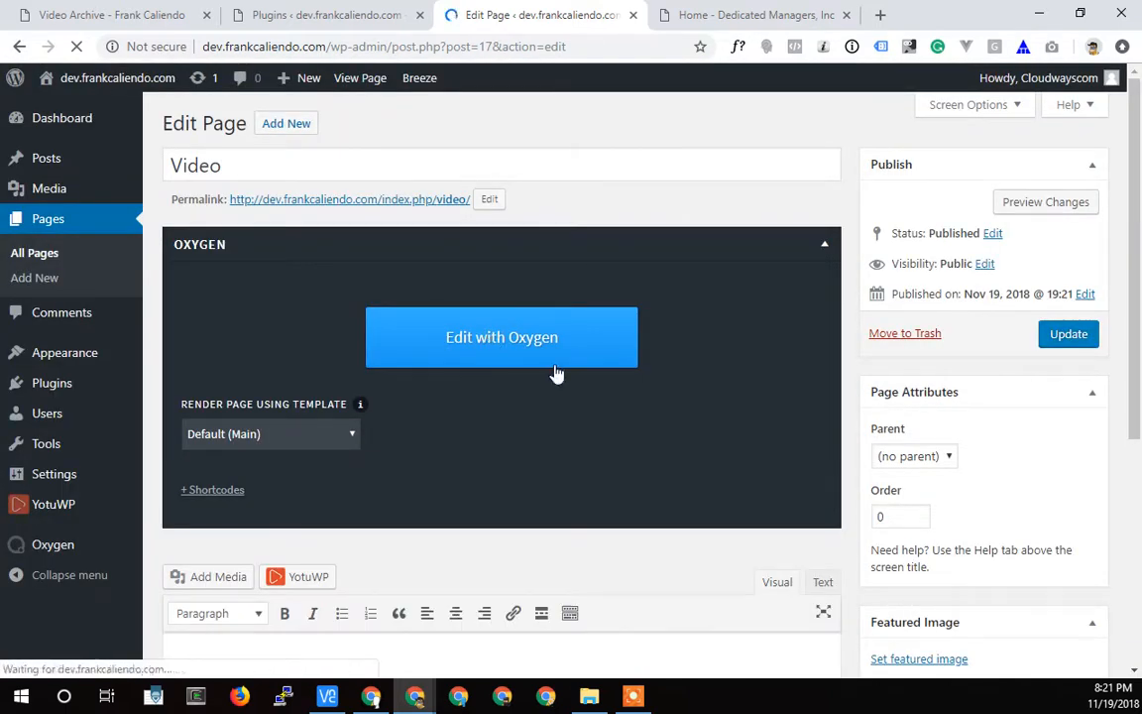
click(501, 338)
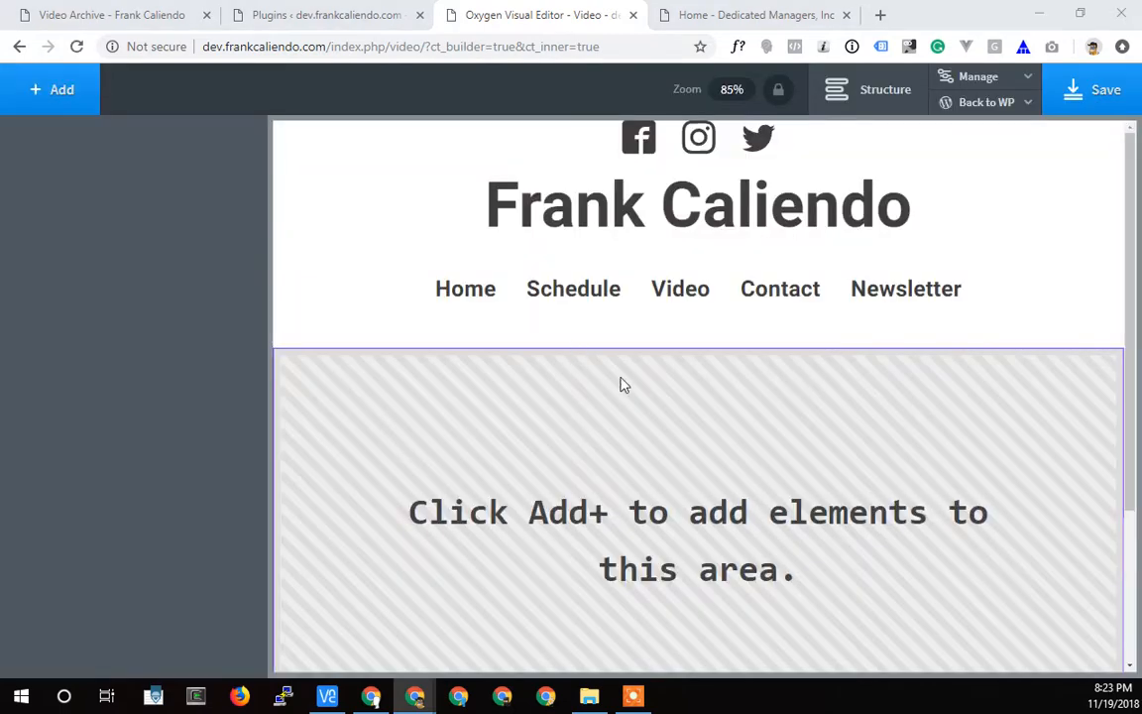
mouse_move(747, 410)
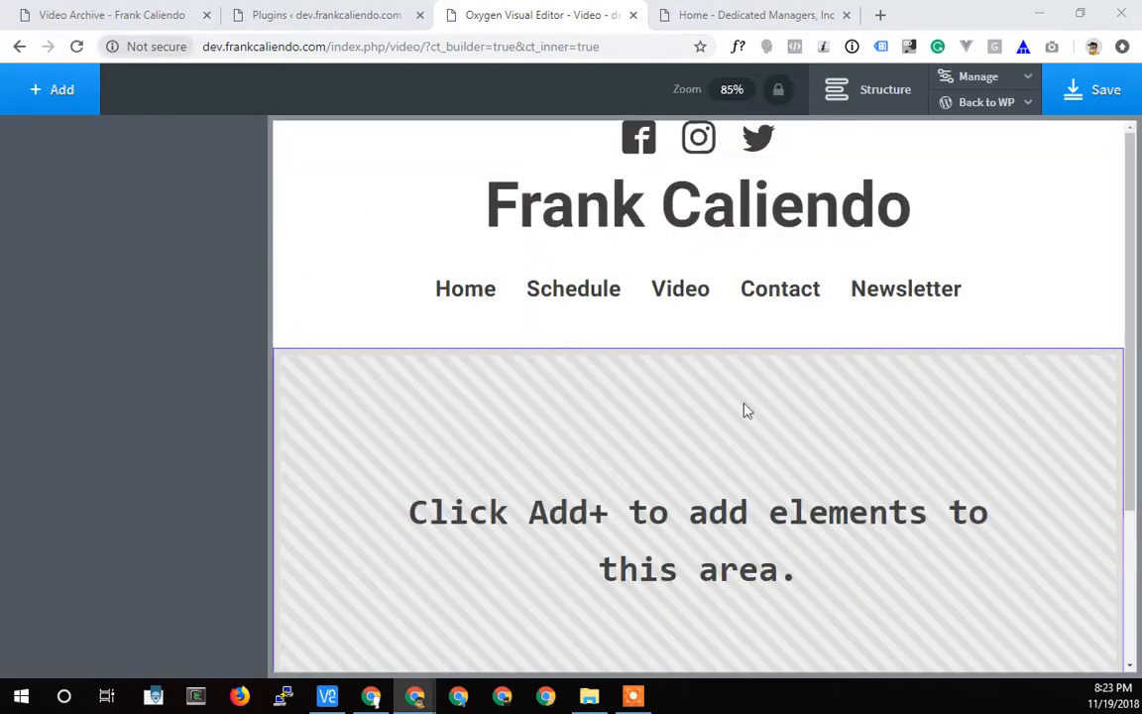
Step: Review the live Video Archive page, then return to Oxygen's empty Video template
scroll(down, 3)
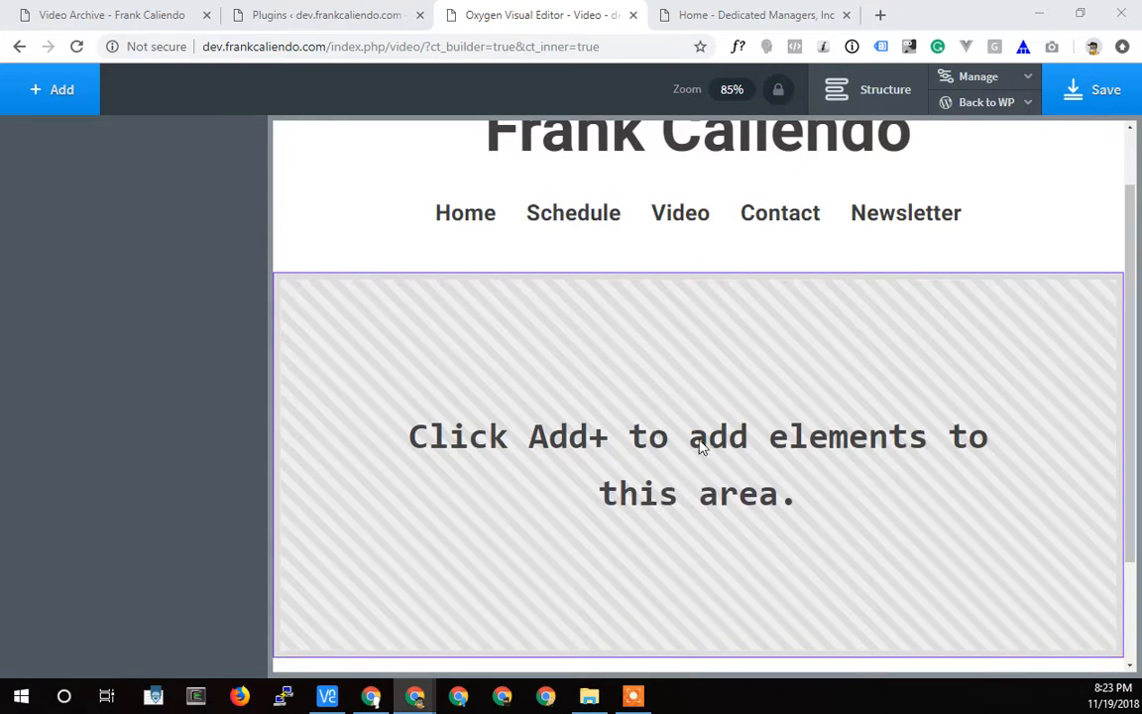
mouse_move(762, 414)
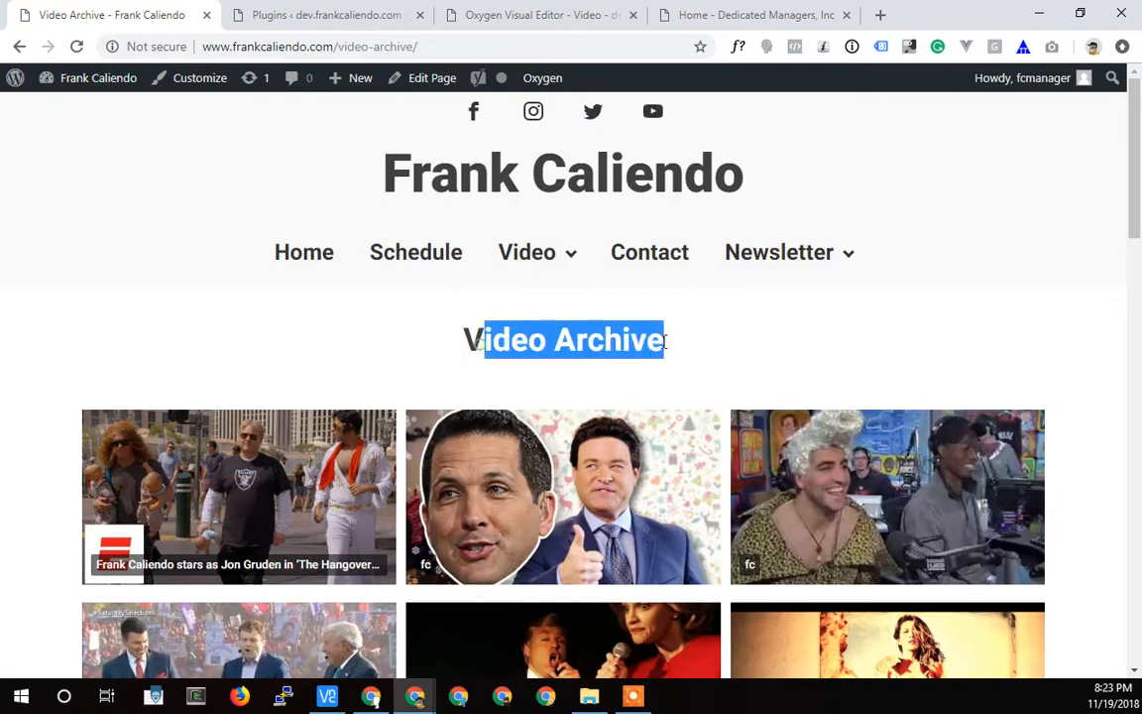
scroll(down, 3)
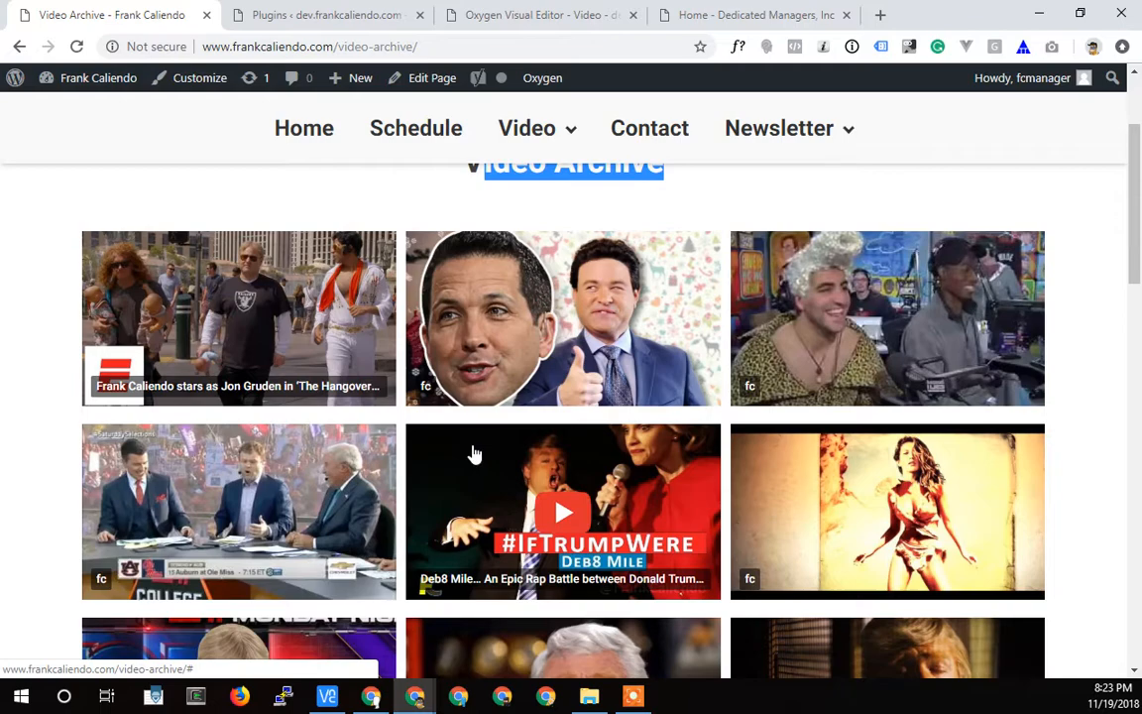
scroll(down, 3)
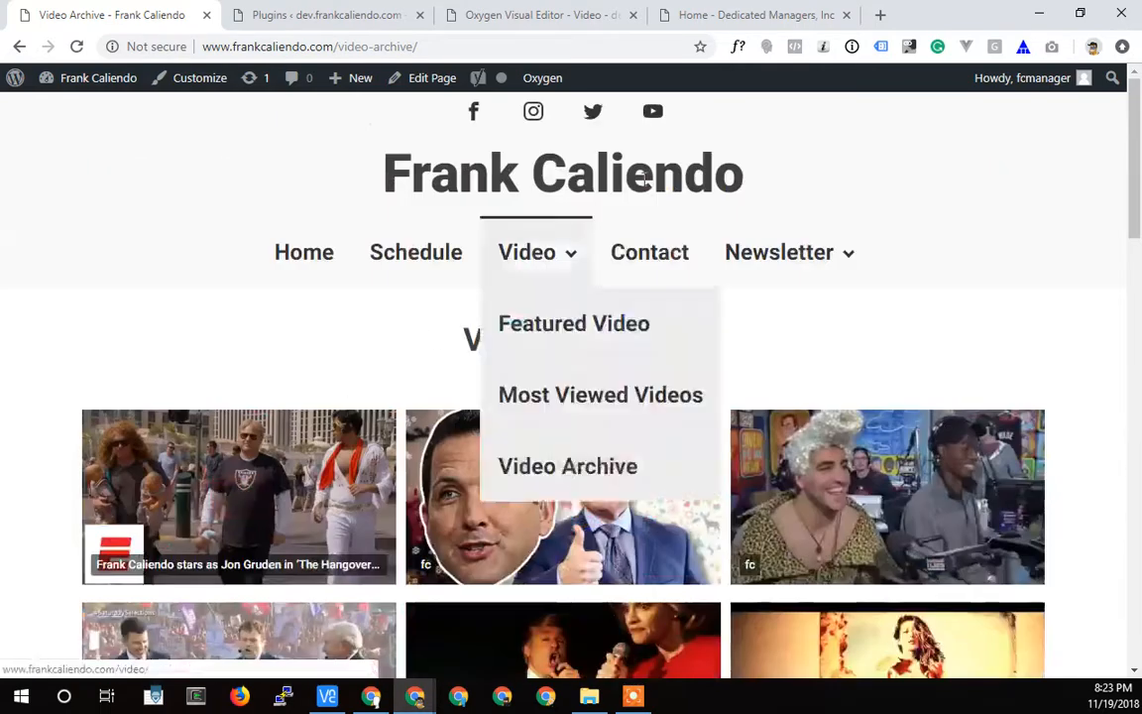
click(539, 16)
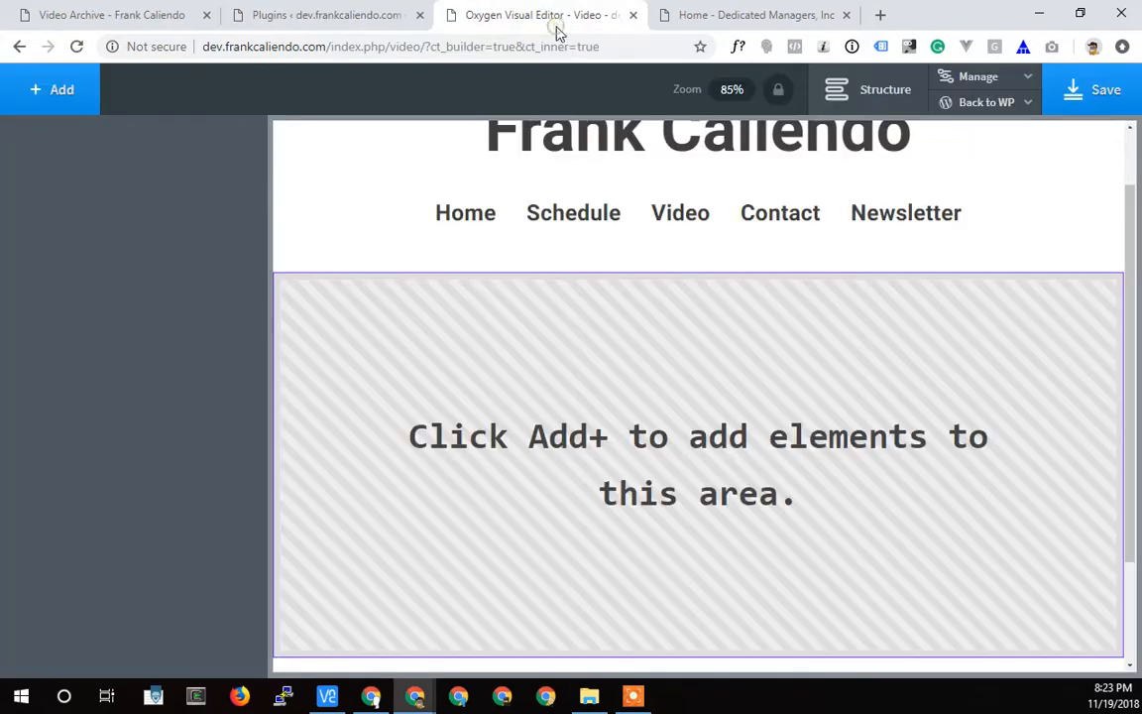
Step: Add a Section with a placeholder Heading and a WordPress Shortcode element to the Video page
click(885, 90)
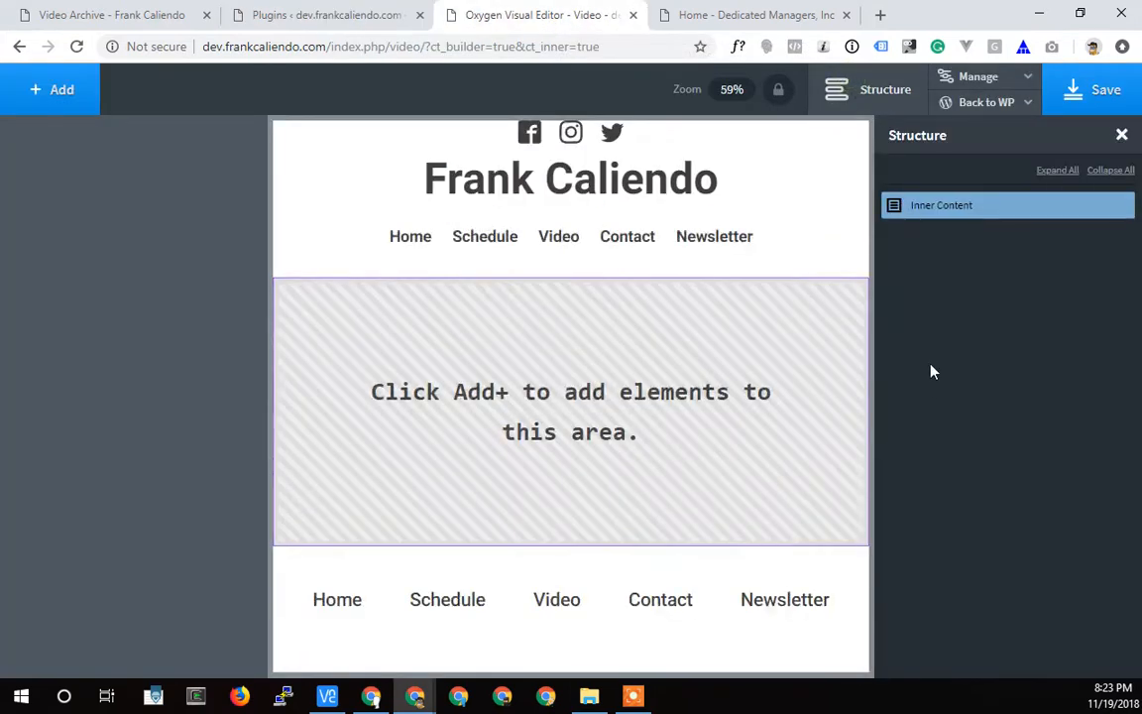
mouse_move(849, 154)
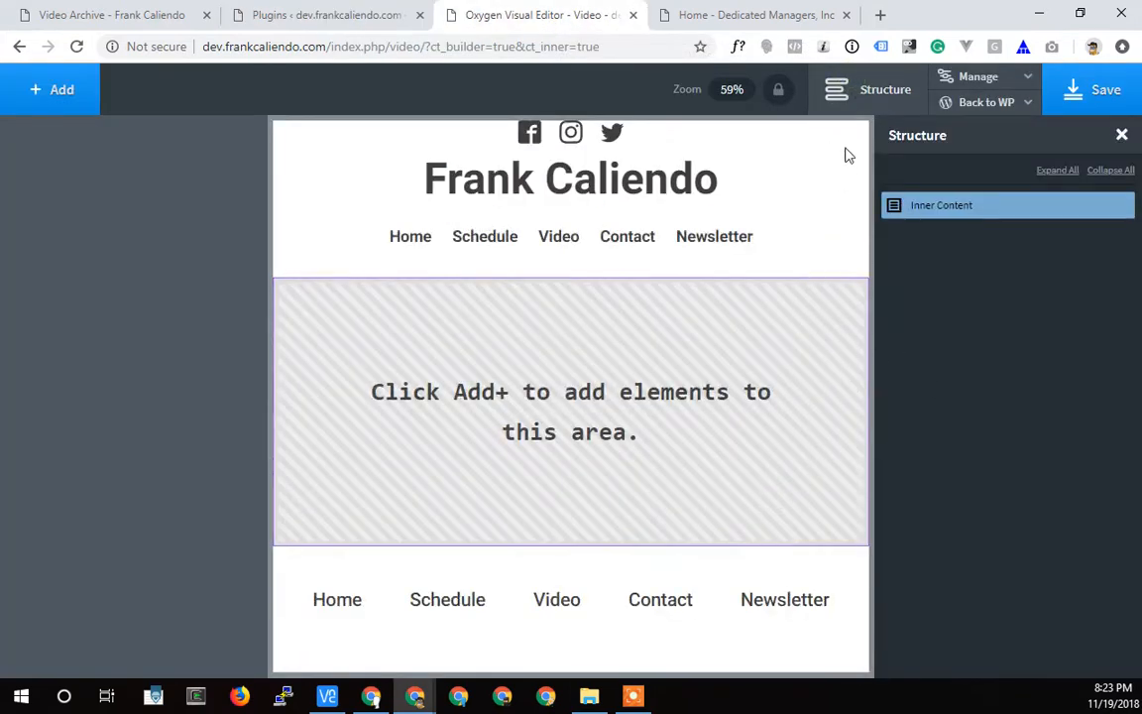
click(52, 90)
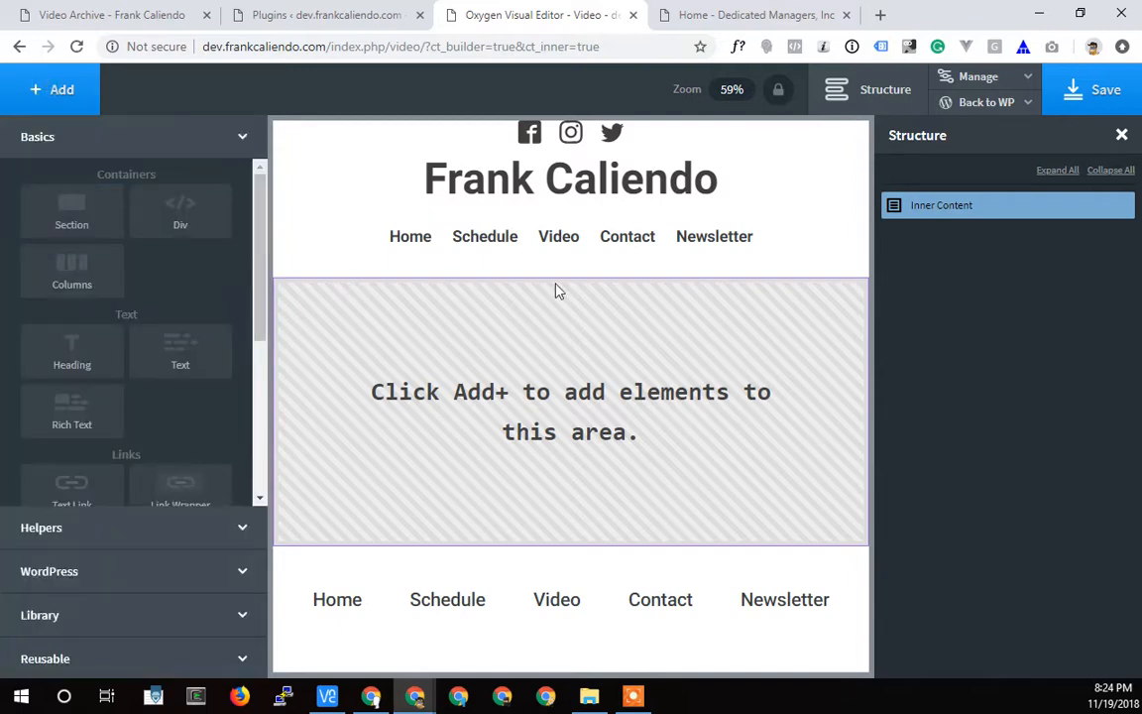
mouse_move(496, 273)
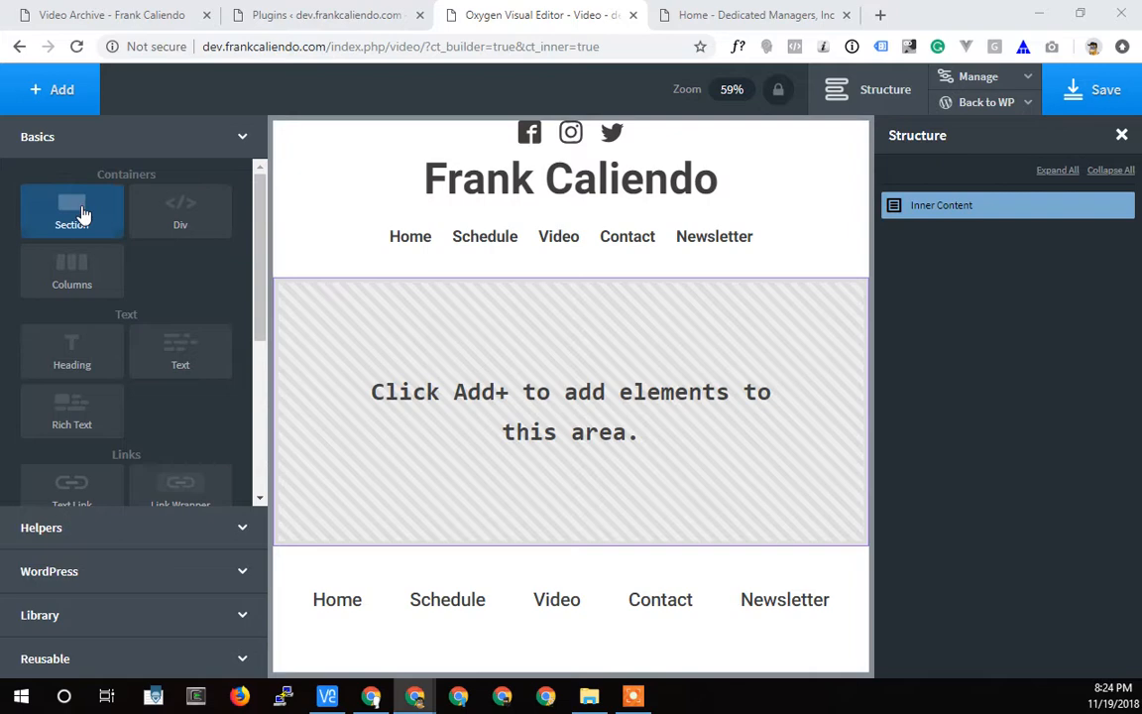
click(71, 211)
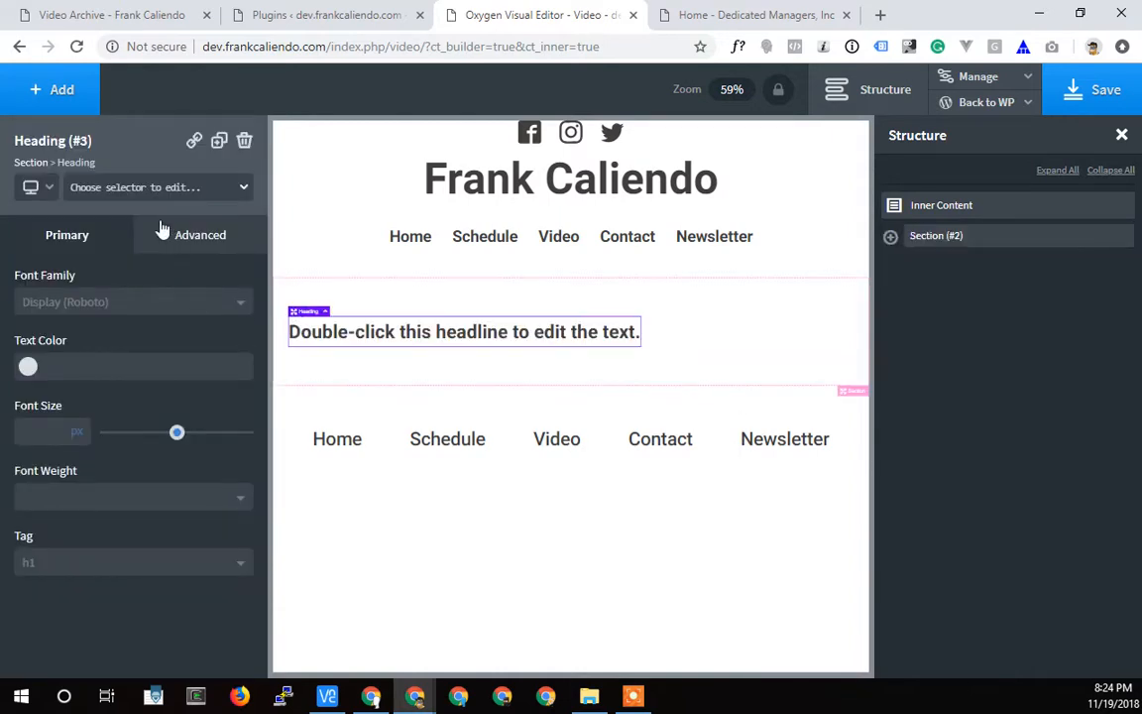
click(52, 89)
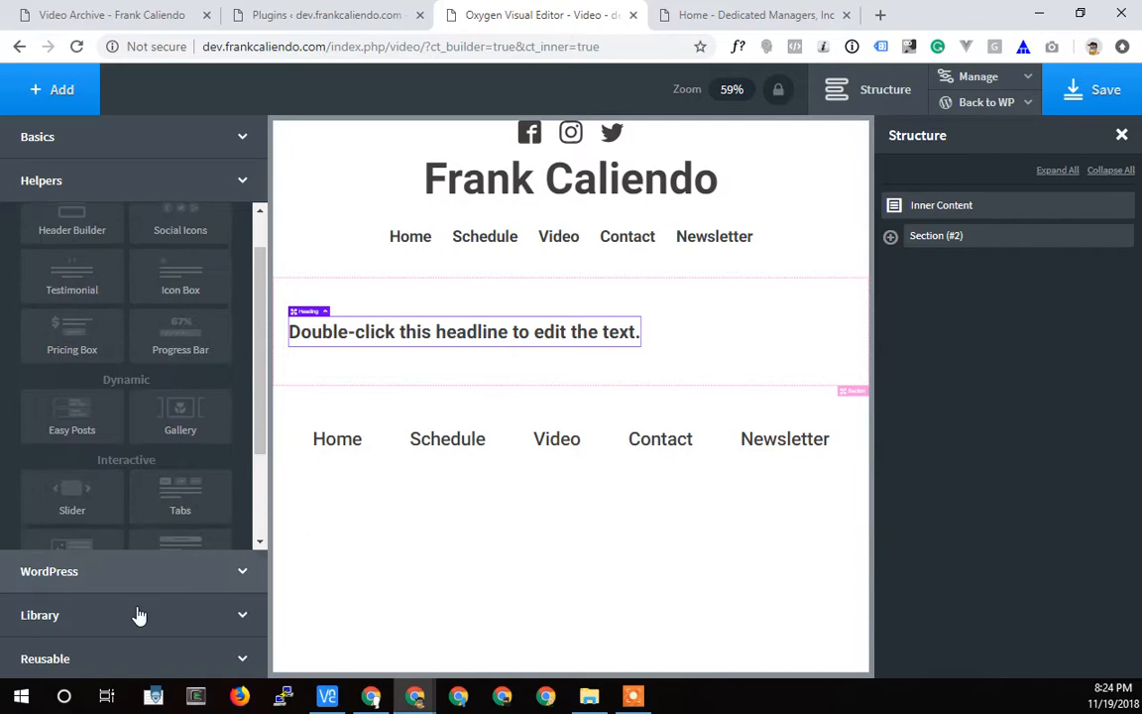
click(48, 571)
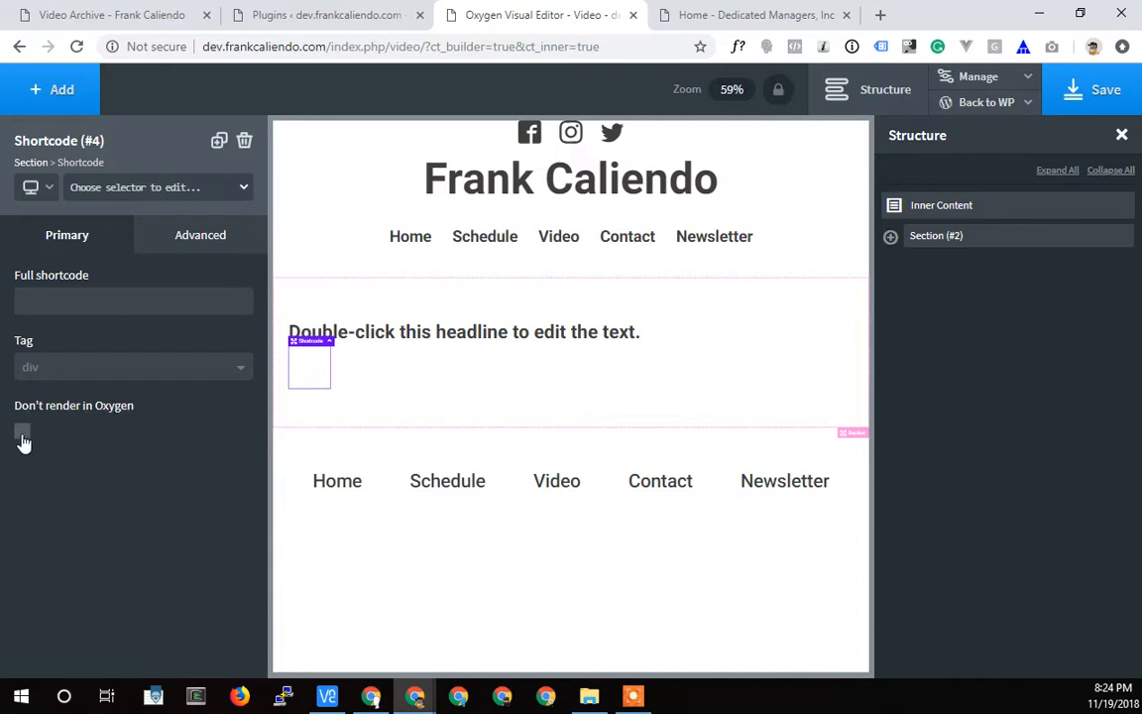
mouse_move(67, 406)
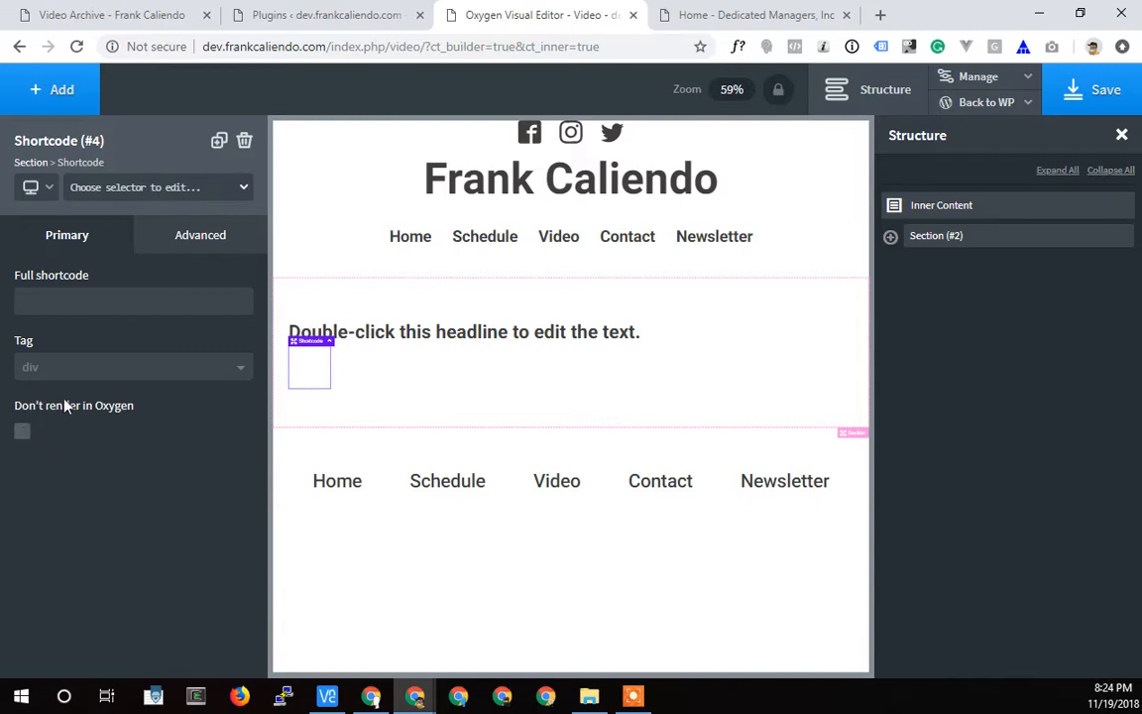
mouse_move(329, 385)
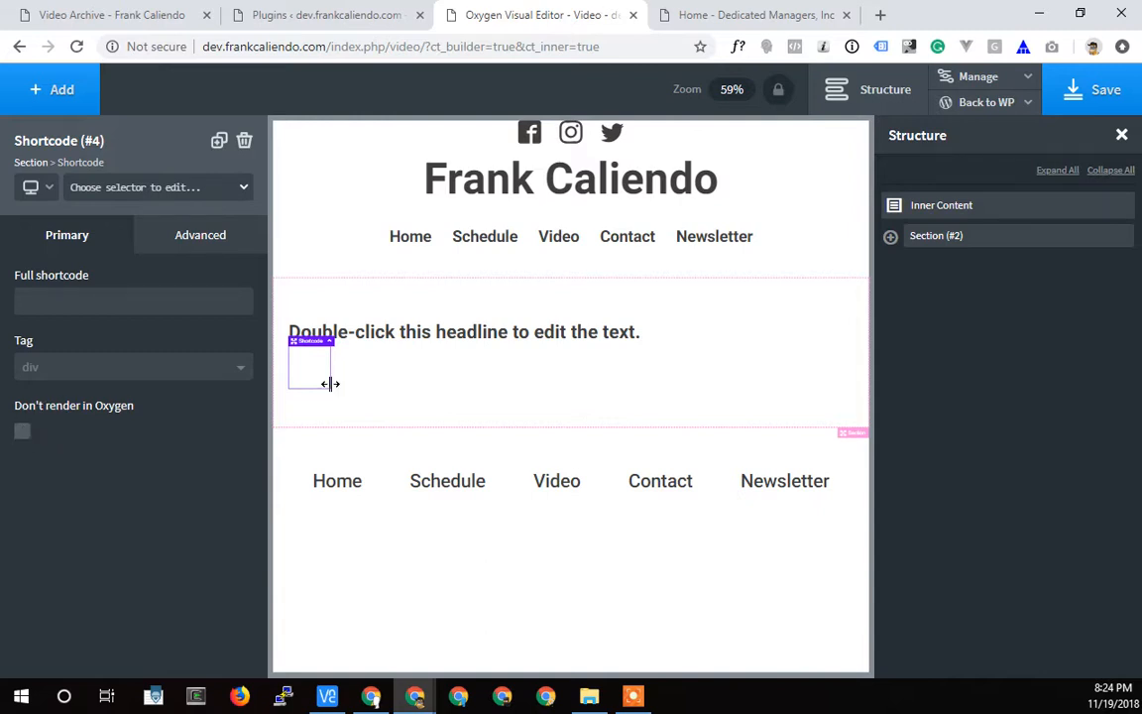
mouse_move(357, 371)
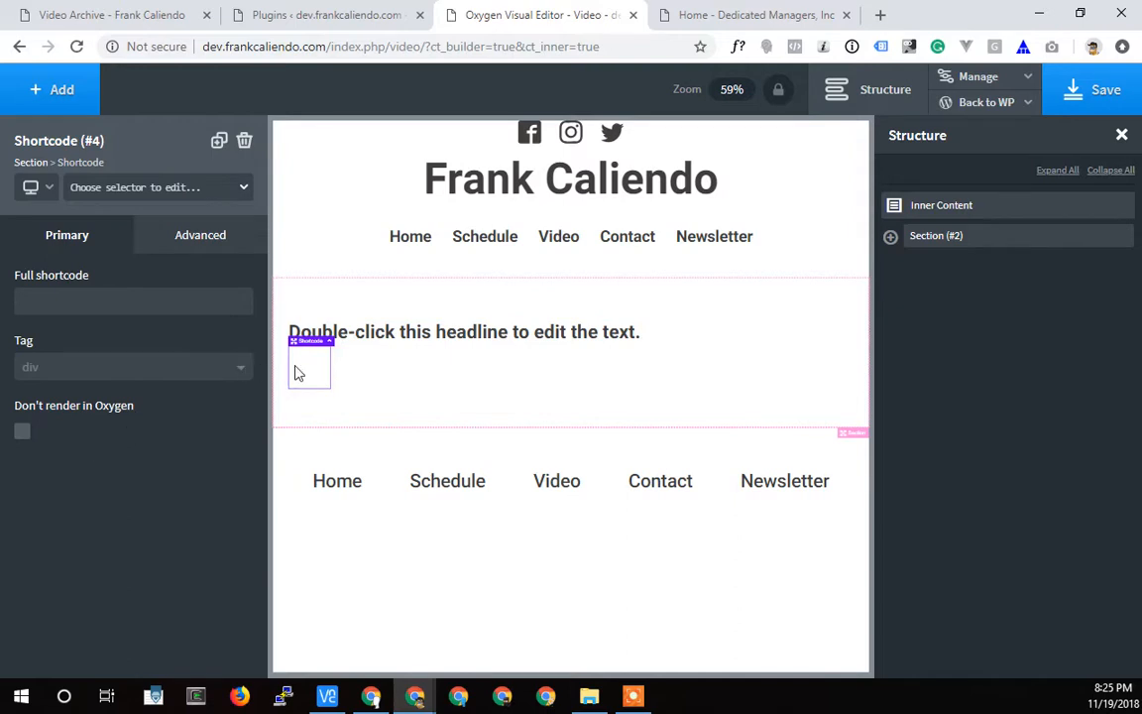
click(464, 331)
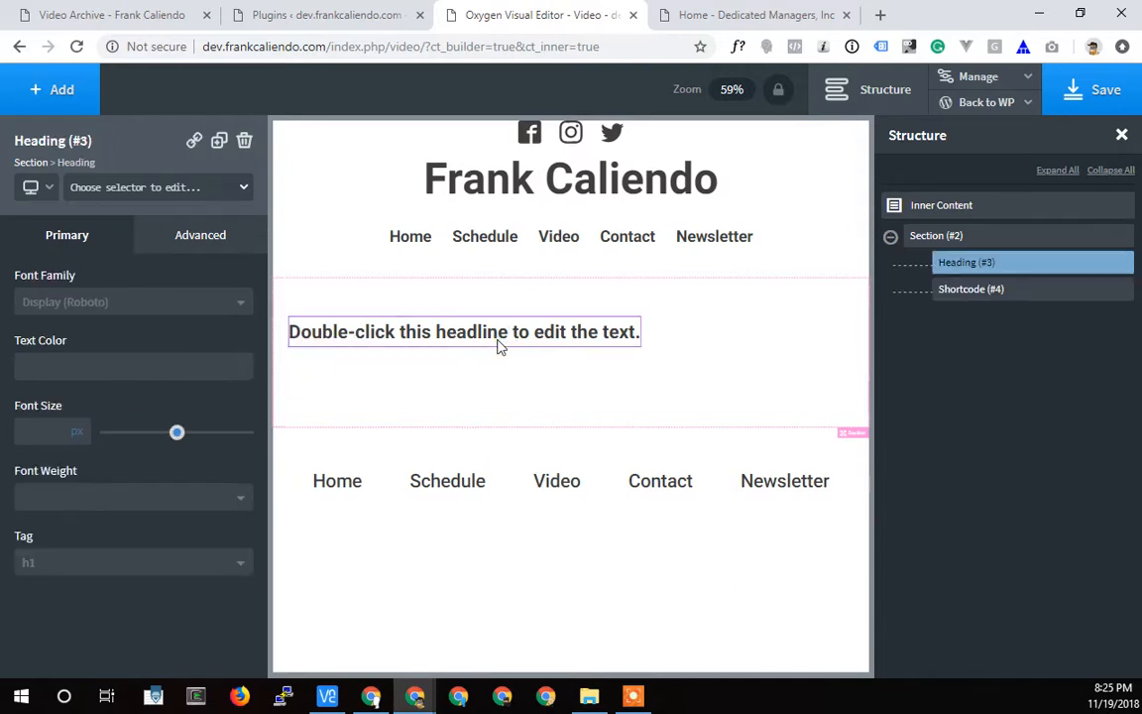
Step: Retitle the heading 'Archive Video', centre it, and add a second empty section below
double_click(464, 331)
text(Archive Video)
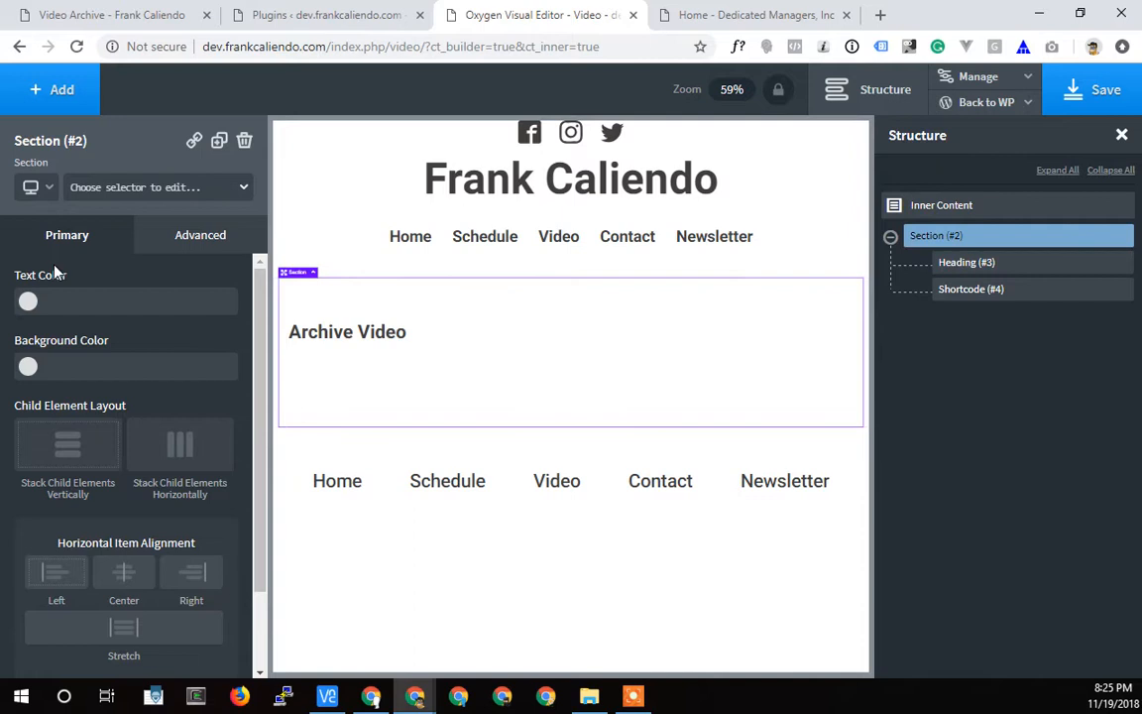
click(123, 571)
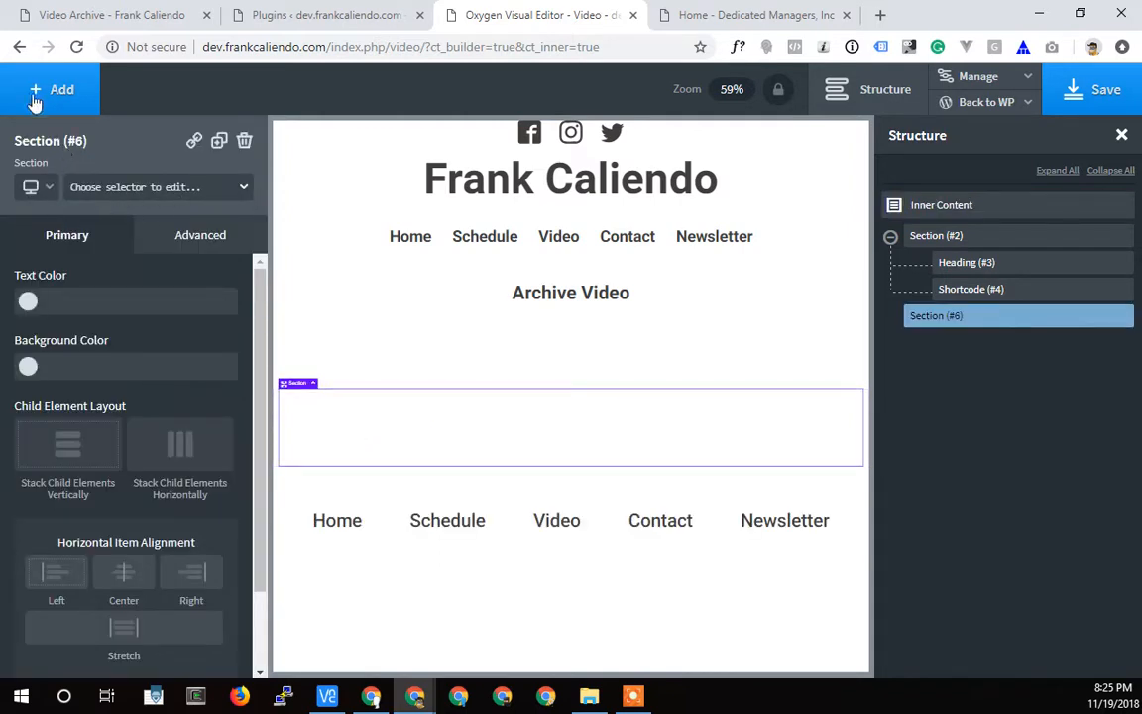
Step: Add two Buttons to the new section, stacked horizontally with Space Around
click(52, 90)
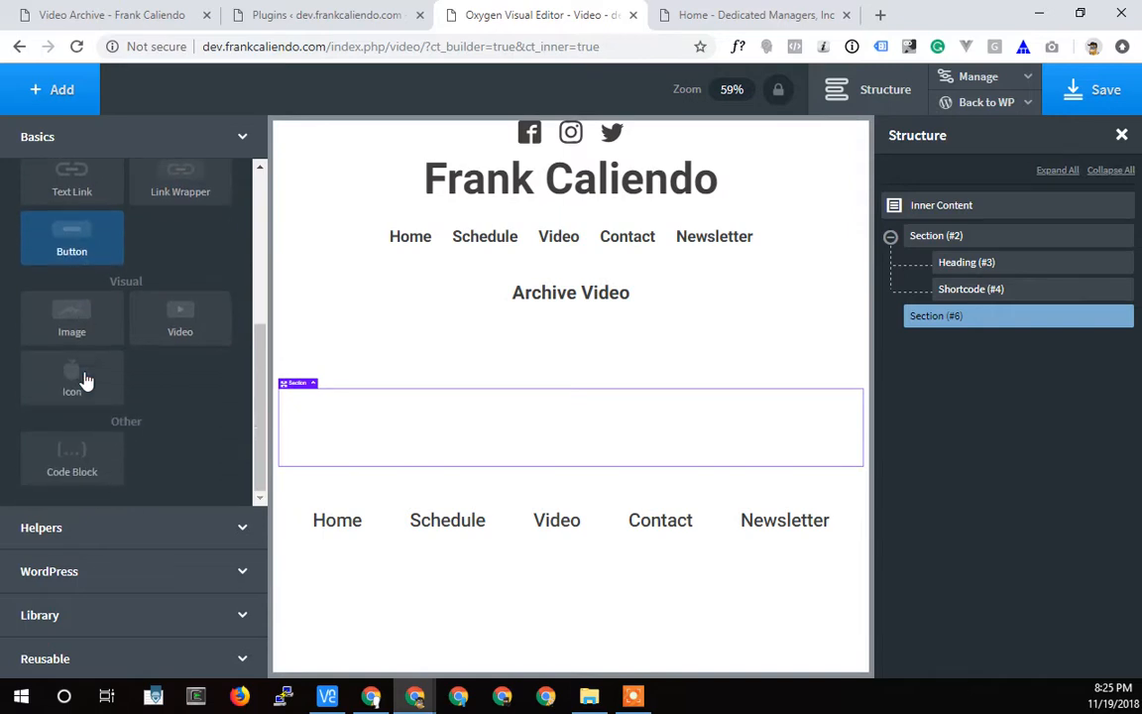
mouse_move(91, 234)
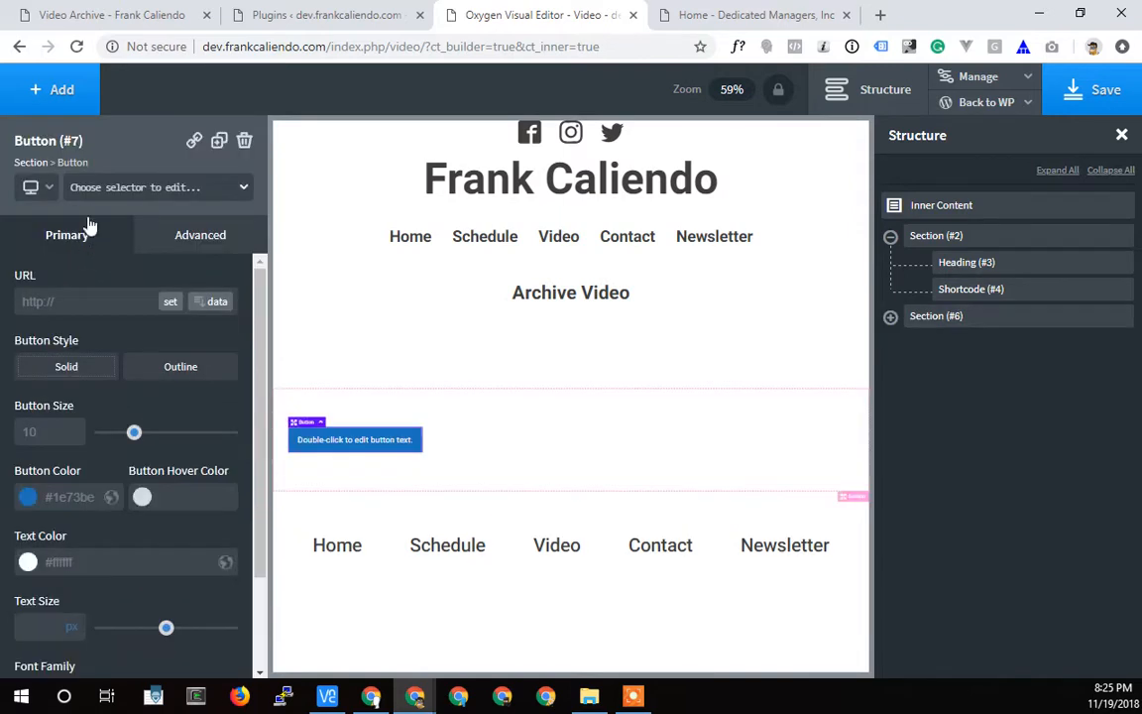
click(51, 90)
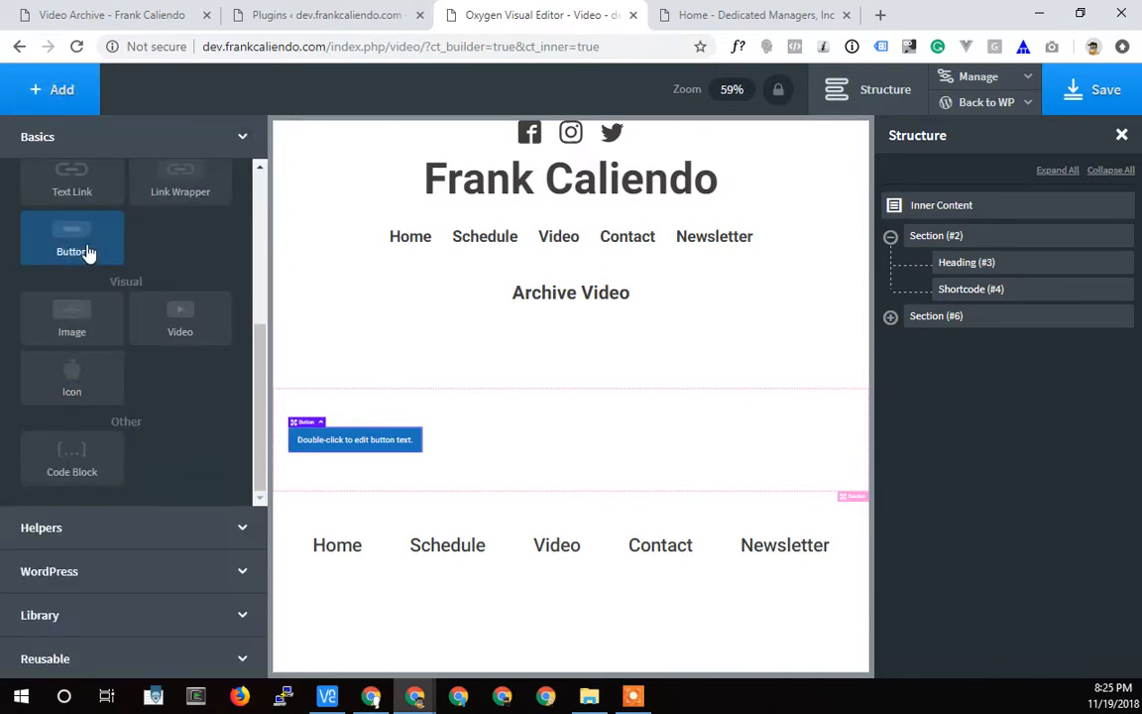
click(72, 238)
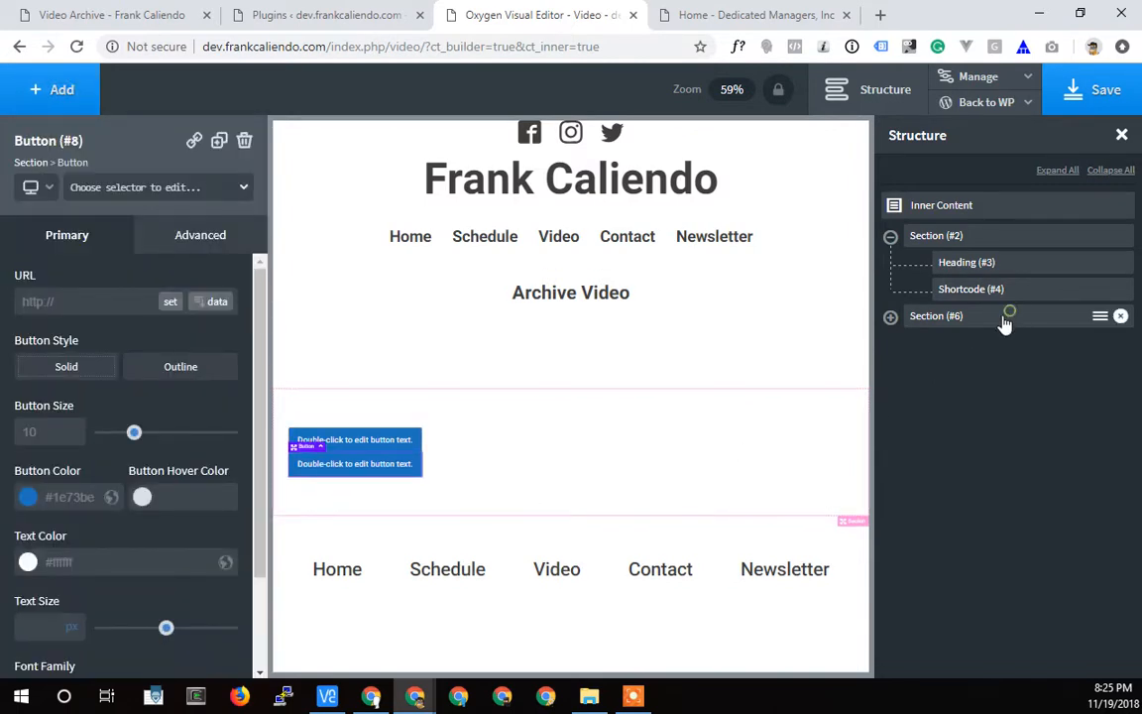
click(937, 315)
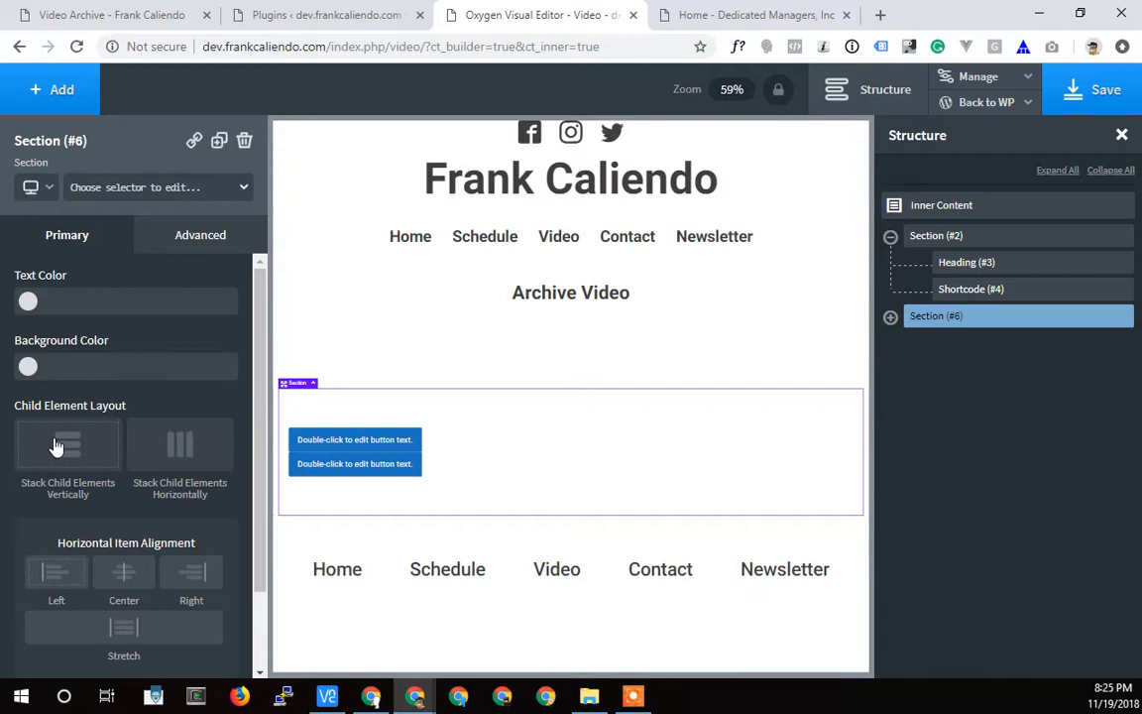
click(178, 444)
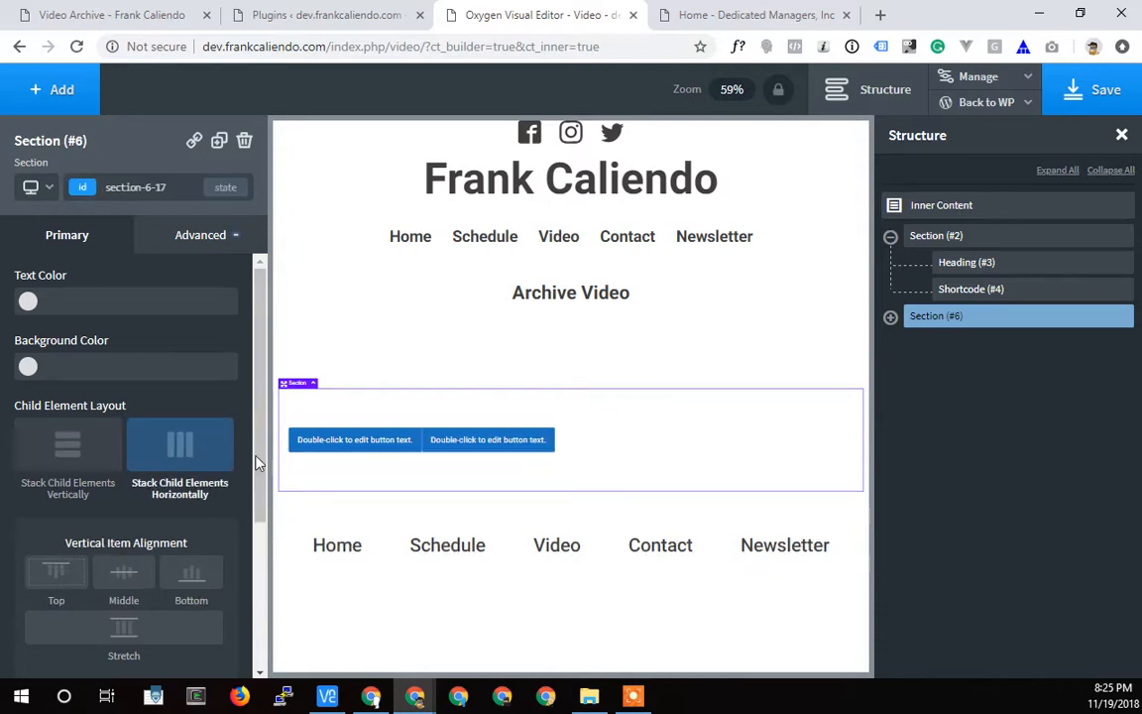
scroll(down, 3)
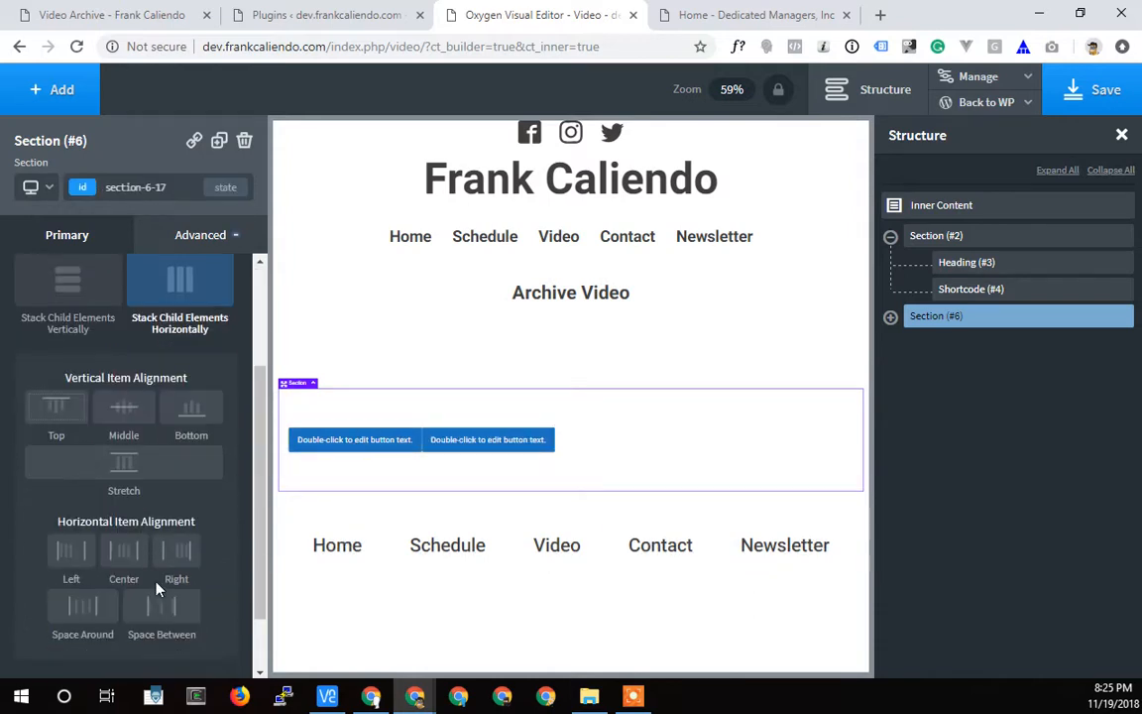
click(84, 591)
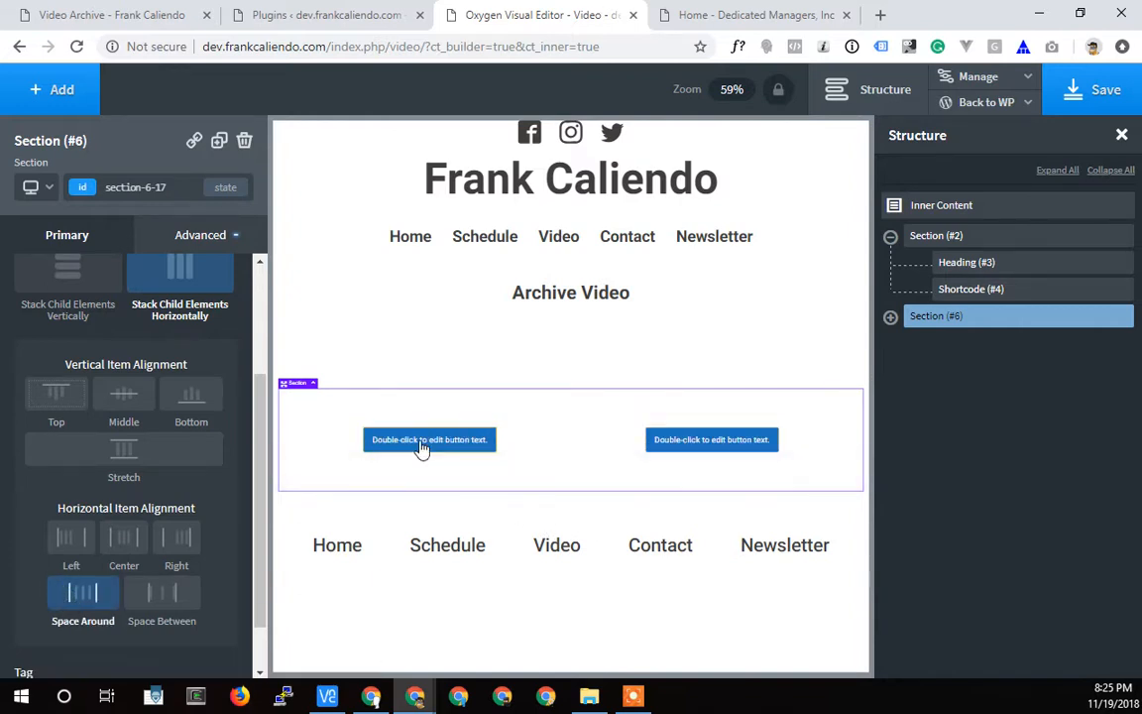
Step: Label the buttons 'More Videos' and 'Highlighted Videos'
double_click(428, 441)
text(More Videos)
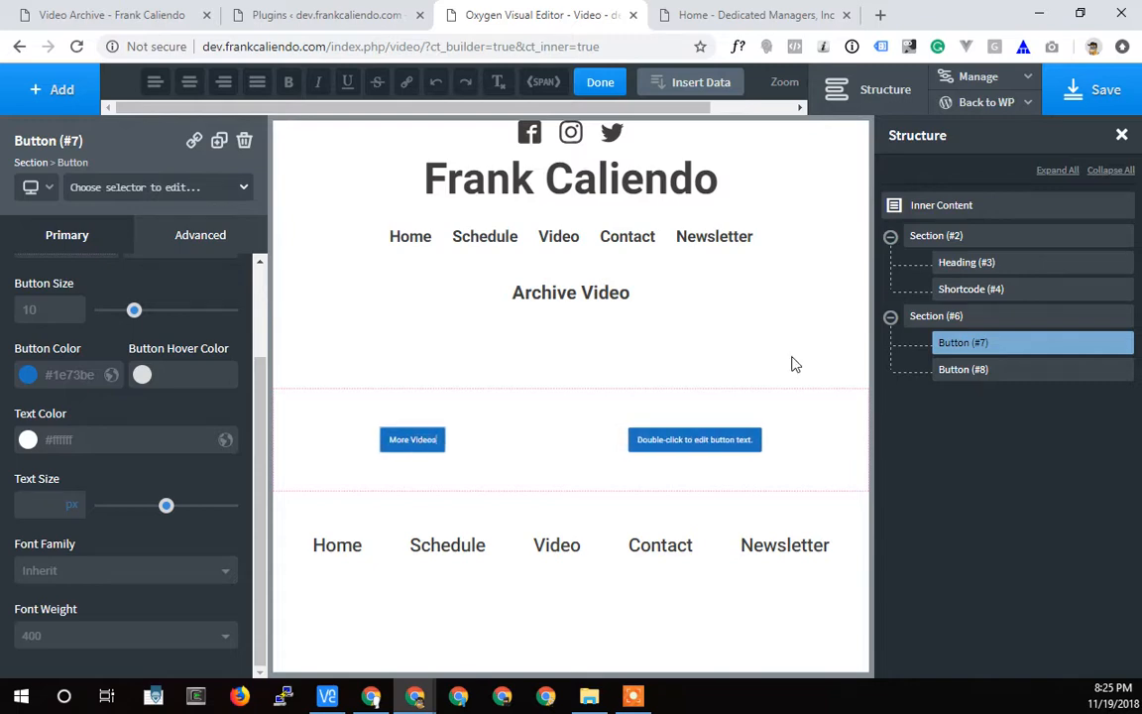
click(694, 440)
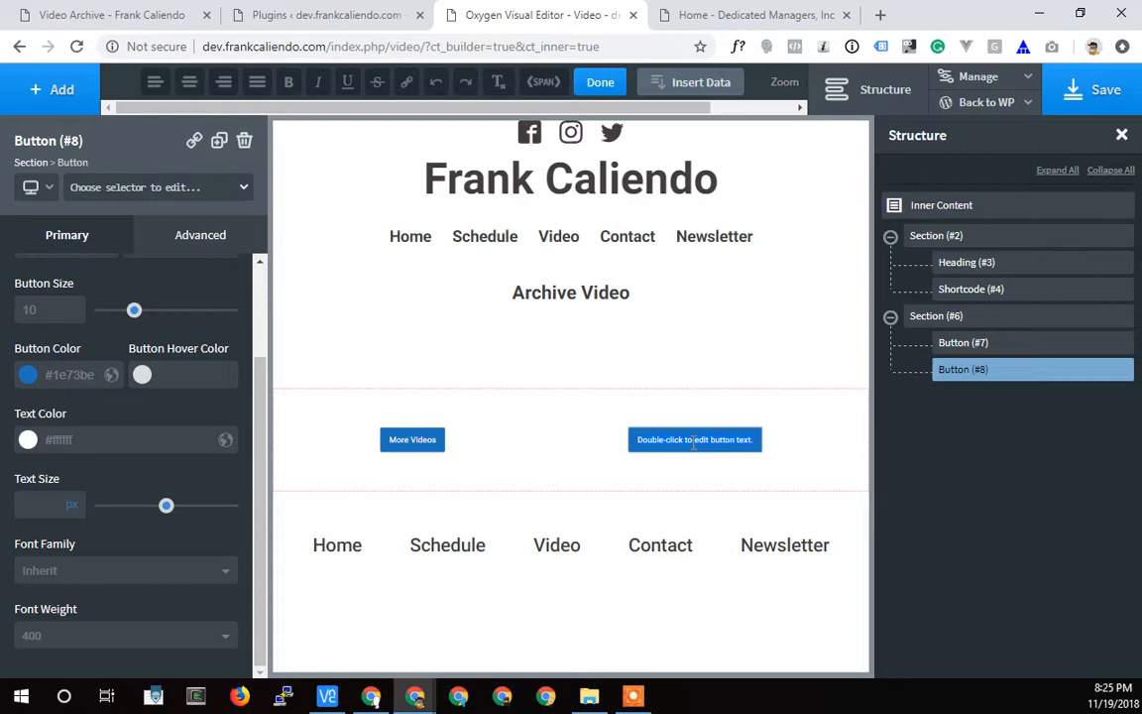
text(Higlighted Videos)
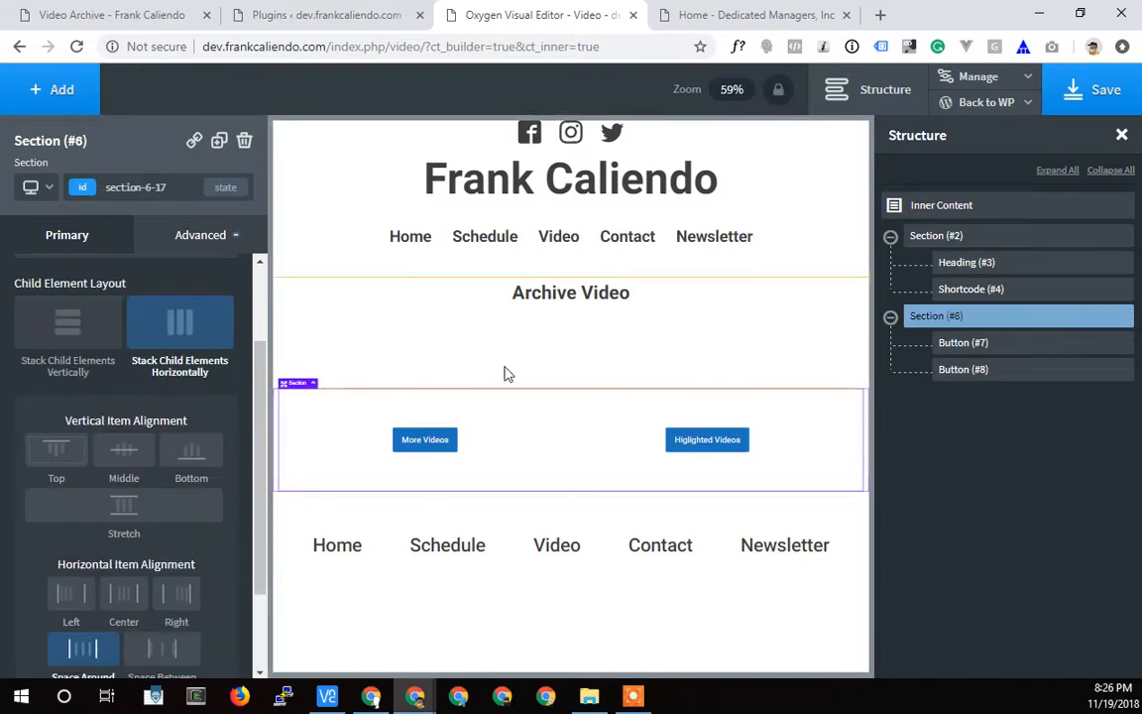
mouse_move(639, 294)
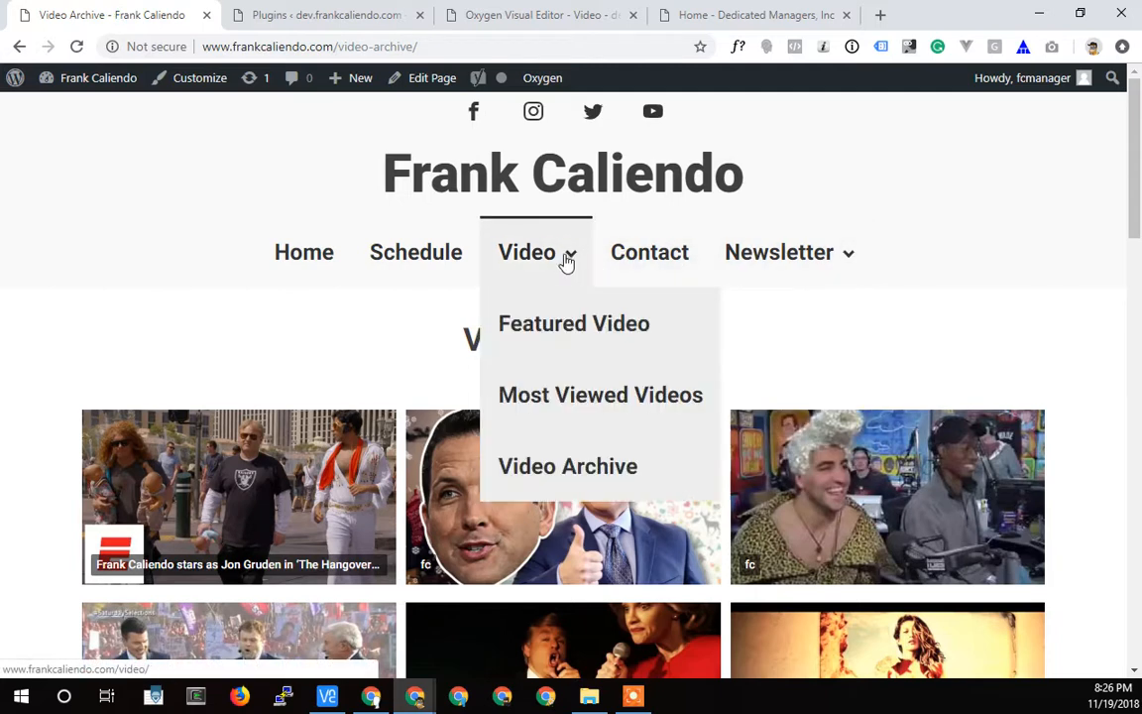
mouse_move(552, 405)
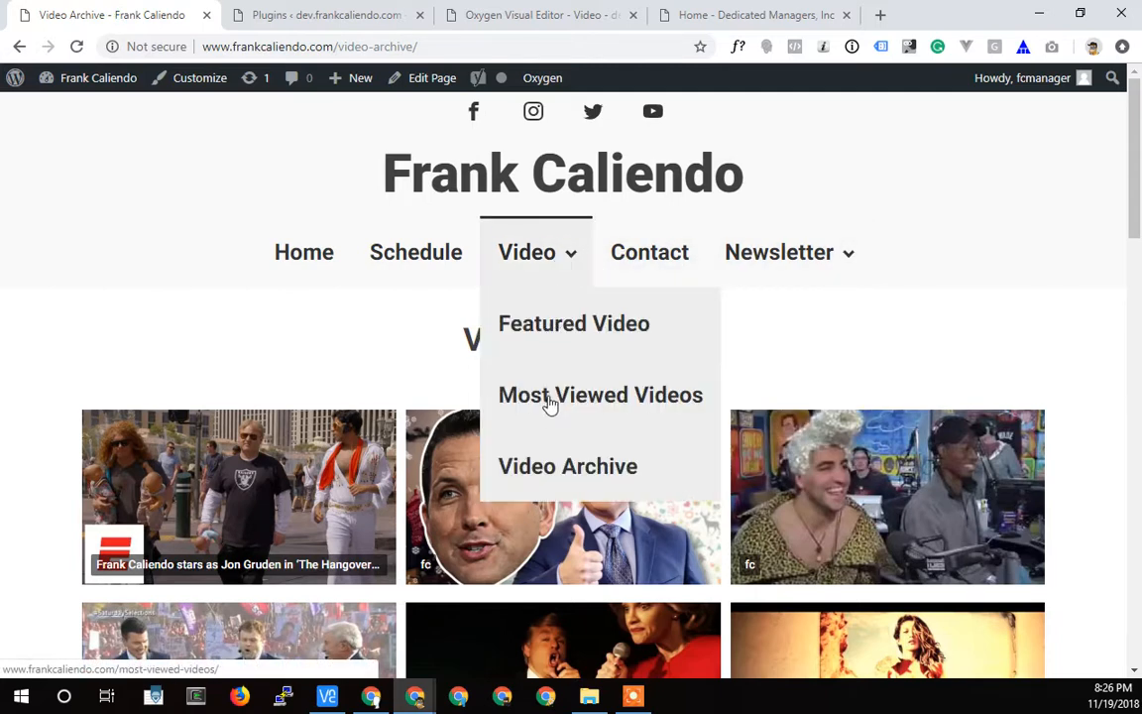
mouse_move(585, 326)
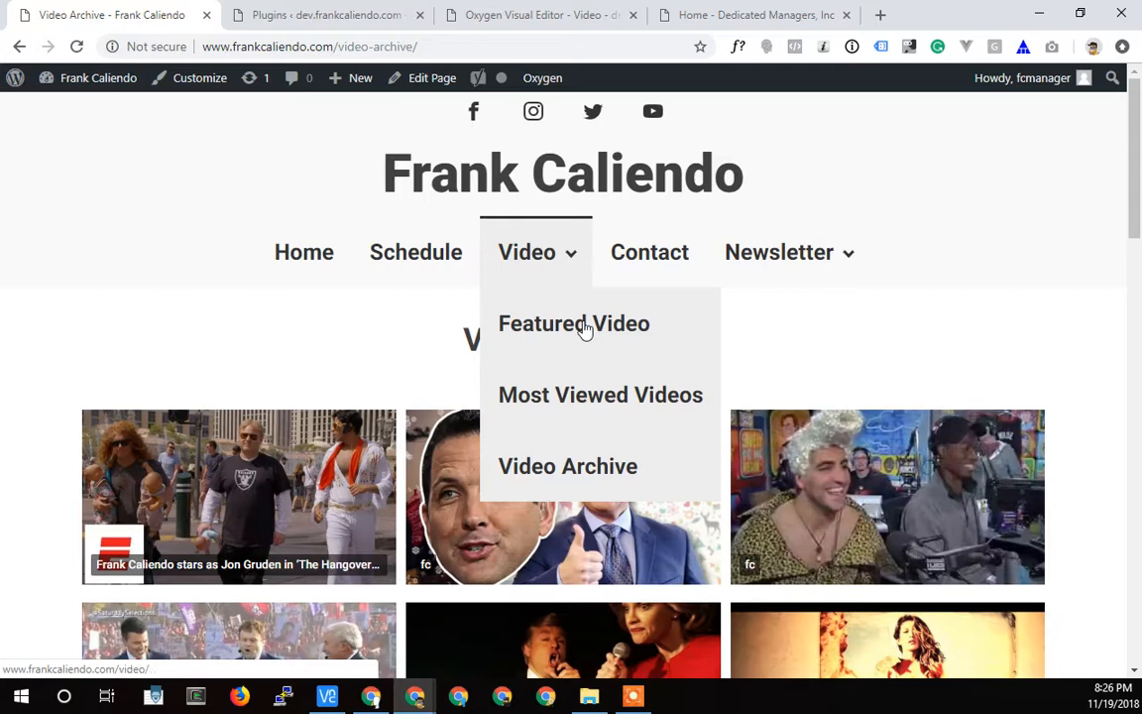
mouse_move(539, 367)
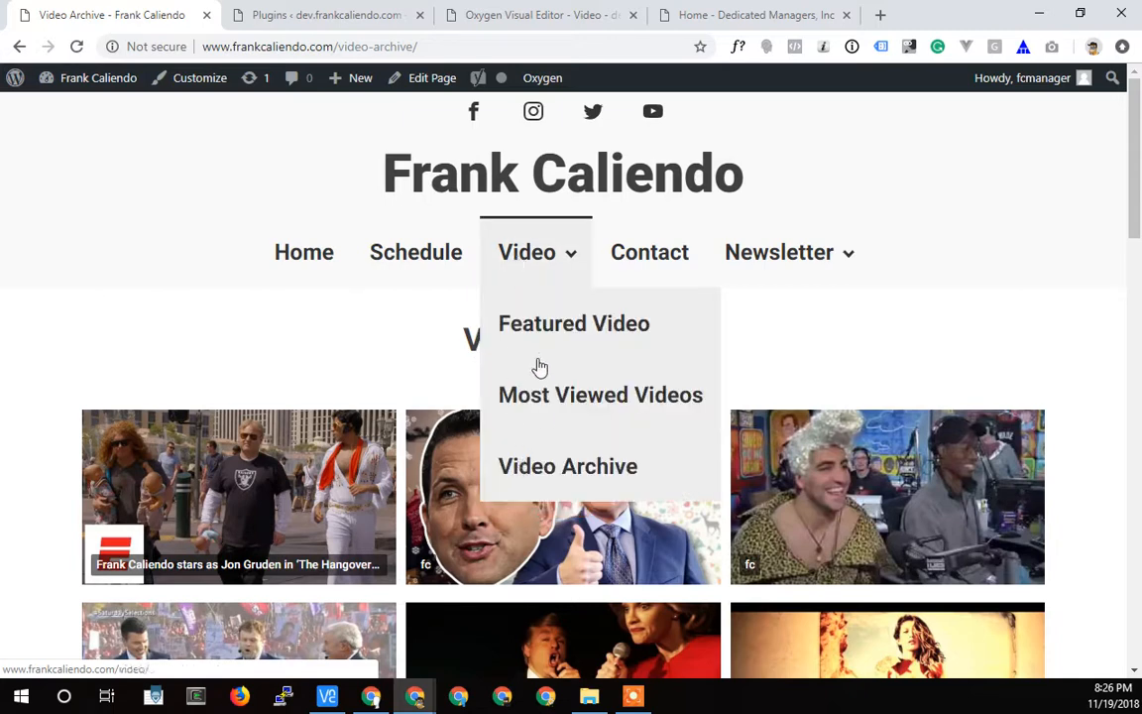
mouse_move(521, 415)
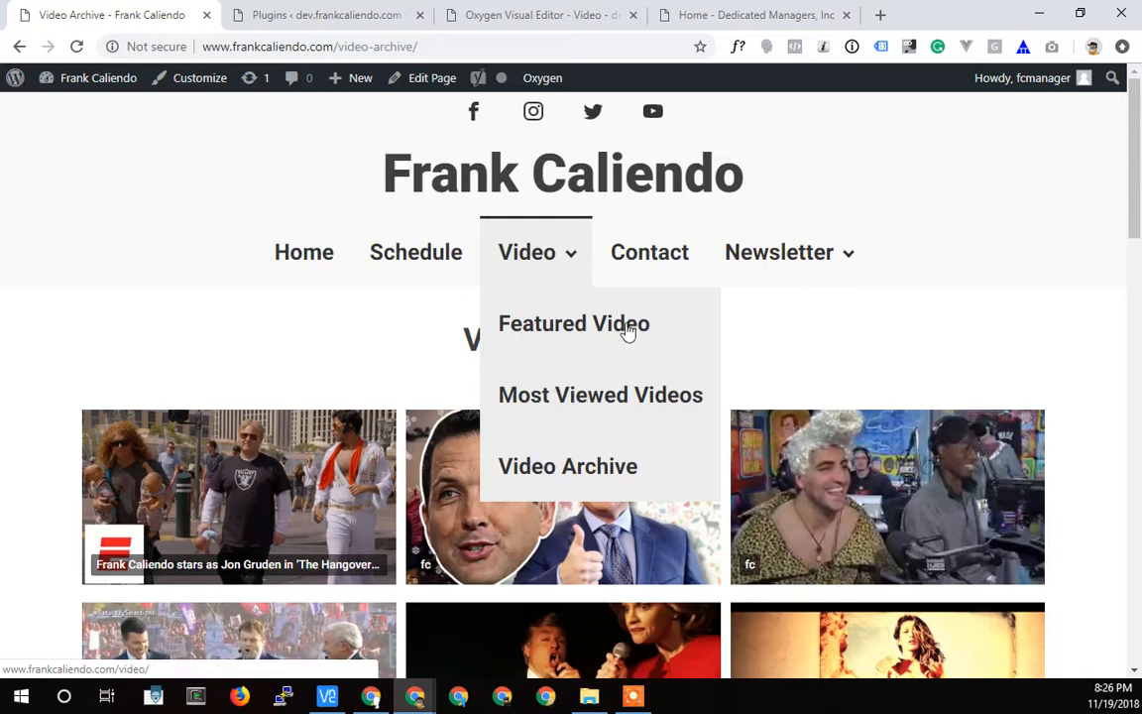
mouse_move(540, 474)
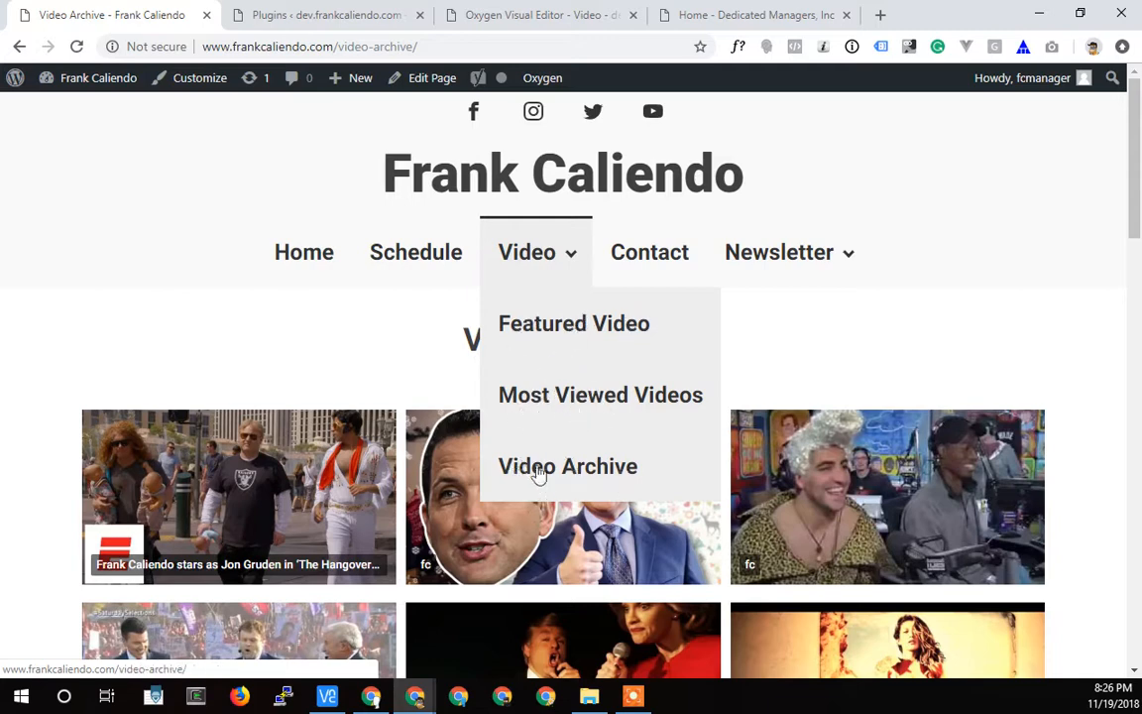
mouse_move(571, 478)
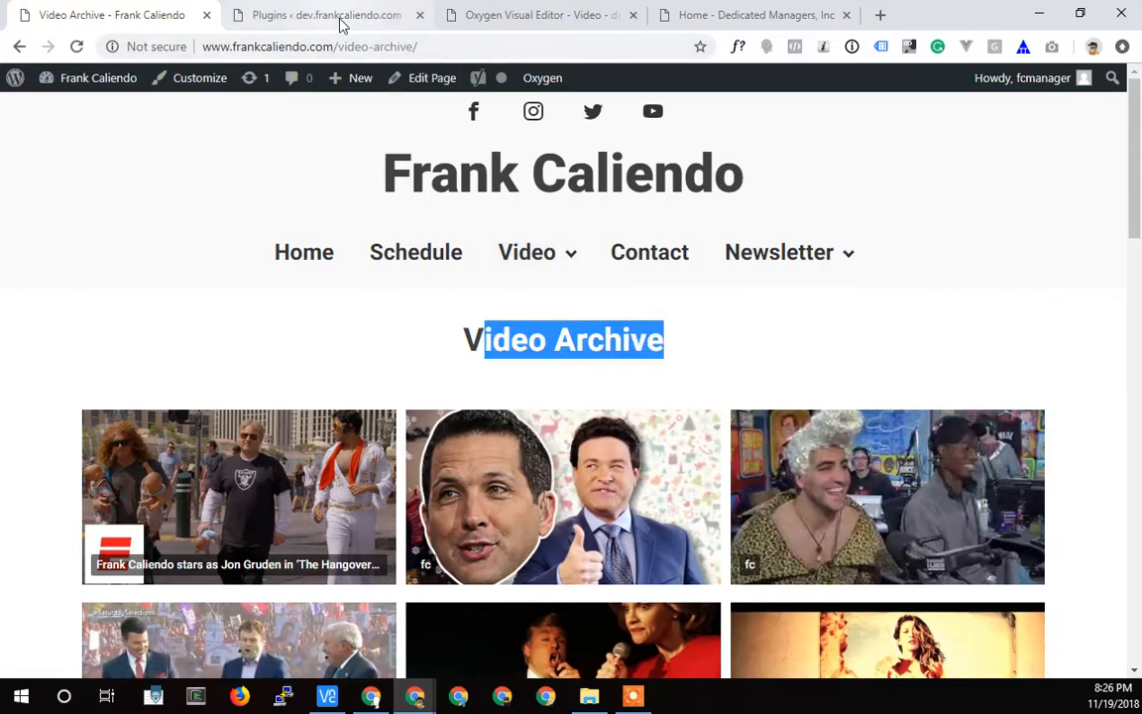
Step: Return from the live Video menu to the Oxygen editor of the dev Video page
click(536, 16)
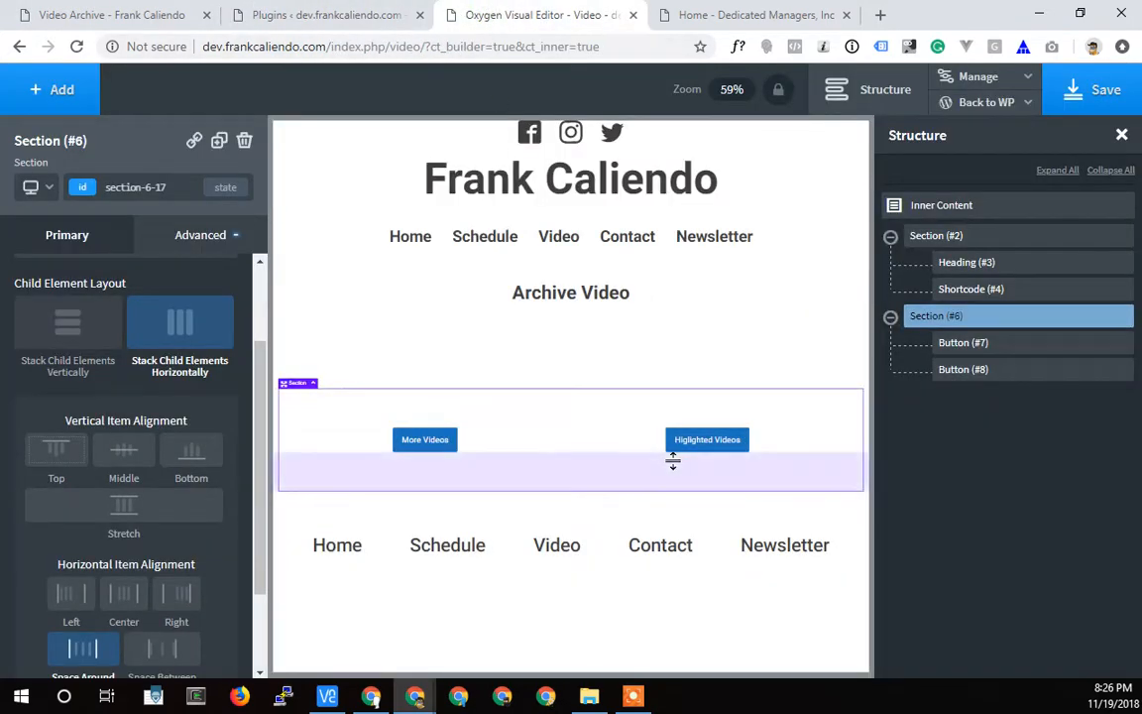
Step: Set the Archive Video heading's font size to 65 and select the shortcode element below it
click(1107, 90)
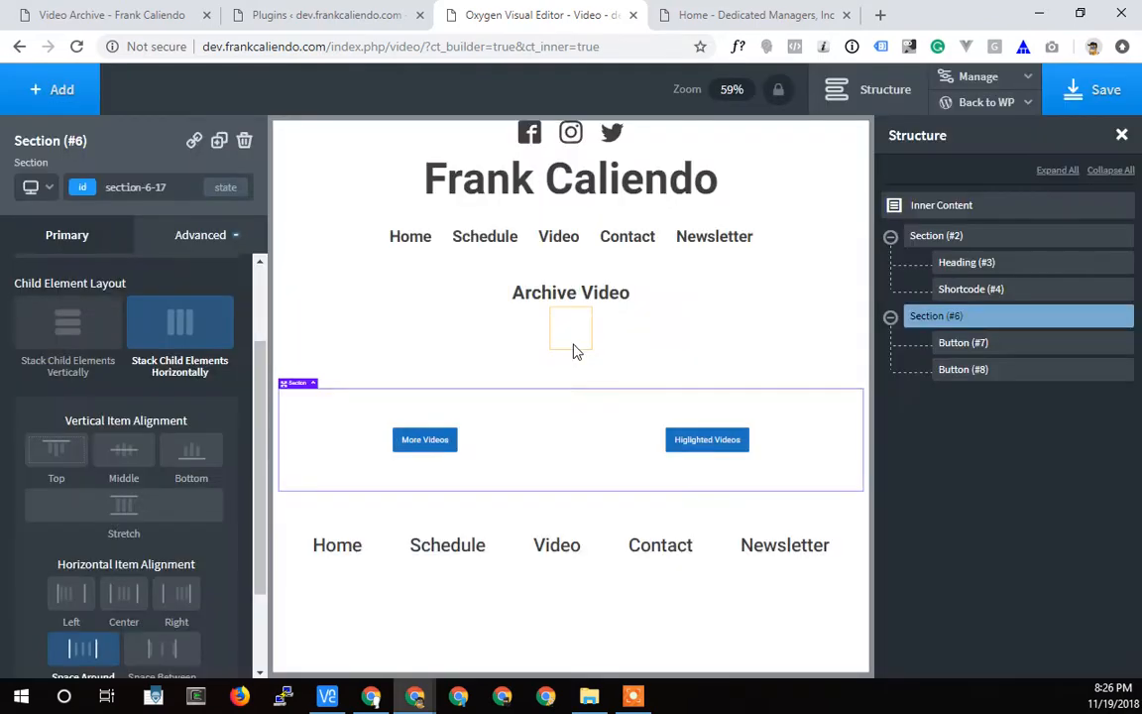
click(572, 292)
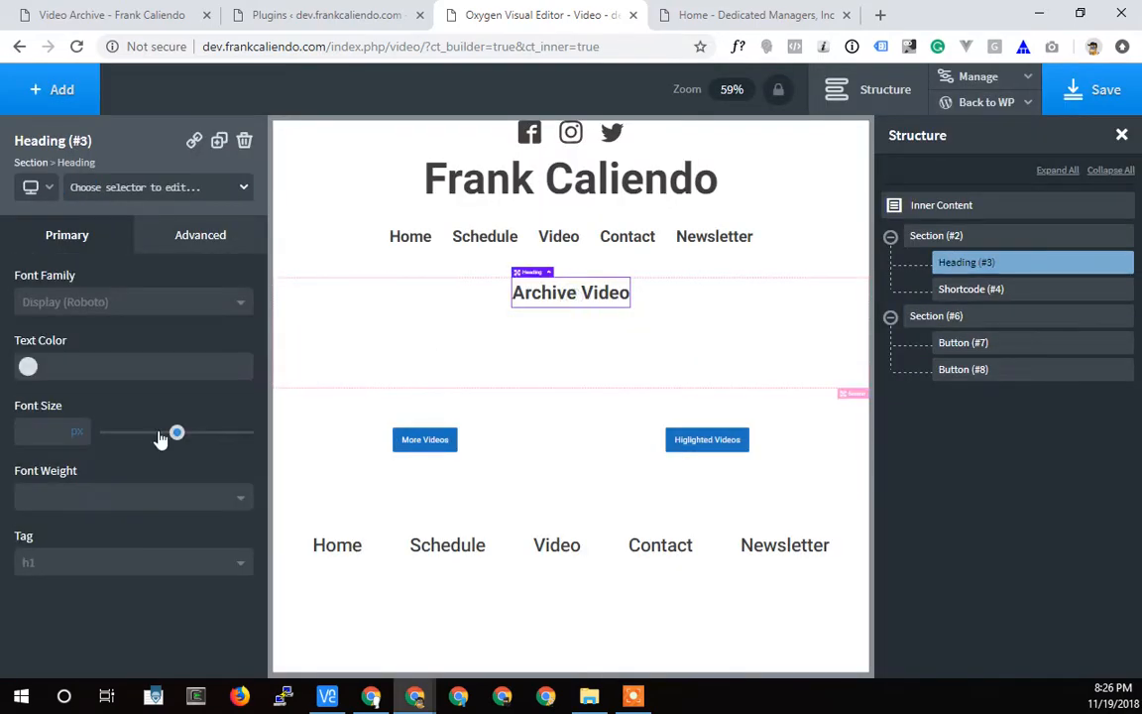
drag(176, 432, 198, 432)
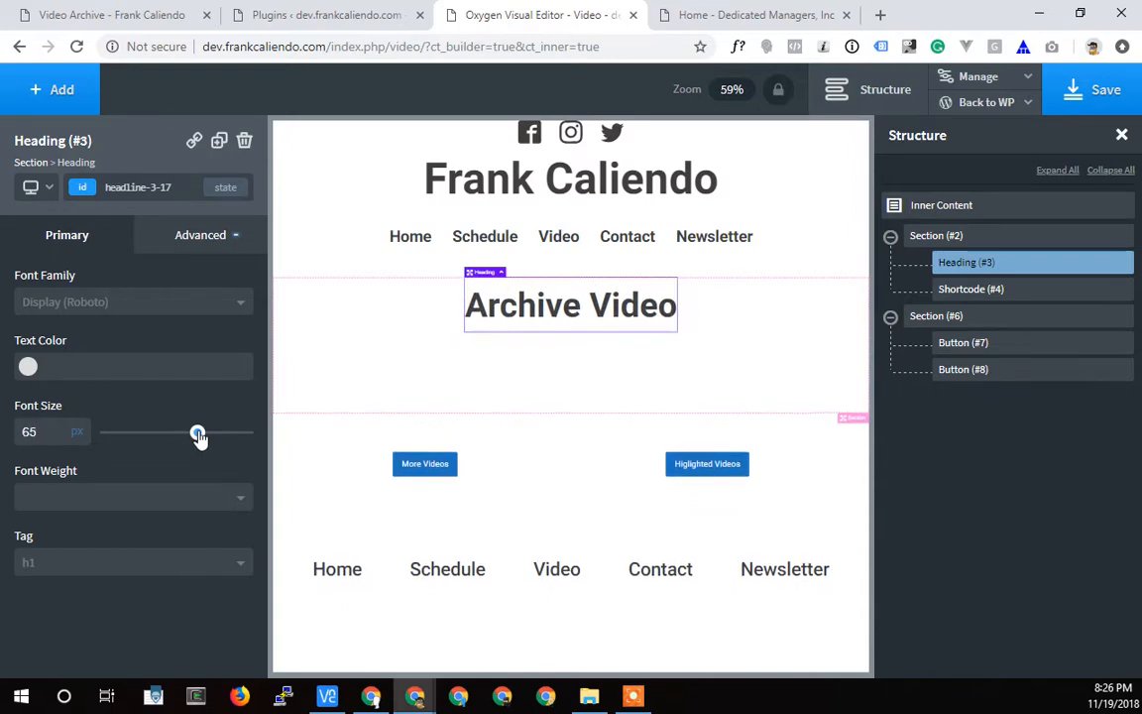
click(38, 186)
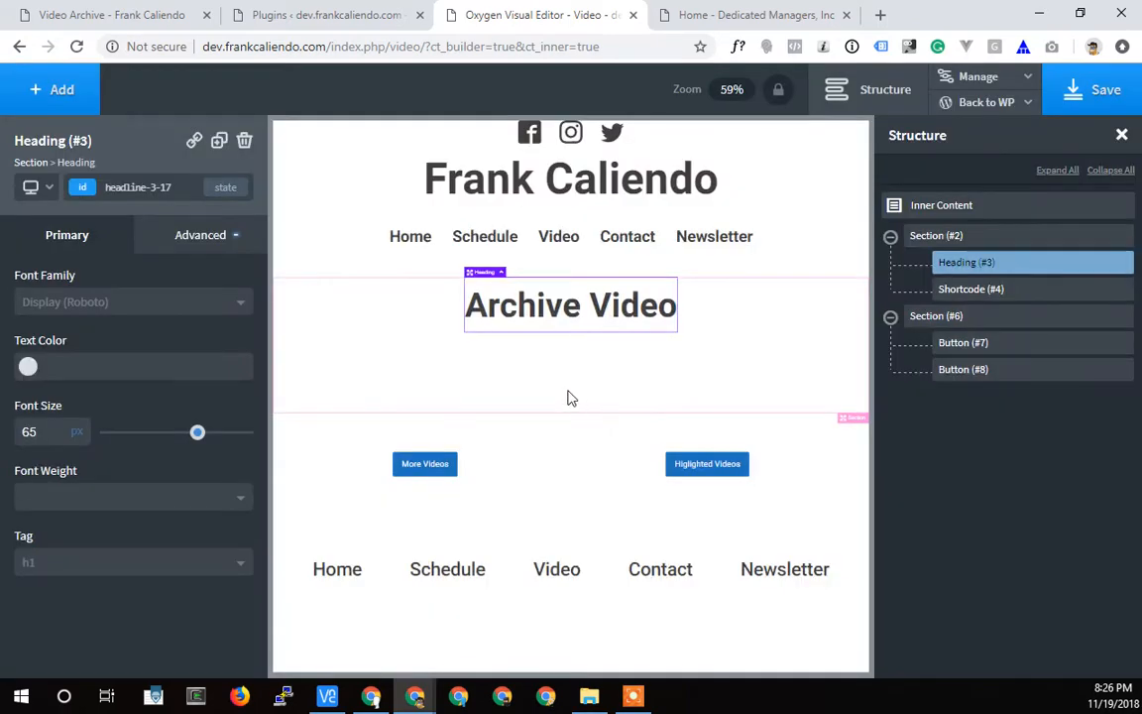
click(972, 290)
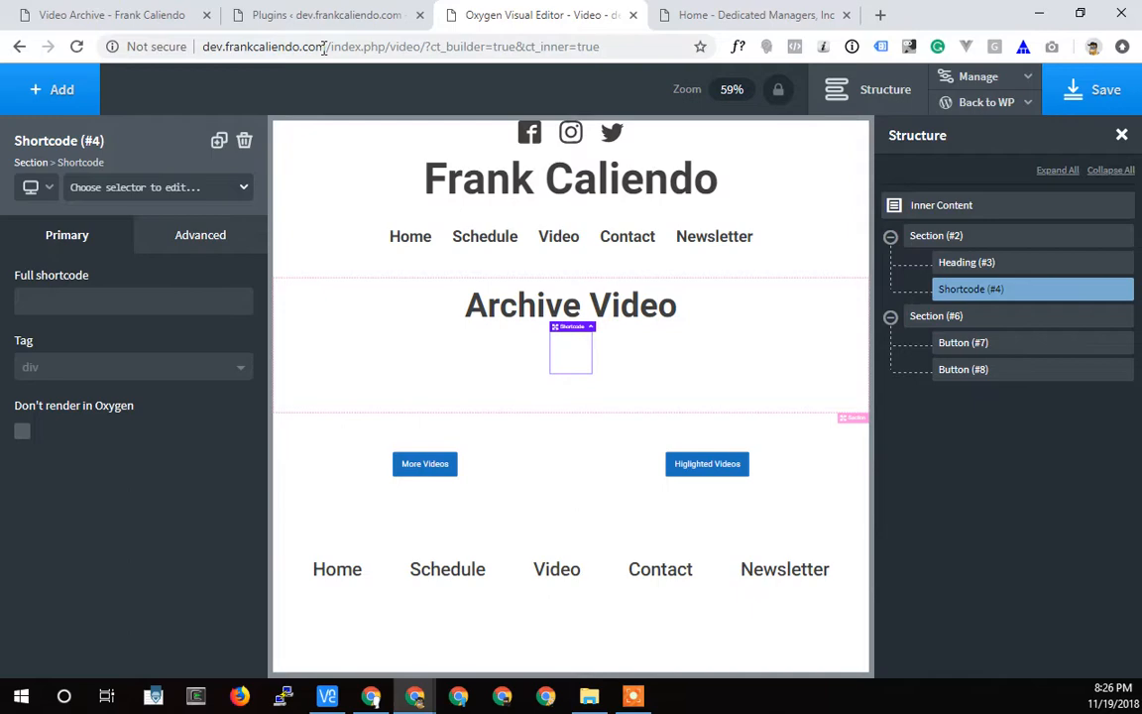
mouse_move(111, 14)
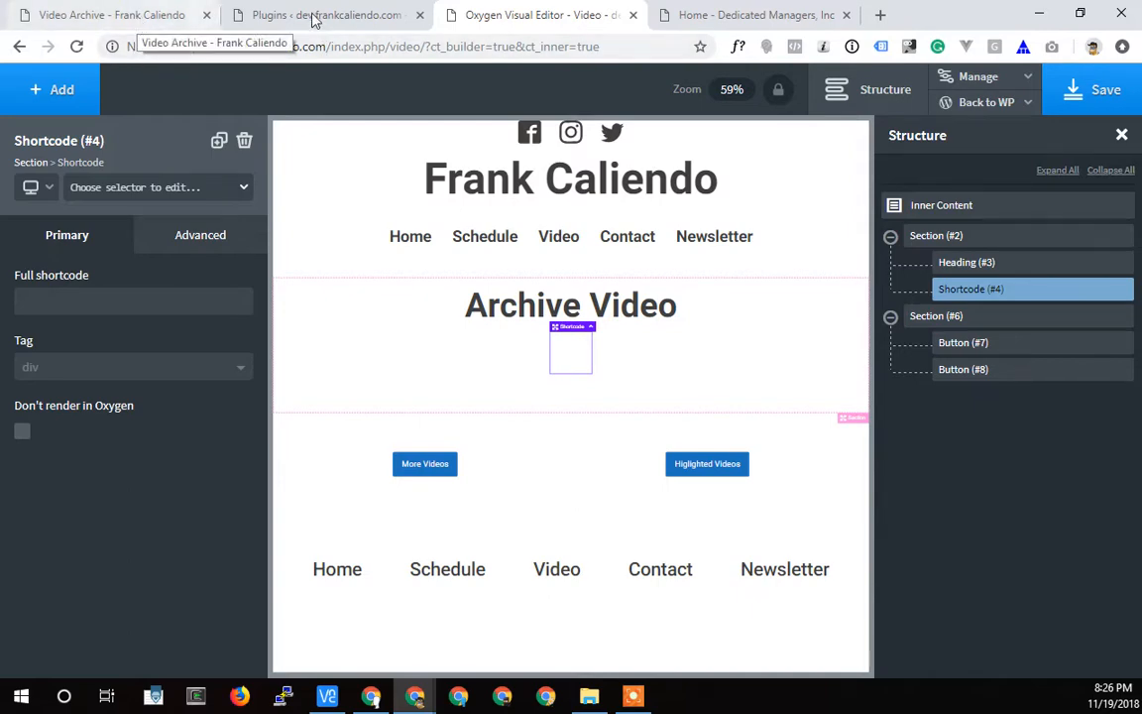
Step: Open YotuWP's Shortcode Generator and follow its link to the empty API key setting
click(327, 16)
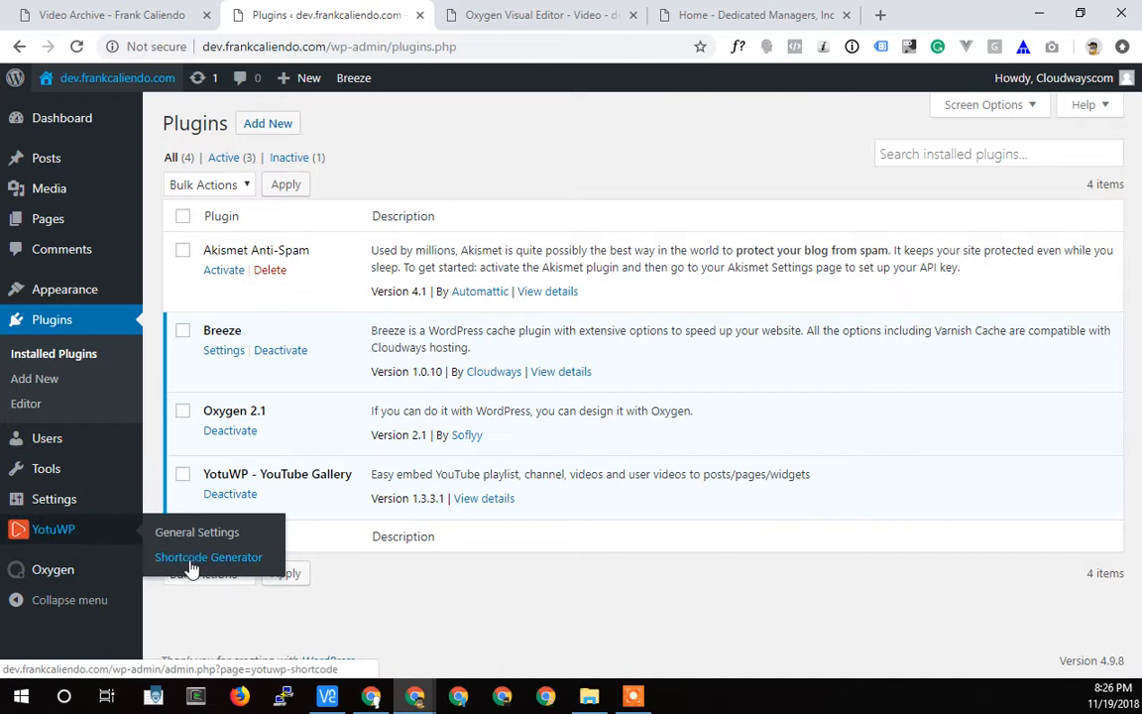
click(208, 555)
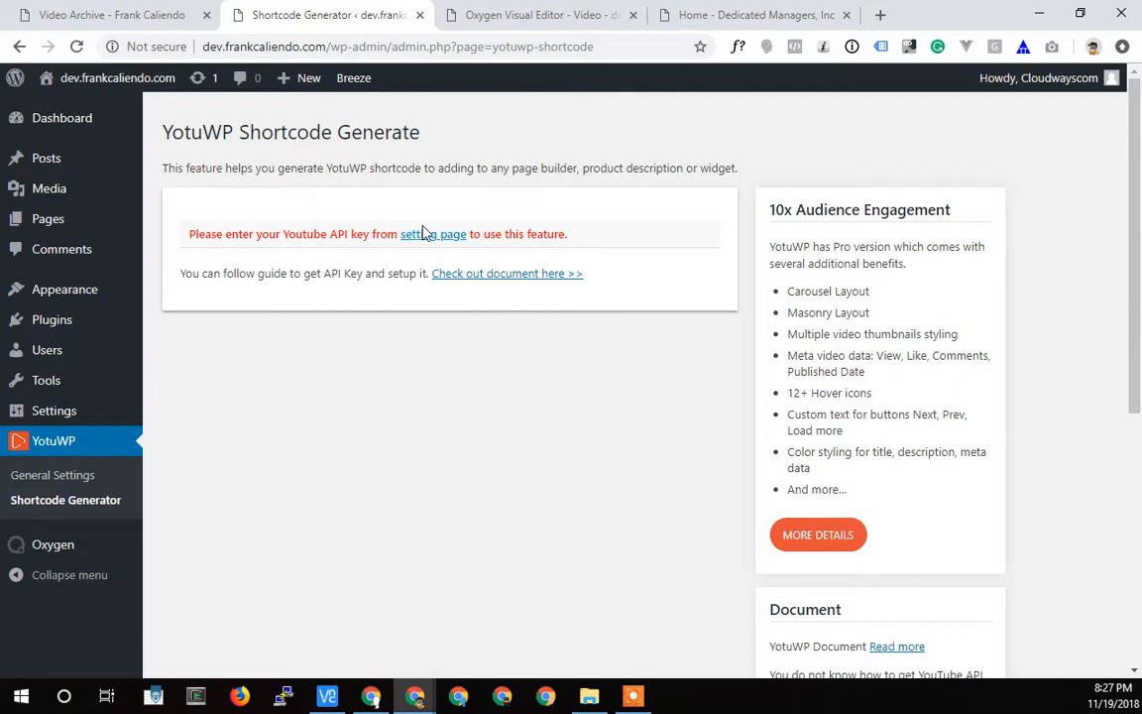
mouse_move(433, 238)
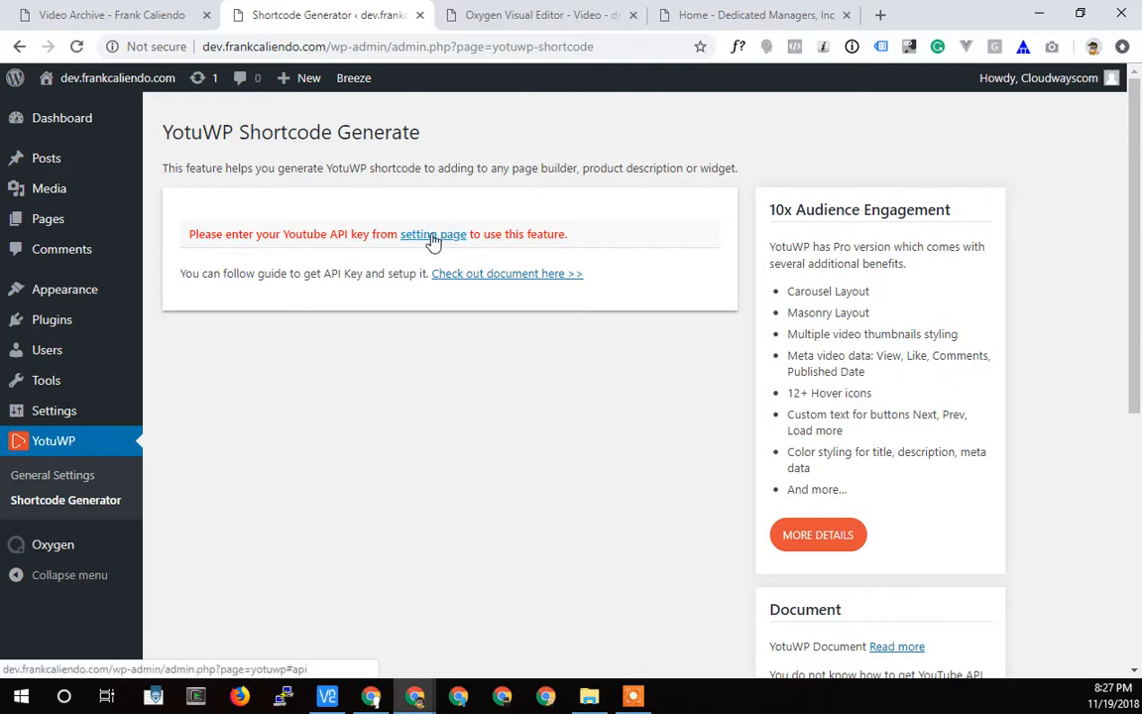
click(432, 234)
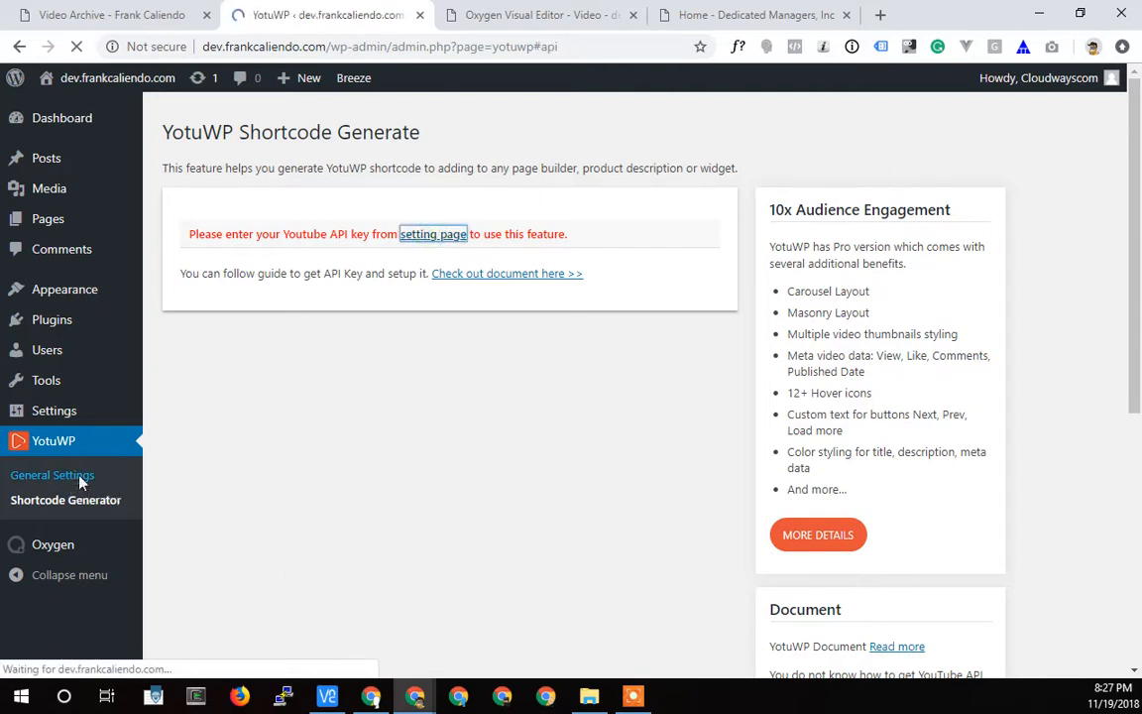
click(432, 234)
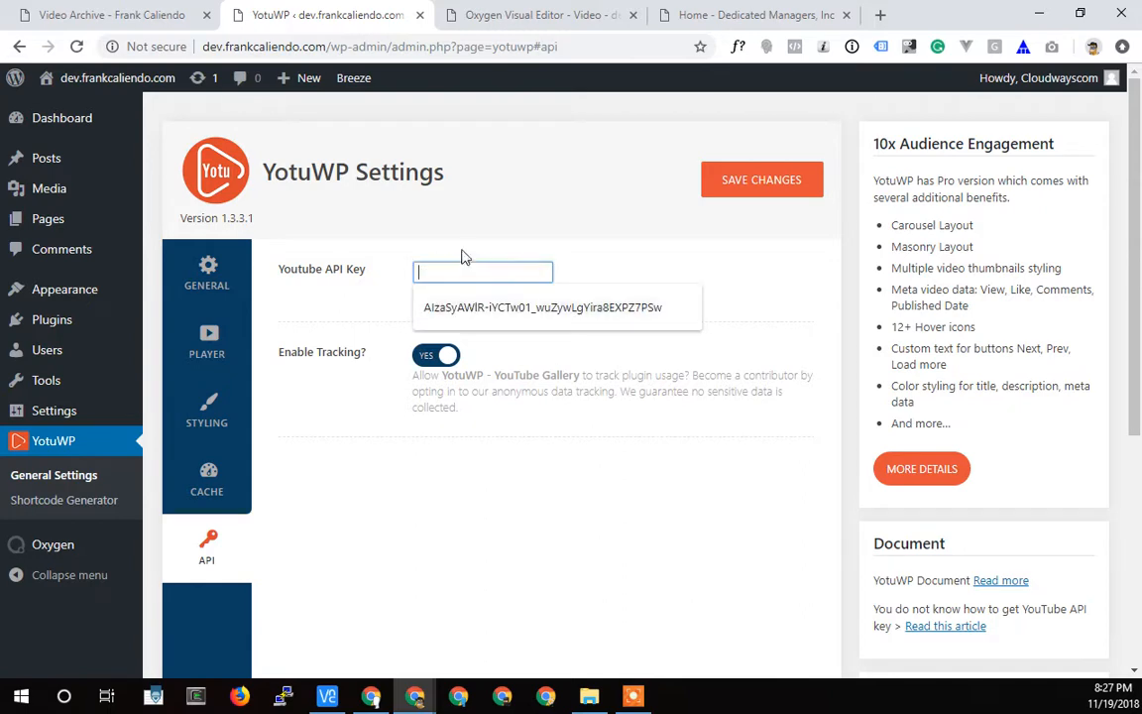
Step: View the YouTube API key guide, then return to the YotuWP shortcode generator
click(468, 292)
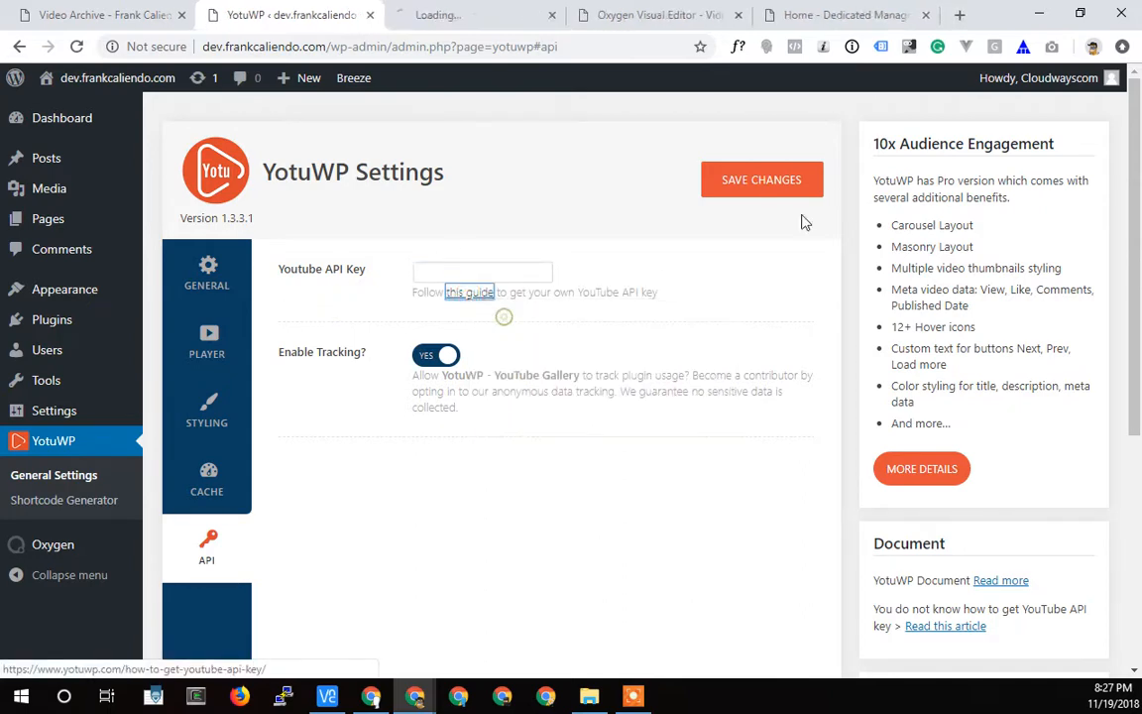
click(468, 291)
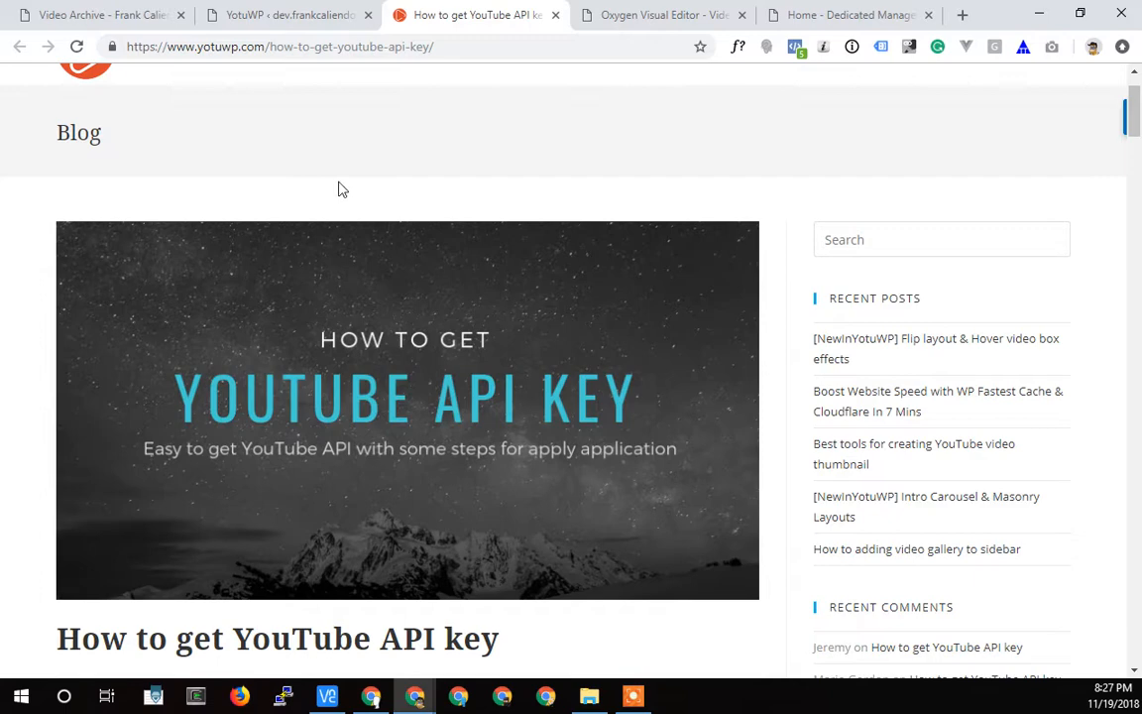
click(288, 14)
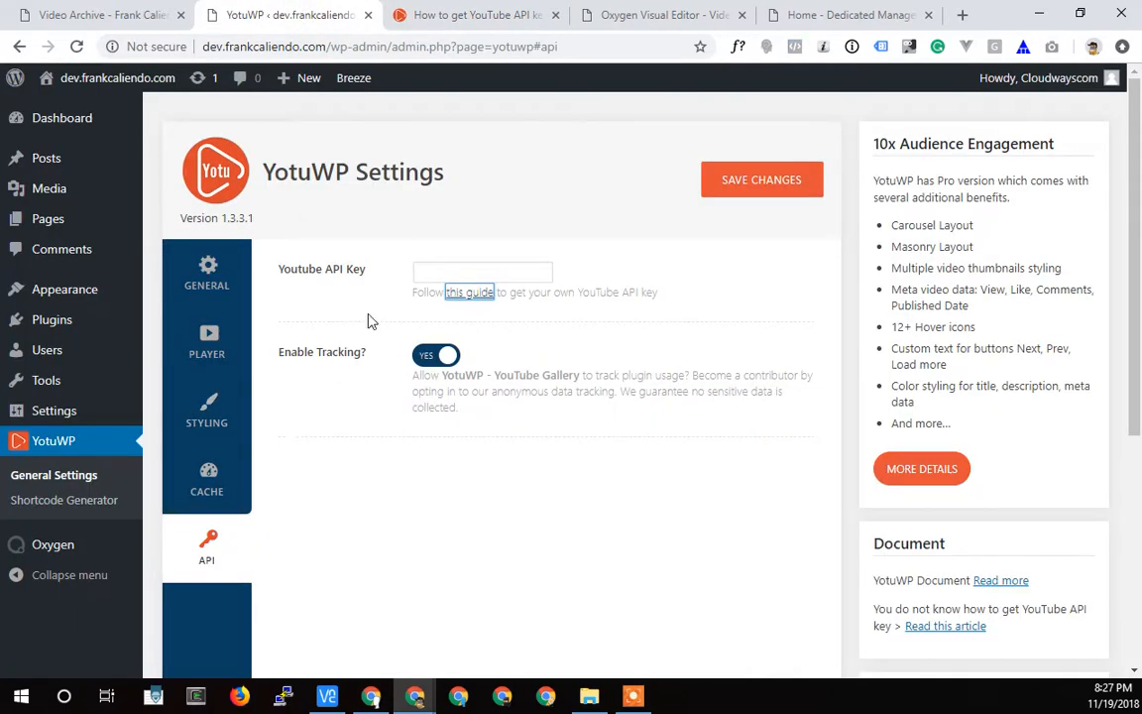
mouse_move(320, 434)
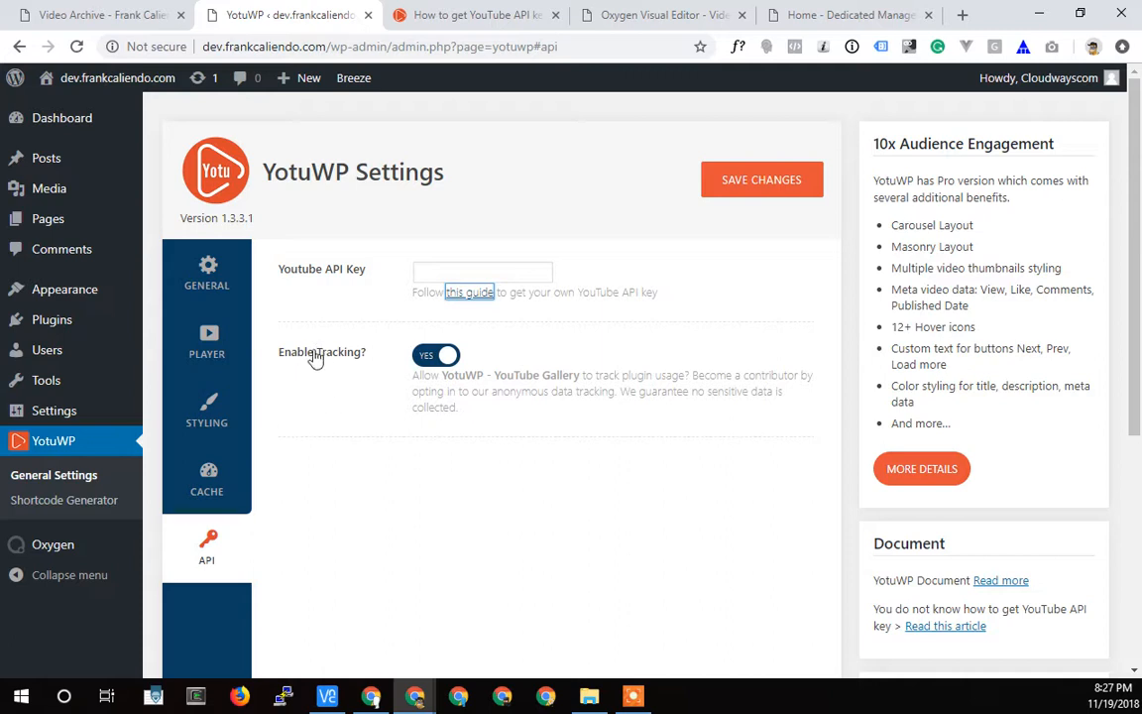
mouse_move(349, 454)
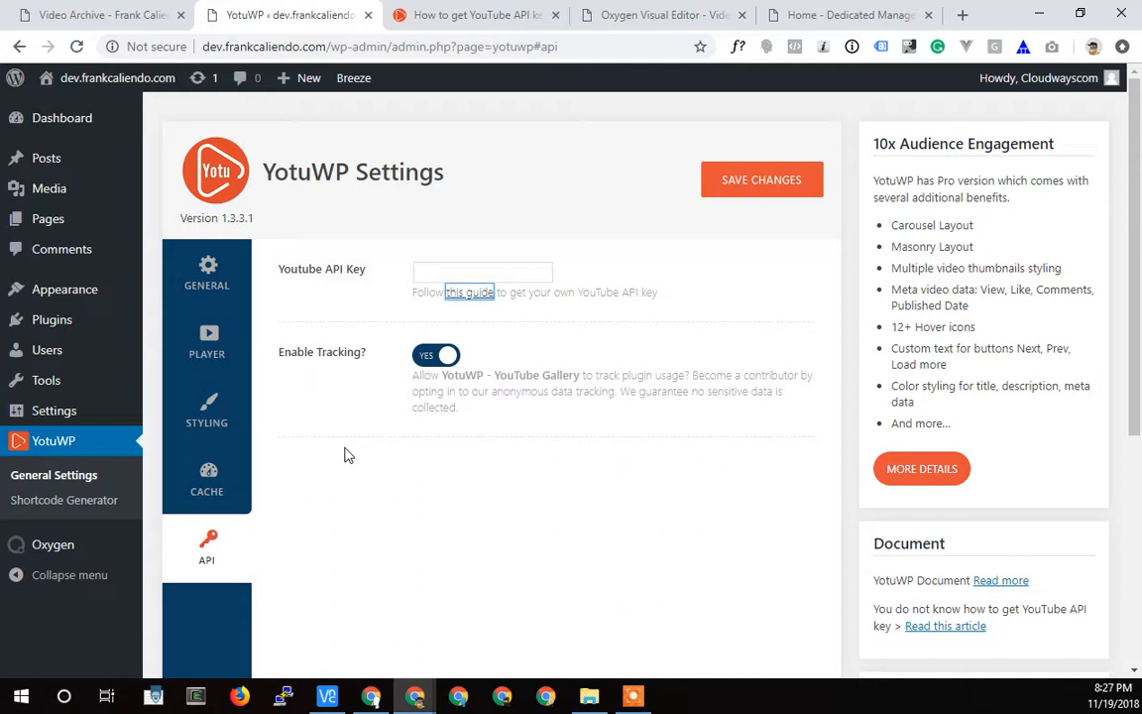
click(762, 179)
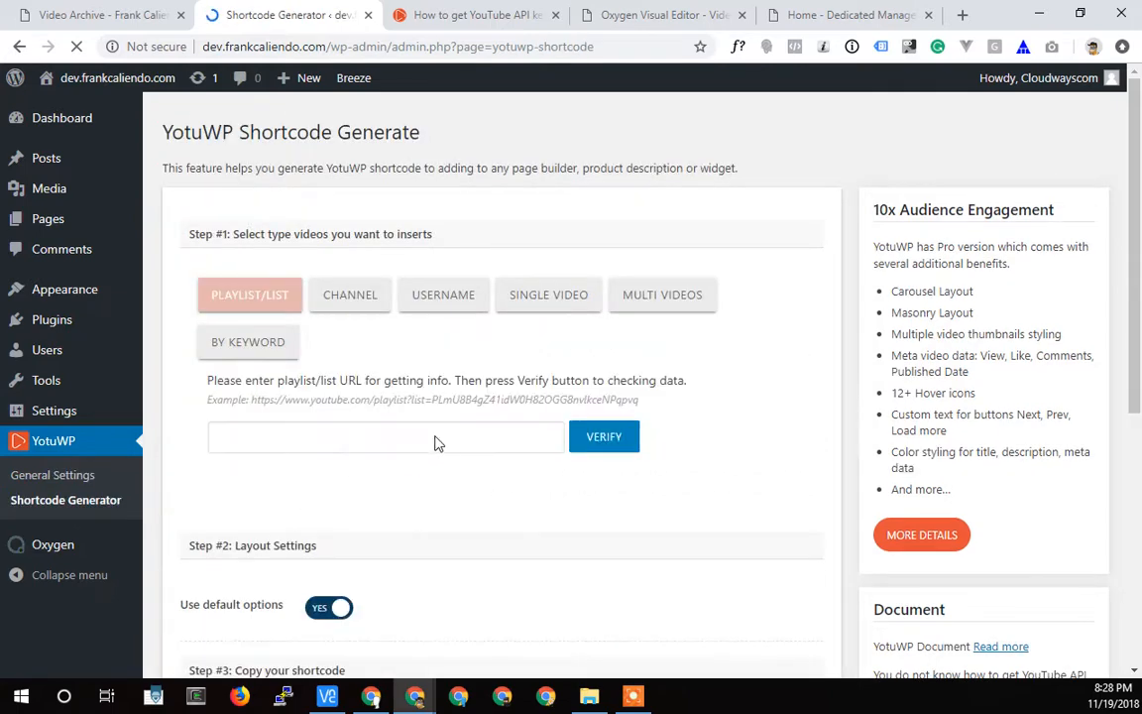
Step: Choose Multi Videos, enter three YouTube watch URLs and verify them as results
scroll(down, 3)
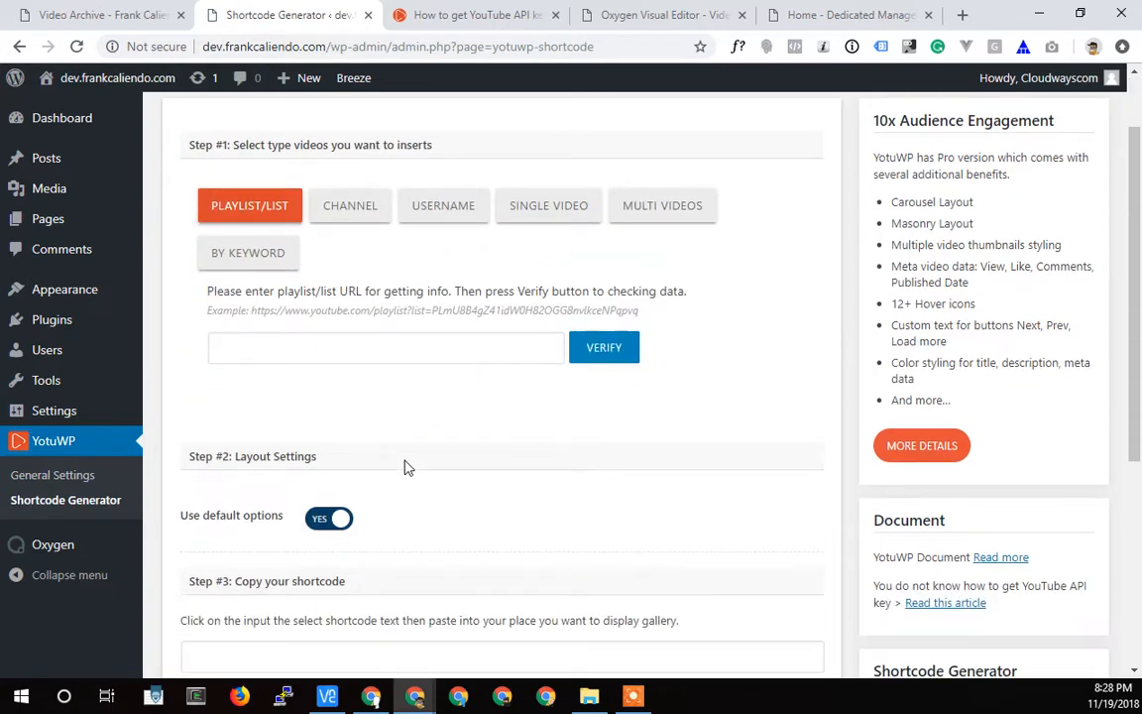
click(663, 204)
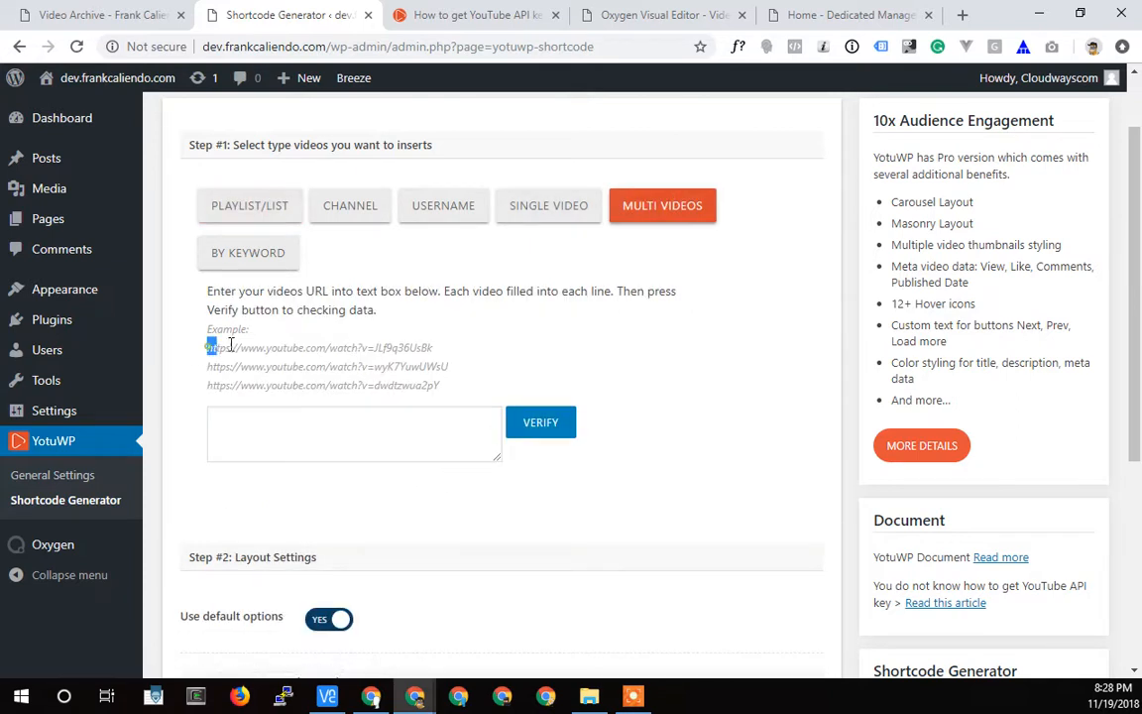
triple_click(317, 347)
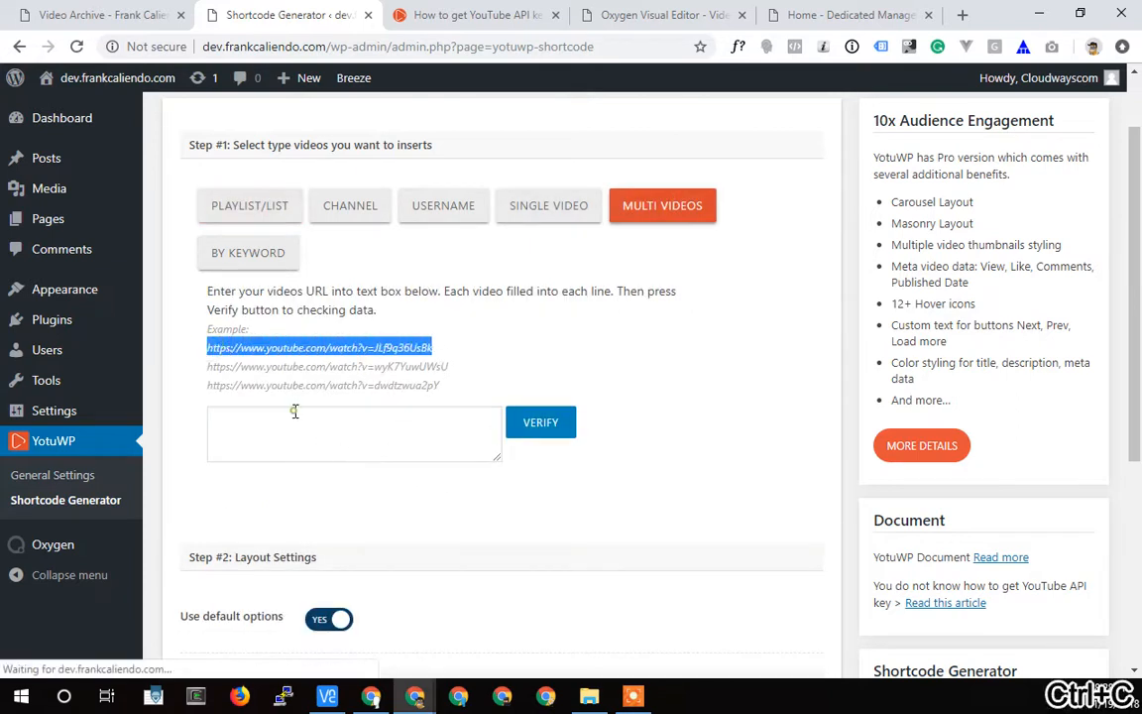
text(https://www.youtube.com/watch?v=JLf9q36UsBk)
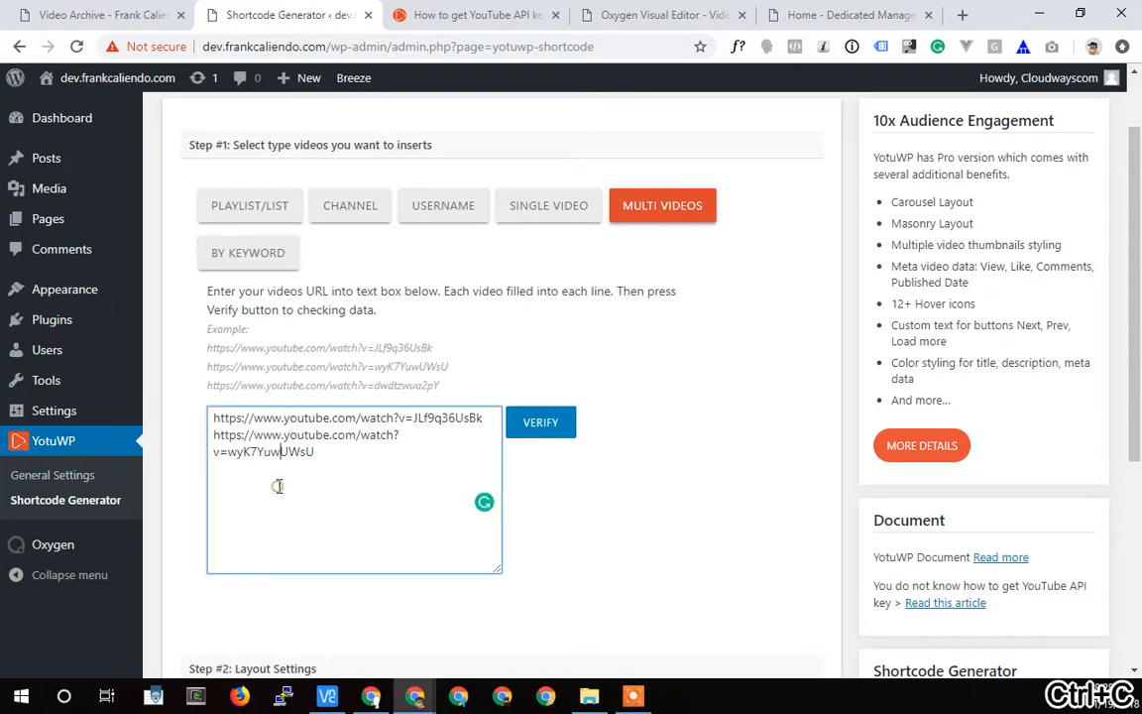
text(https://www.youtube.com/watch?v=dwdtzwua2pY)
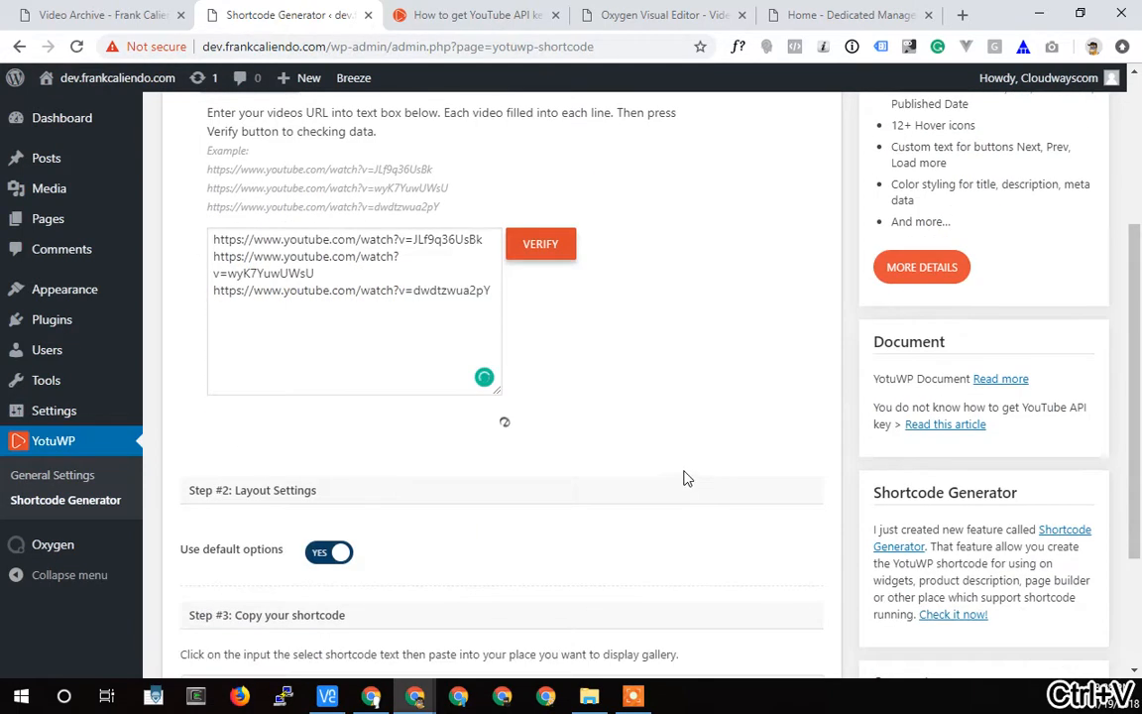
scroll(down, 3)
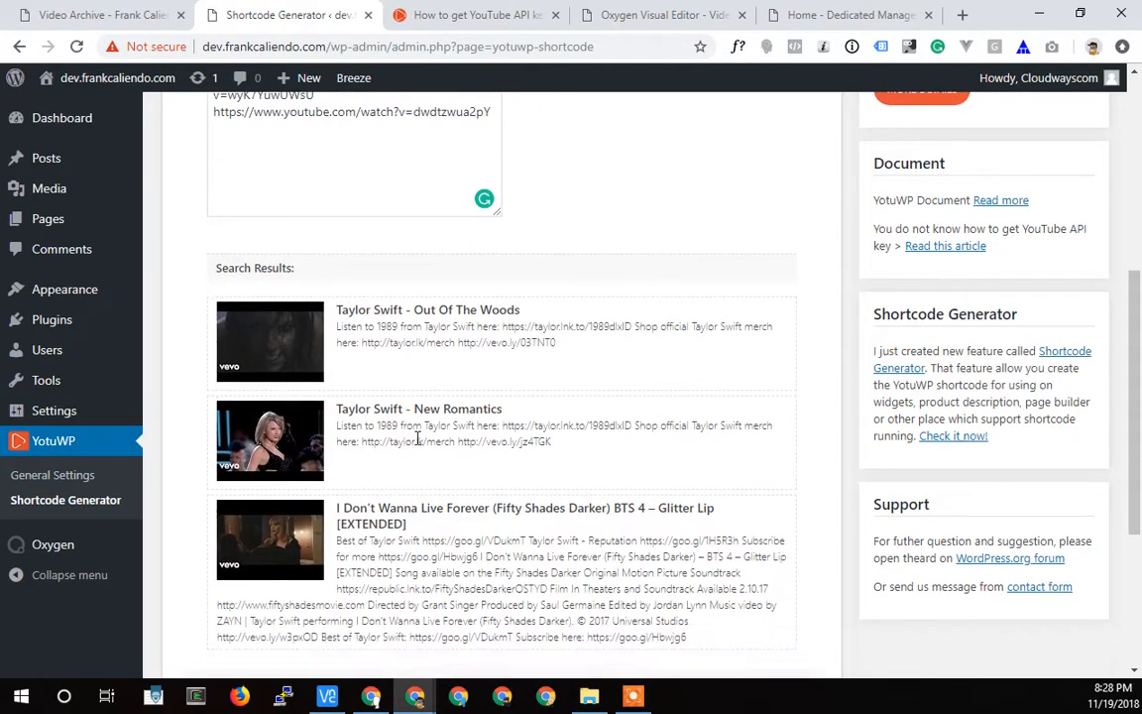
mouse_move(355, 583)
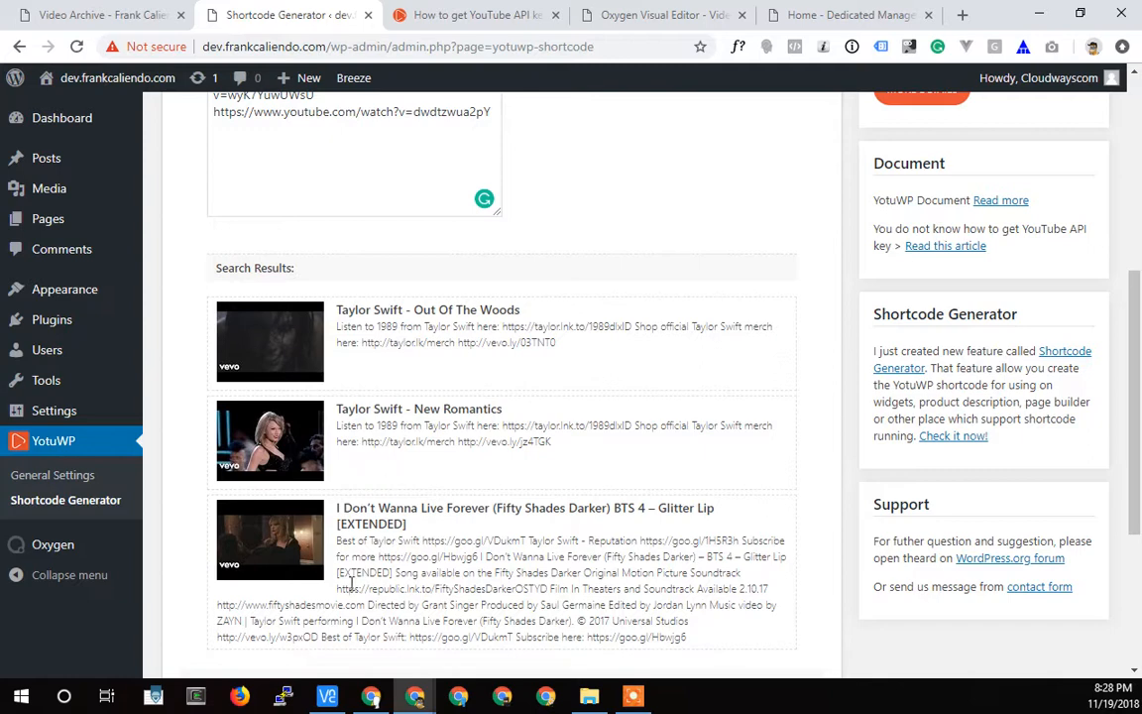
scroll(down, 3)
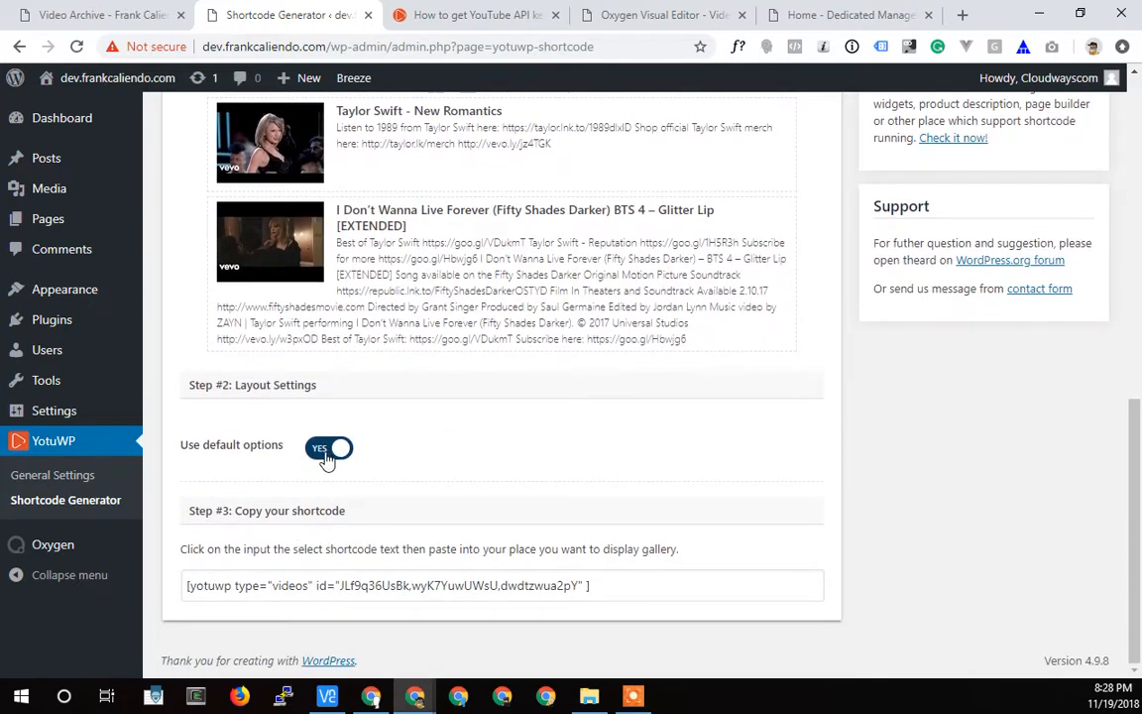
click(329, 448)
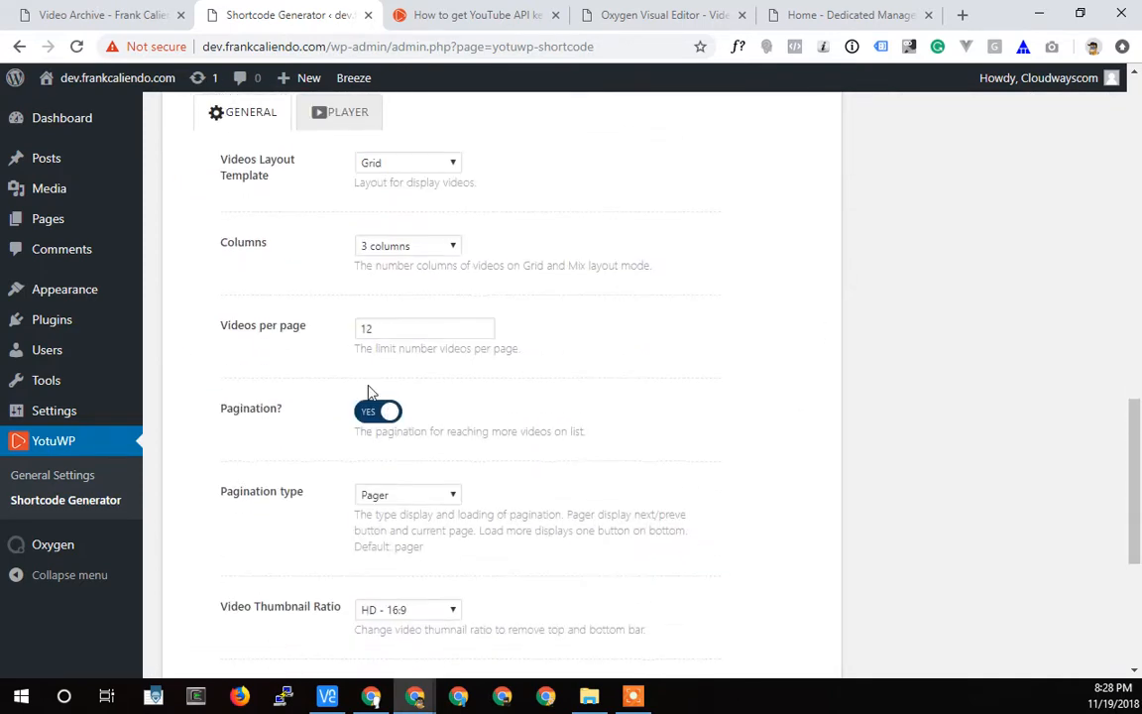
mouse_move(360, 353)
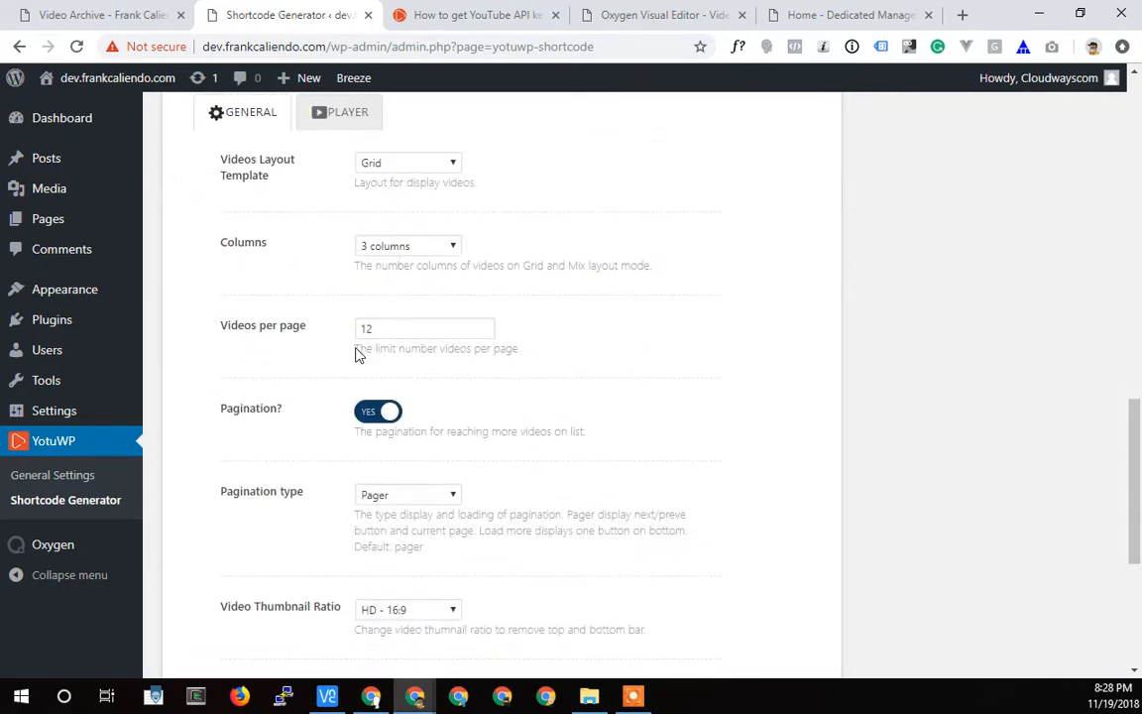
scroll(down, 3)
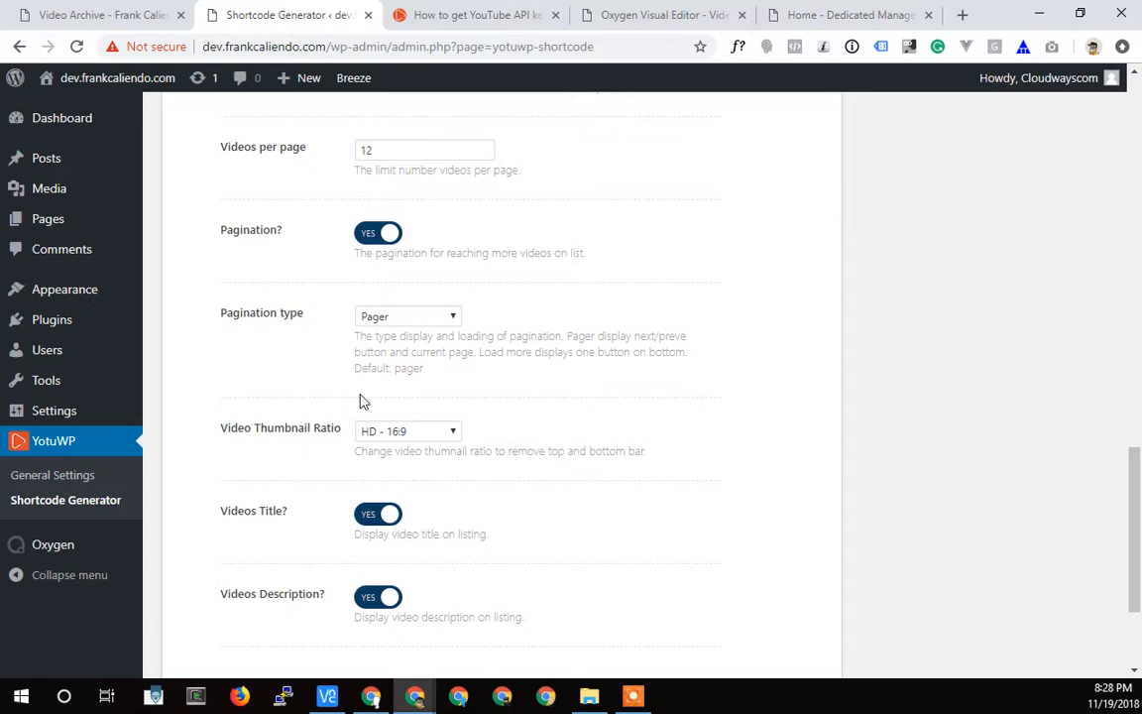
scroll(down, 3)
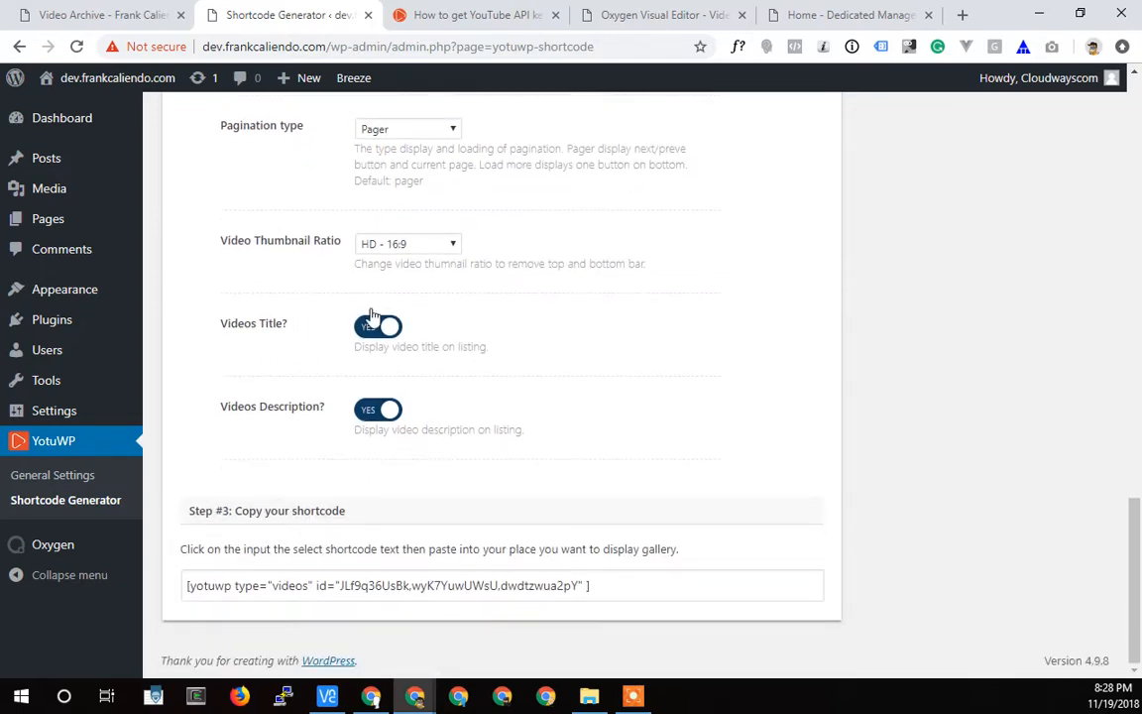
click(376, 325)
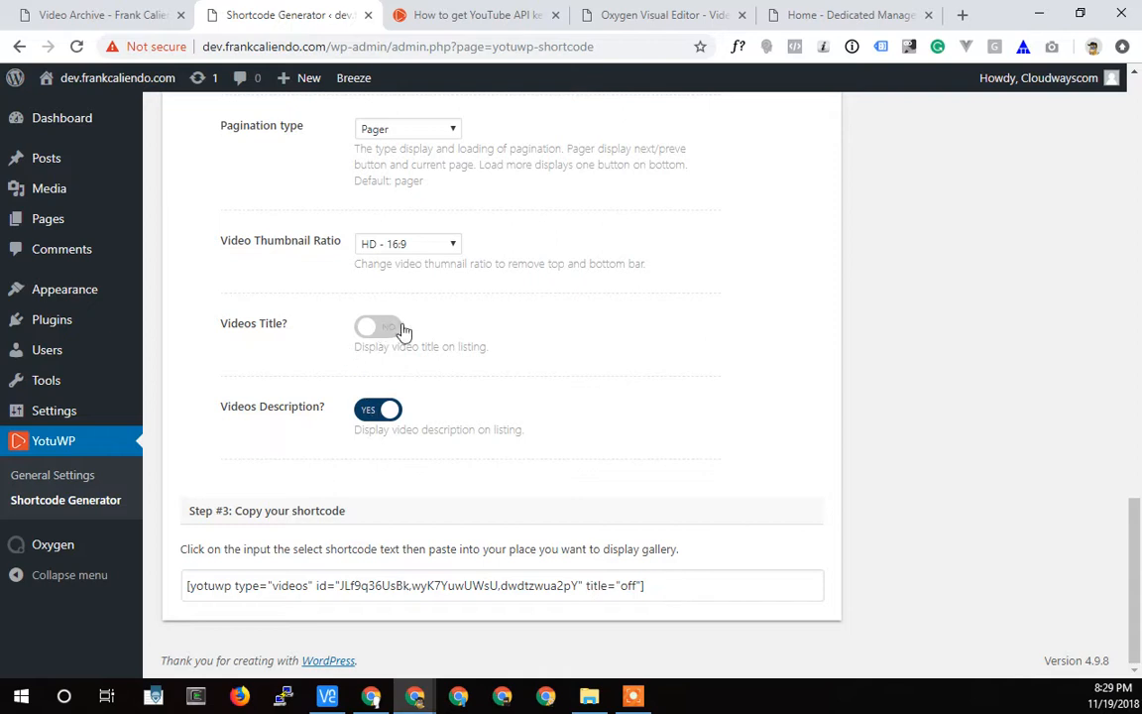
click(377, 325)
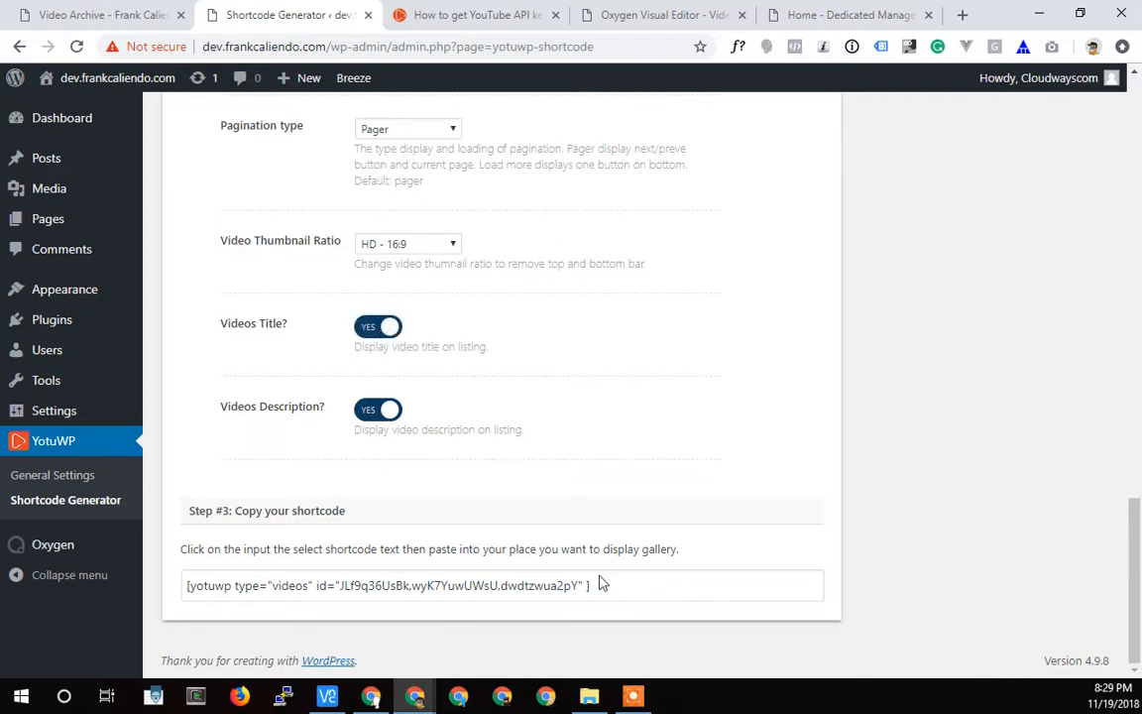
mouse_move(512, 494)
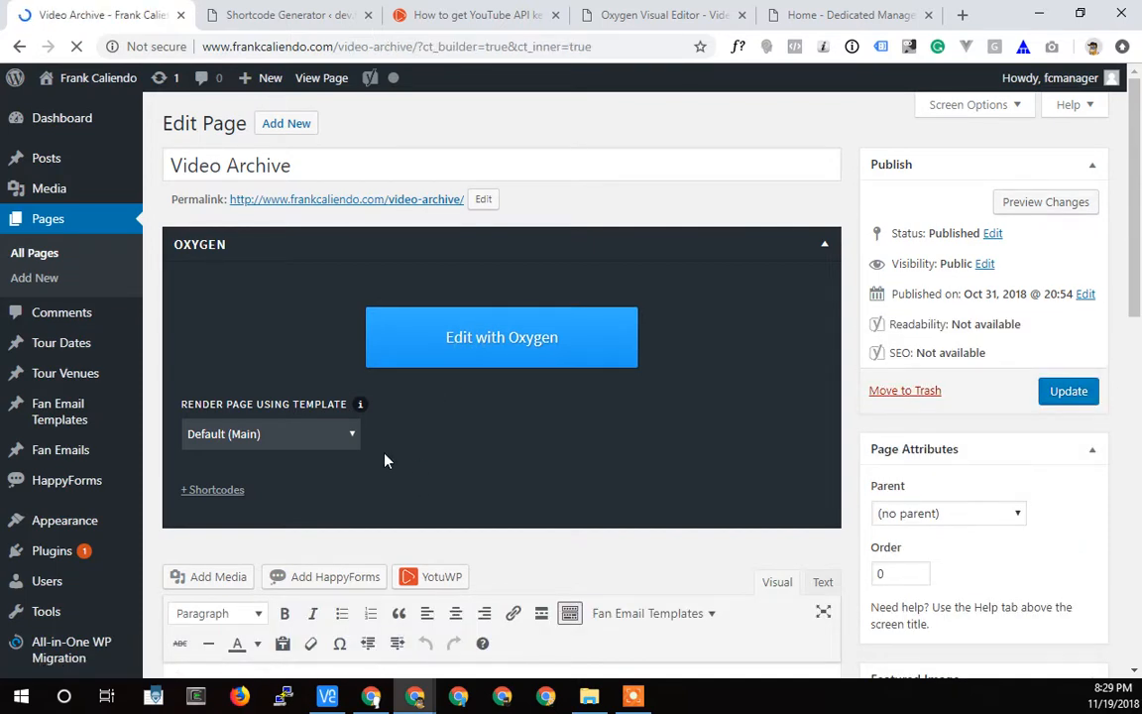
Step: Load the Video Archive page in the visual builder and select its Shortcode element via the Structure panel
click(502, 337)
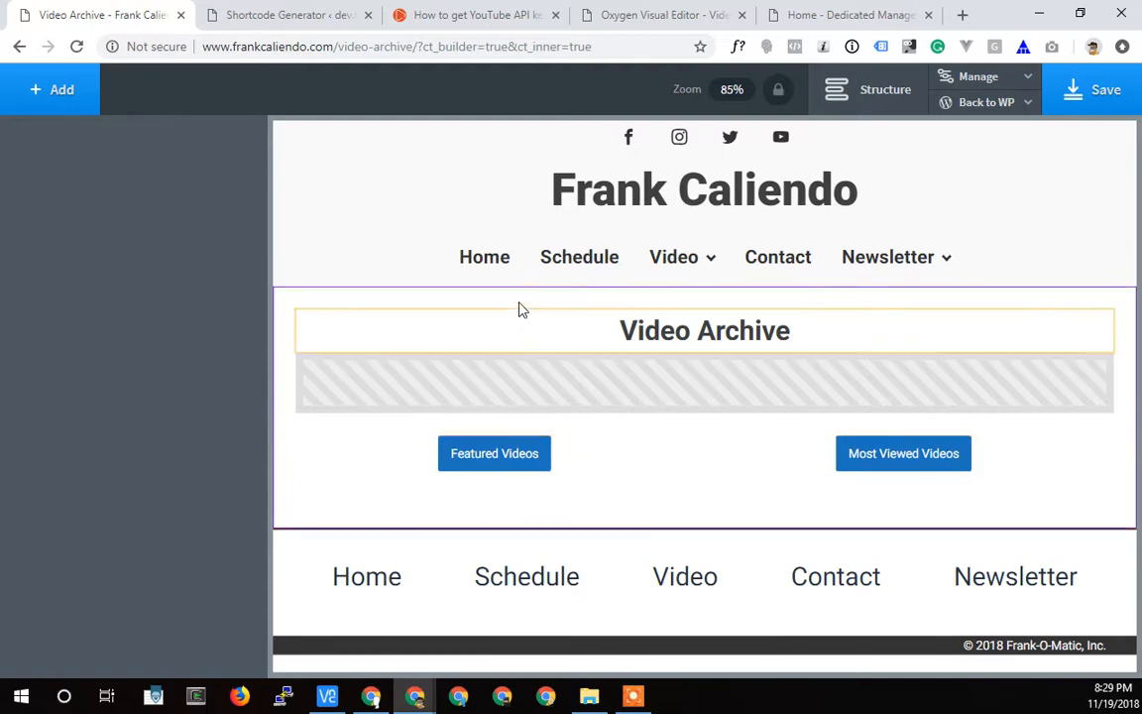
mouse_move(752, 261)
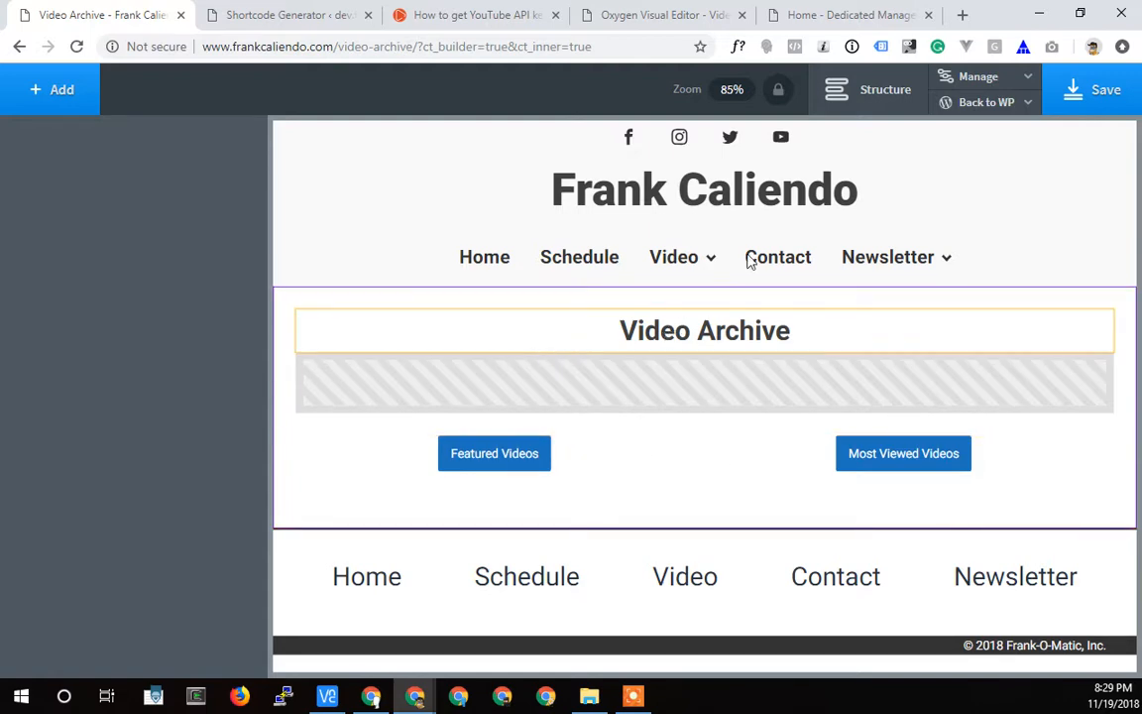
click(870, 89)
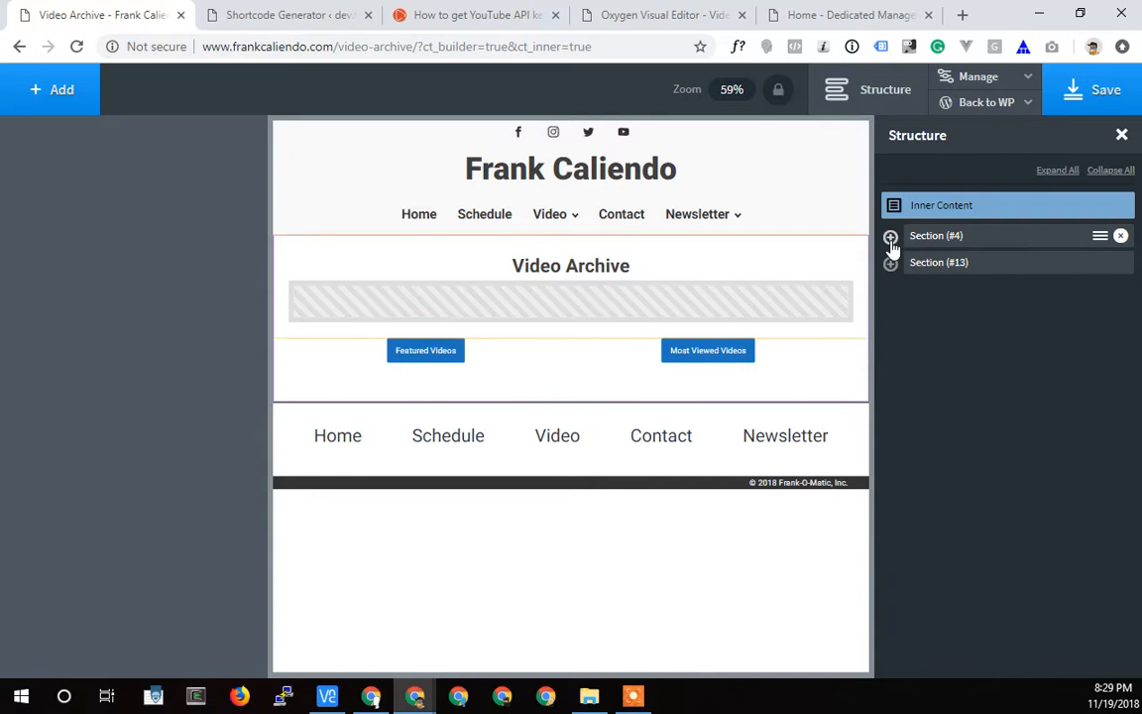
click(891, 234)
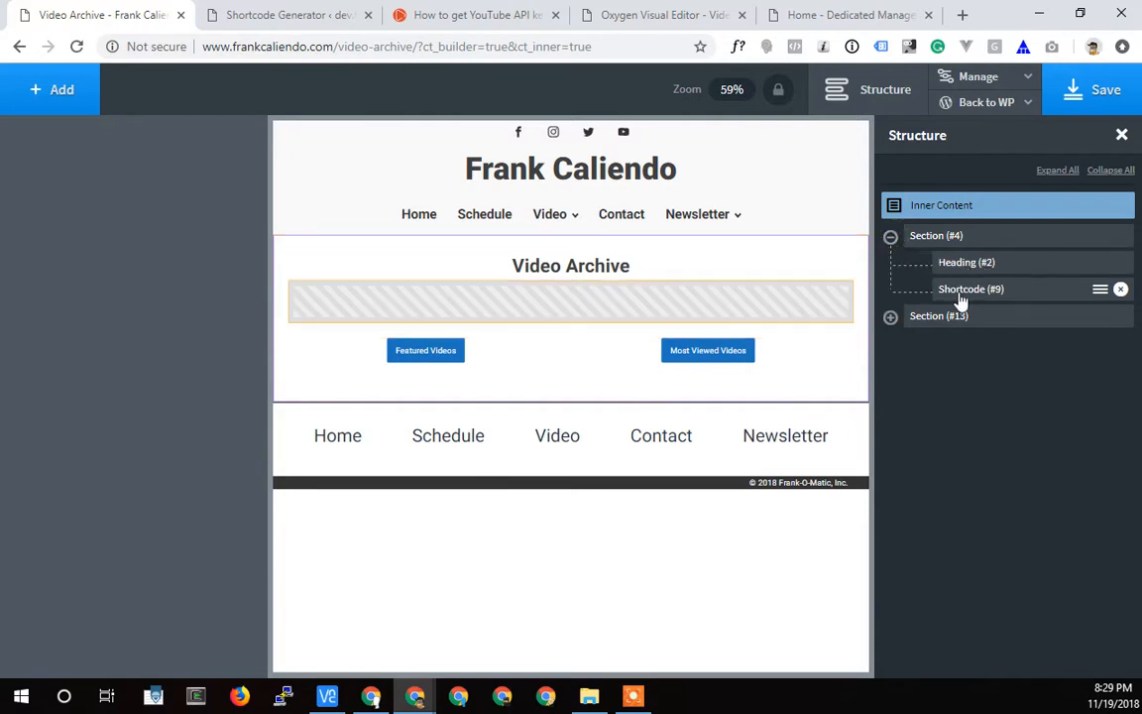
mouse_move(988, 294)
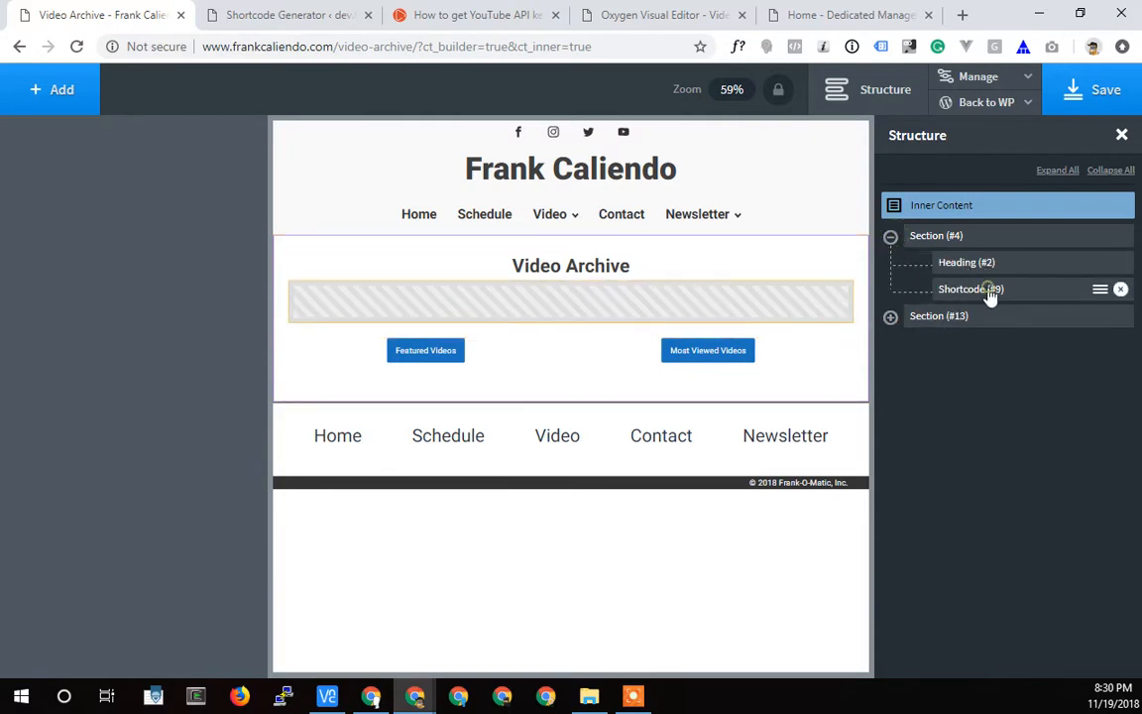
click(971, 290)
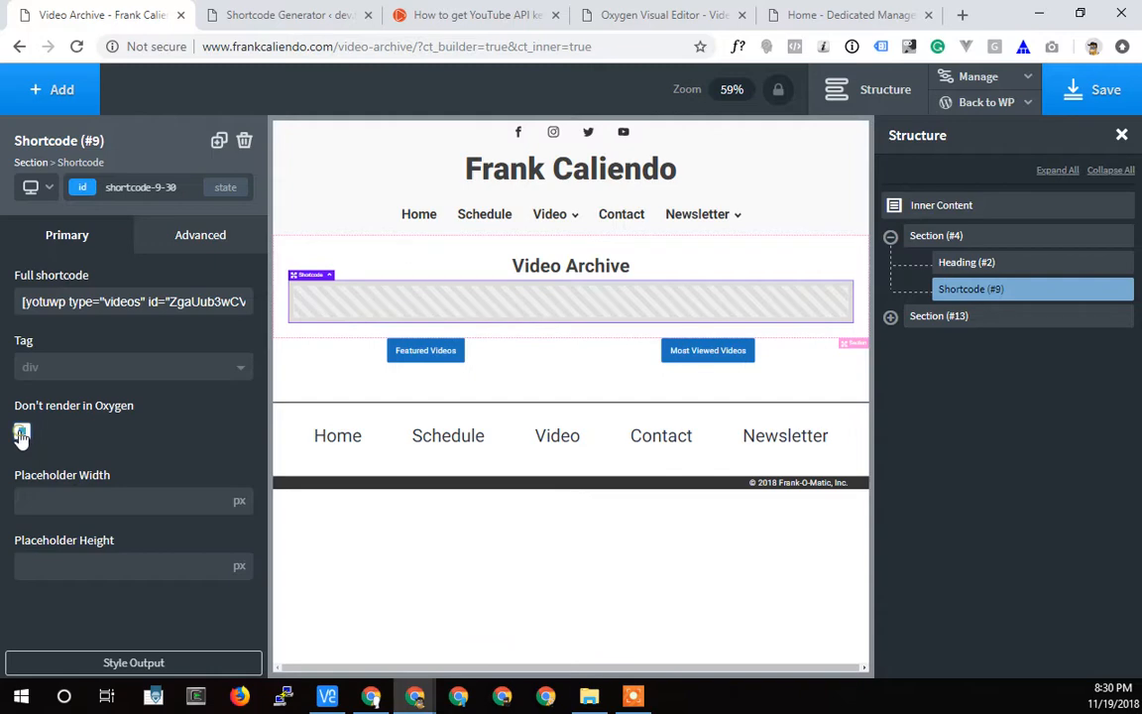
Step: Preview the rendered yotuwp video grid, then select the whole existing Full shortcode text
click(21, 434)
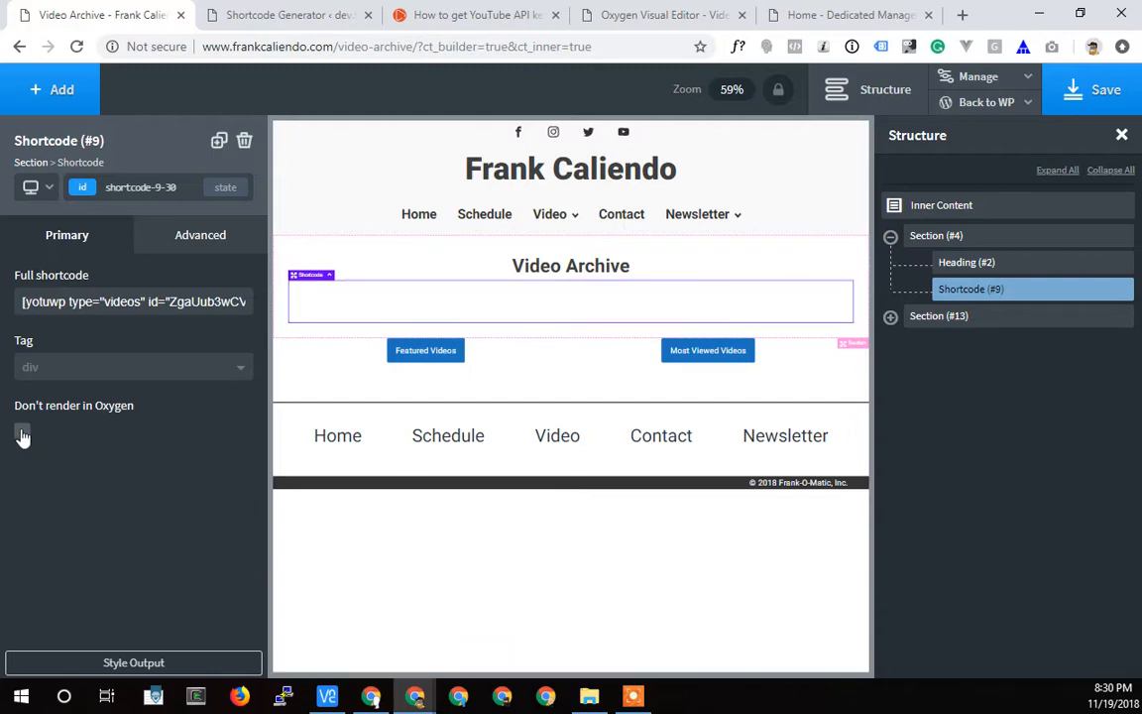
mouse_move(97, 357)
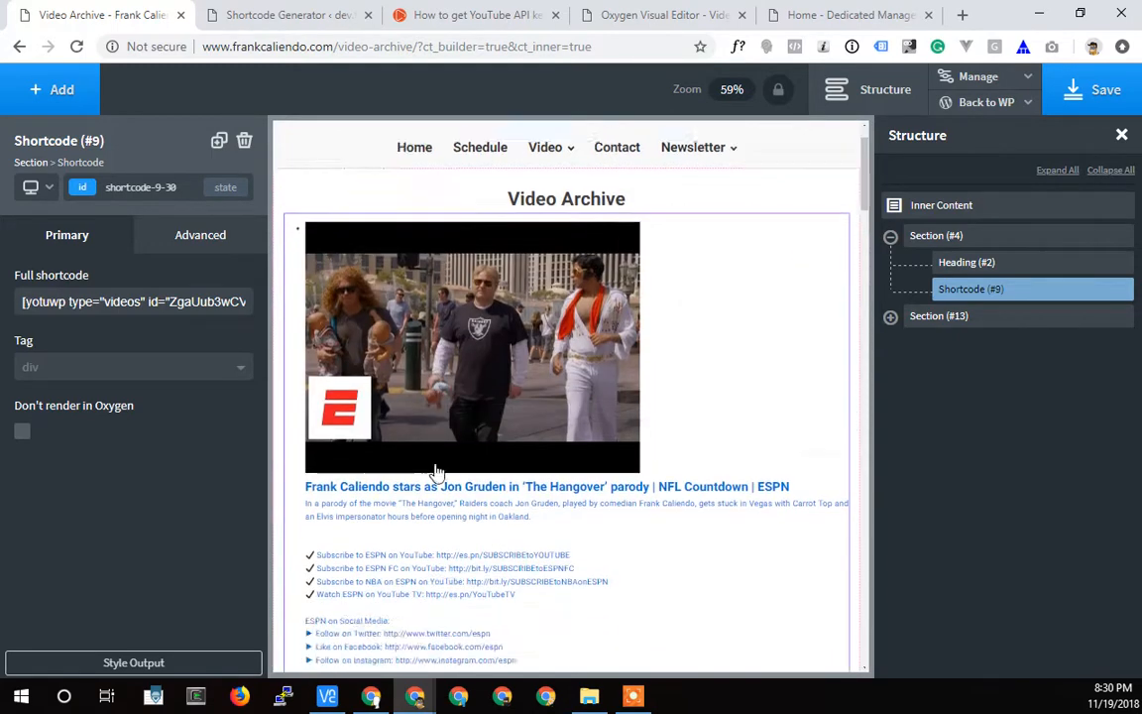
scroll(down, 3)
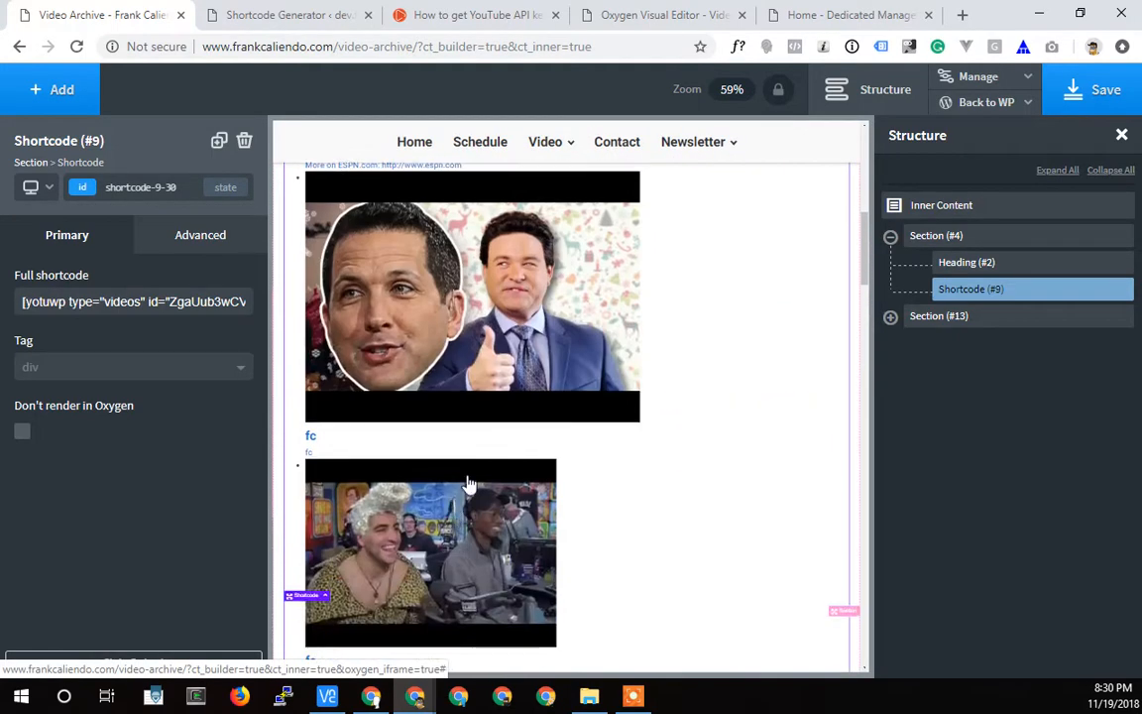
scroll(down, 3)
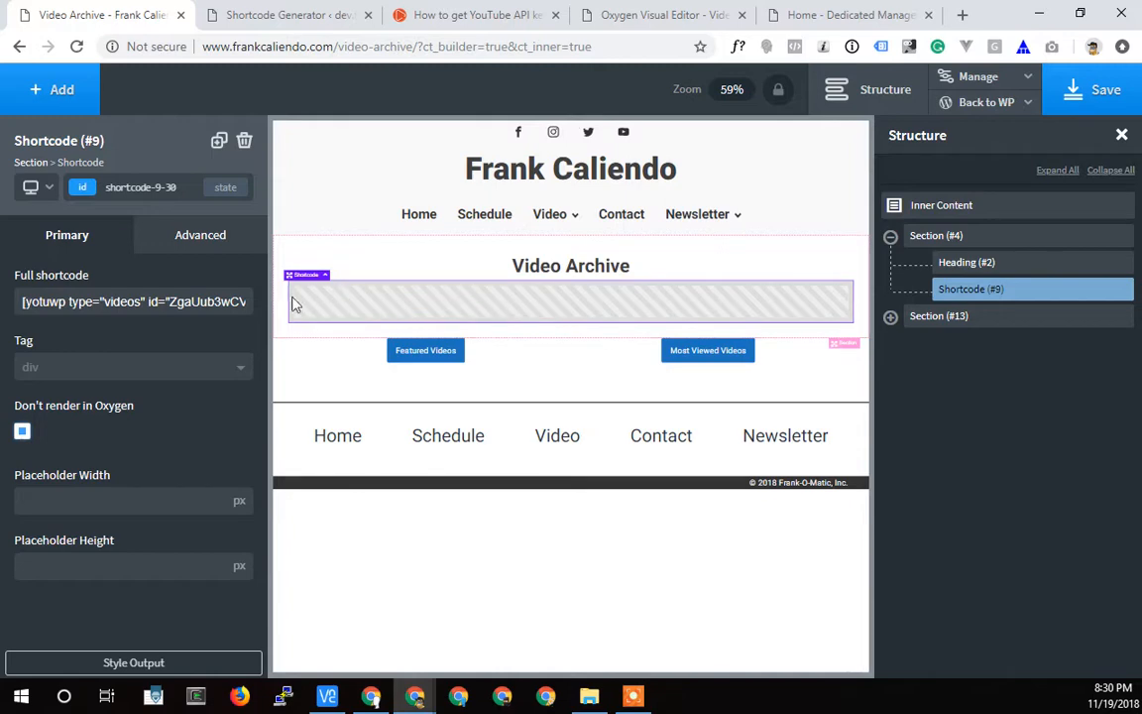
mouse_move(607, 315)
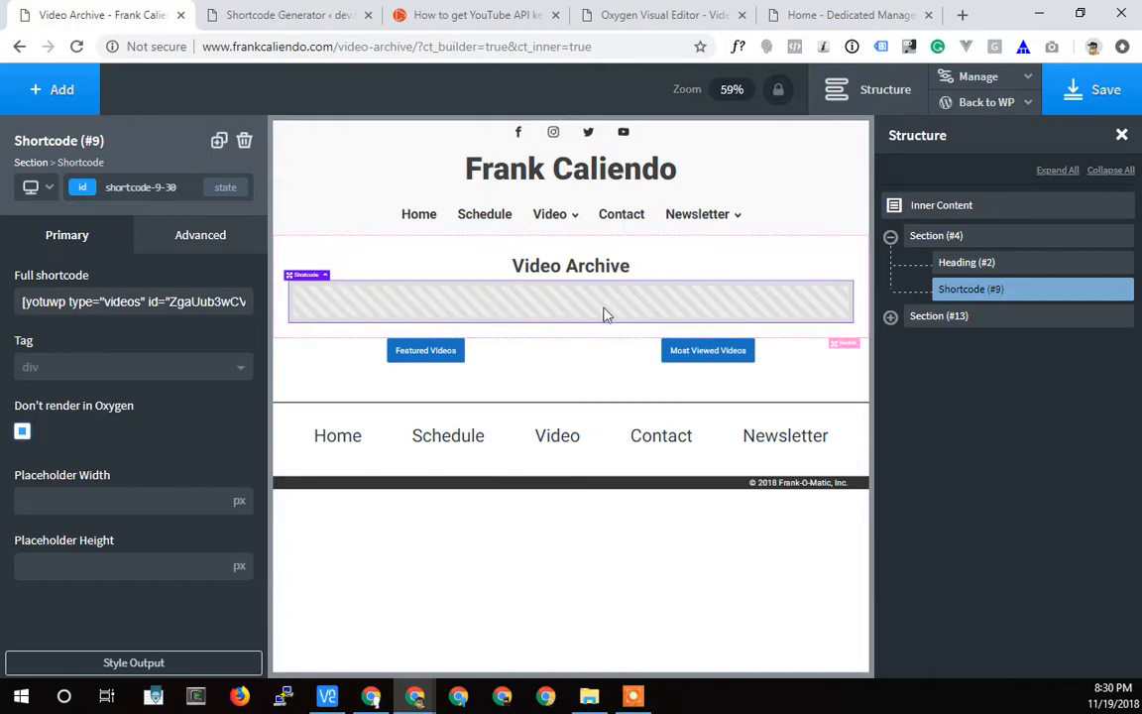
mouse_move(218, 419)
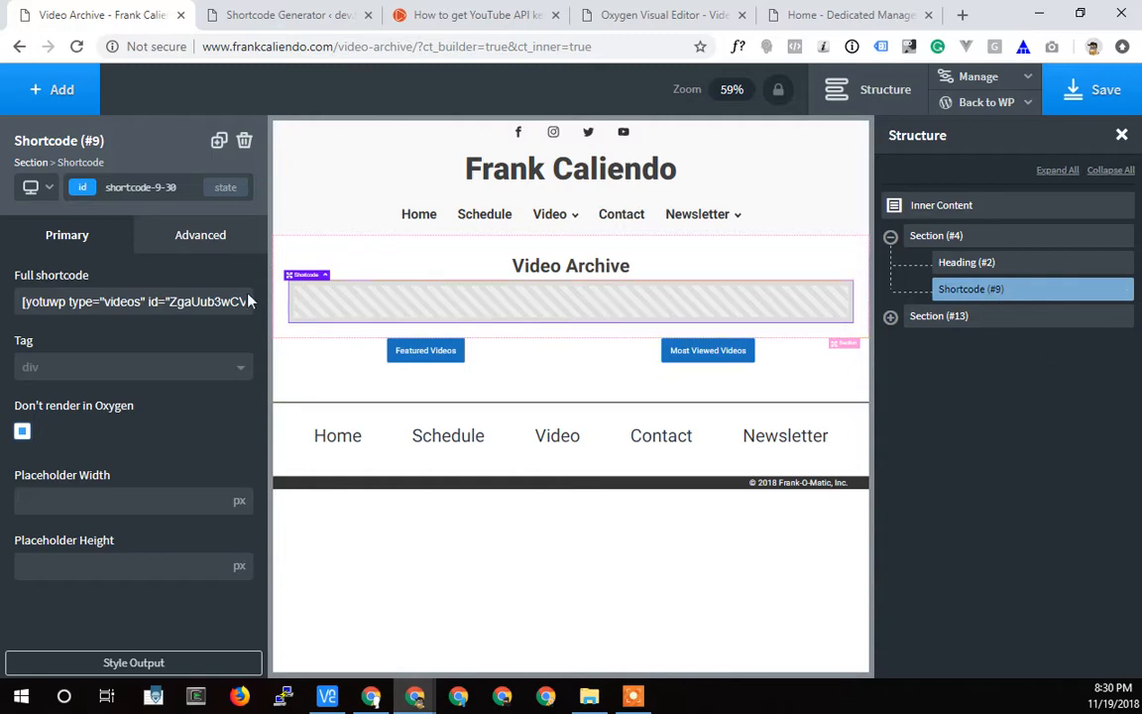
triple_click(135, 302)
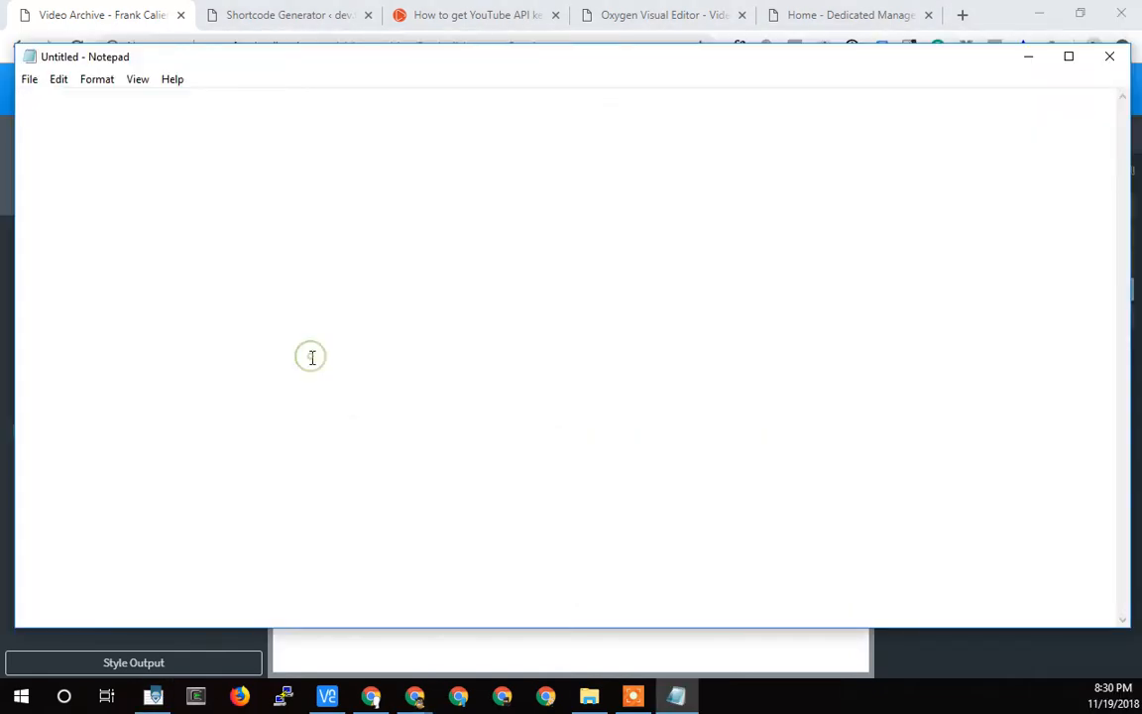
Step: Paste the yotuwp shortcode into Notepad and review its pagitype, grid template and player options
key(ctrl+v)
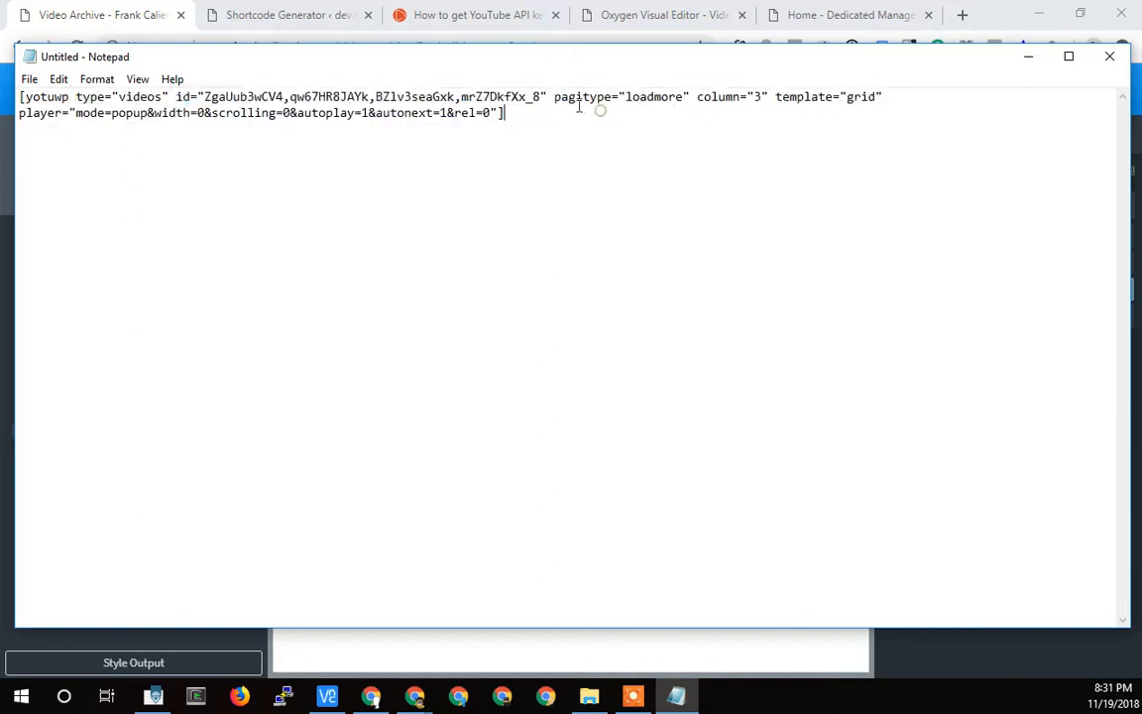
double_click(718, 95)
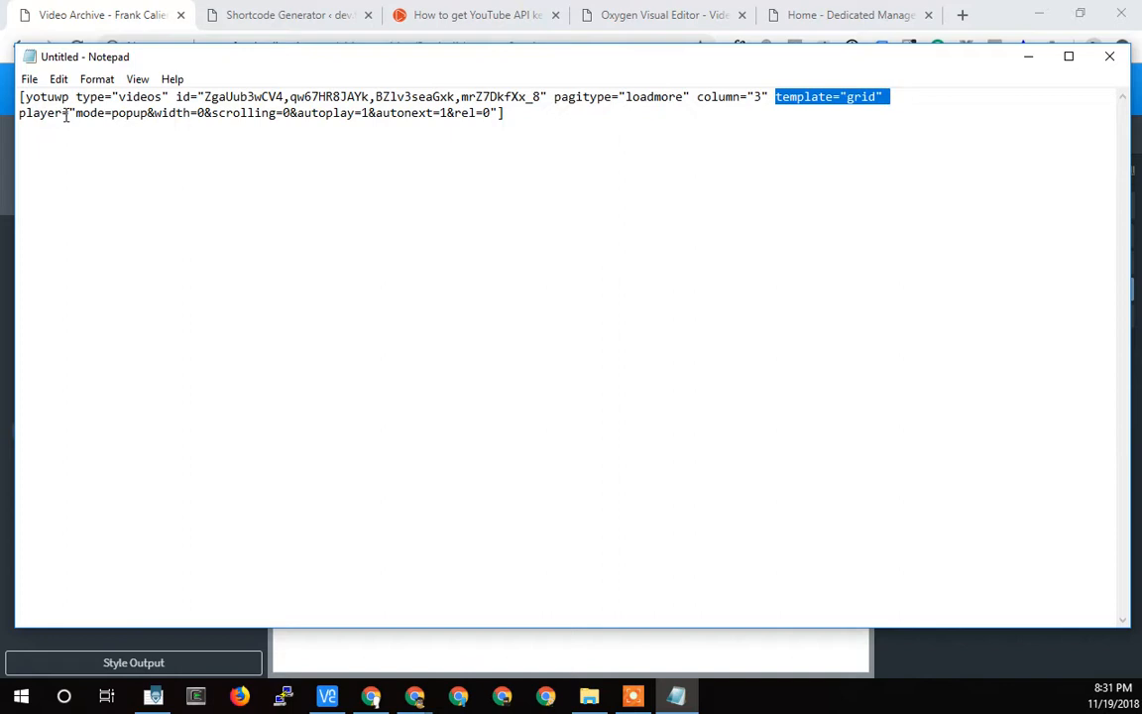
double_click(109, 111)
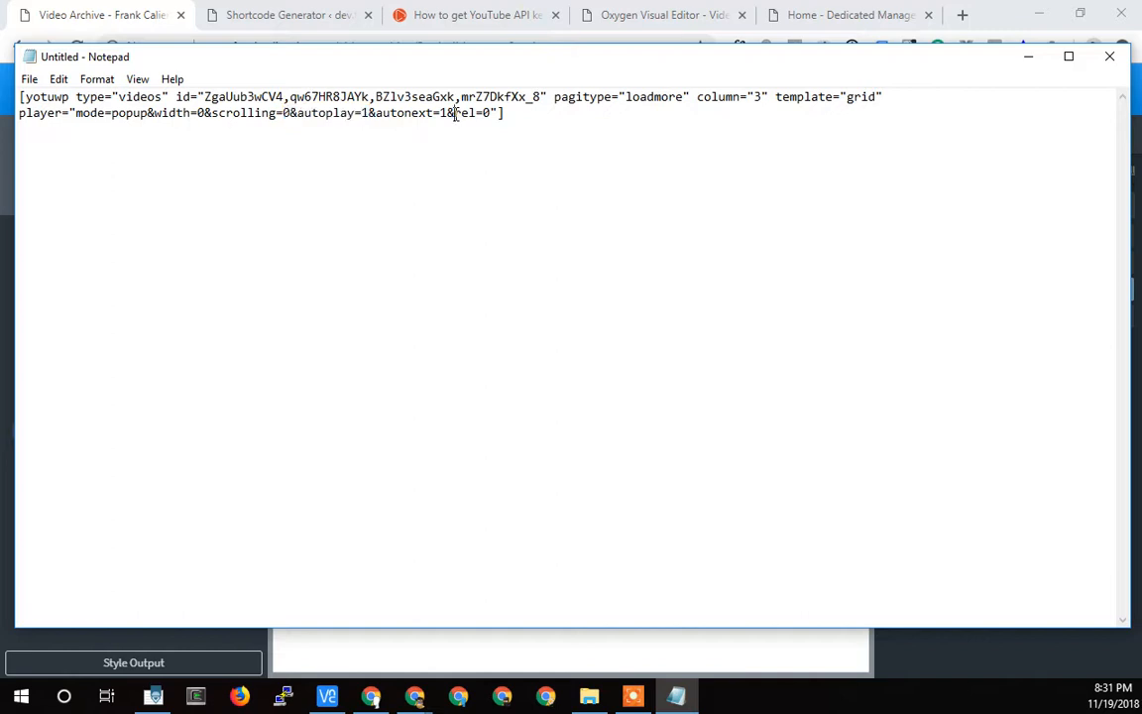
double_click(472, 111)
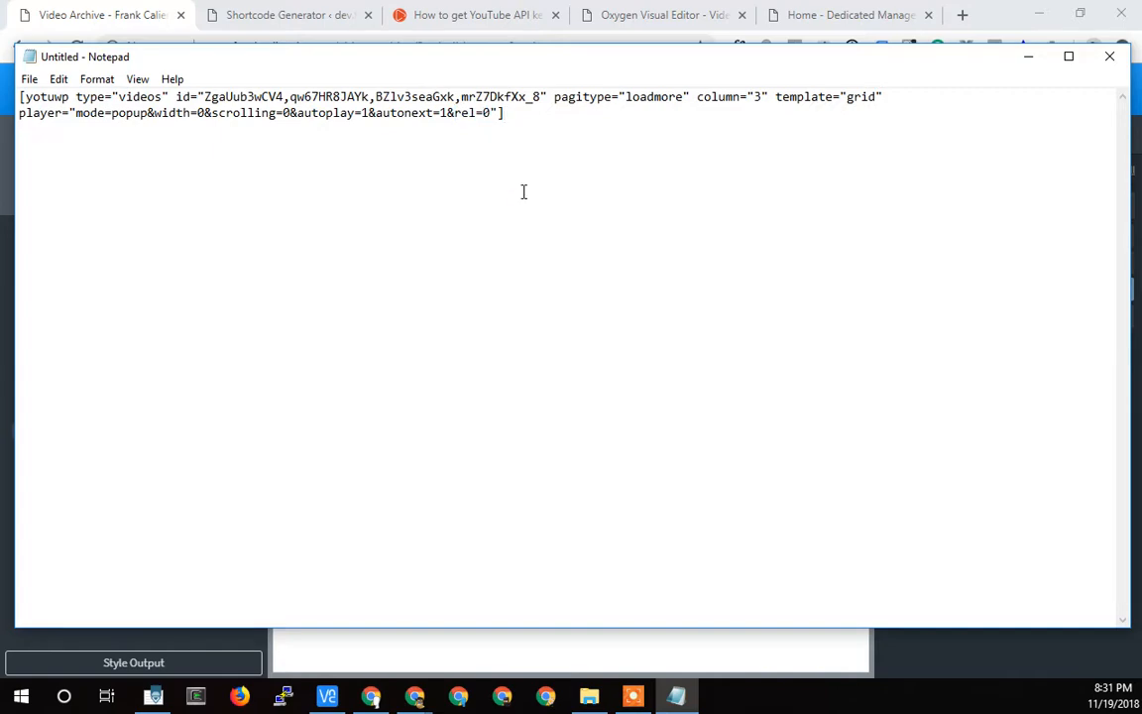
Step: Paste the shortcode into the dev site's element and enable Don't render in Oxygen, leaving a placeholder
click(288, 14)
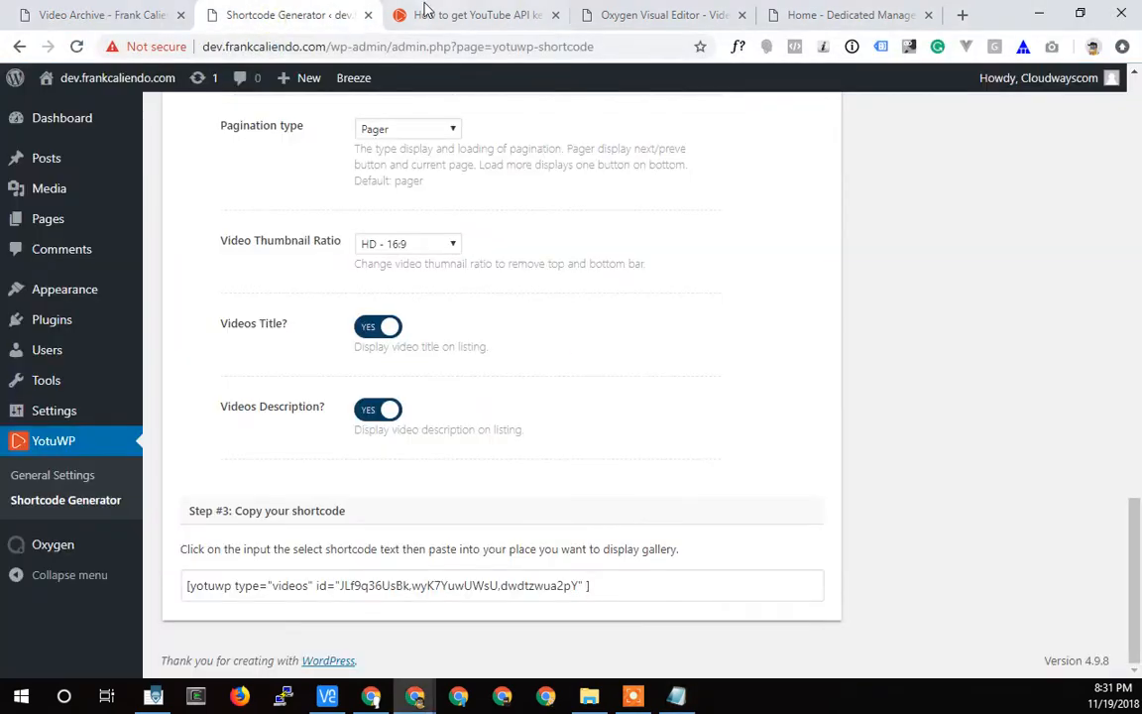
click(658, 15)
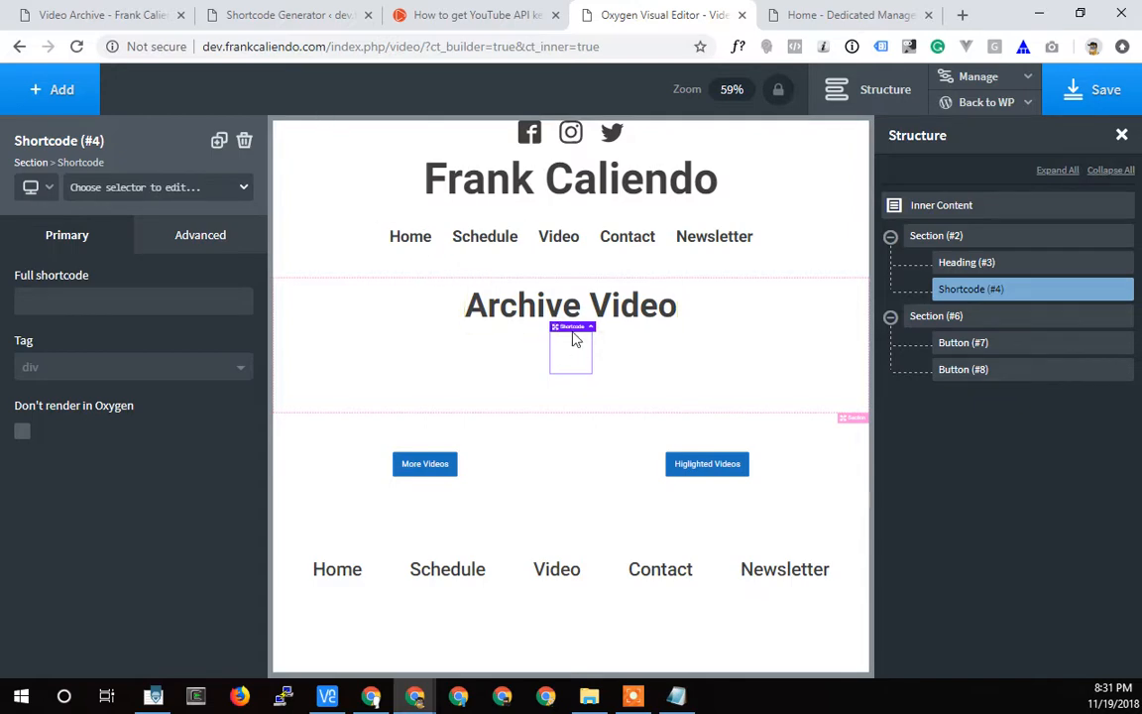
mouse_move(134, 107)
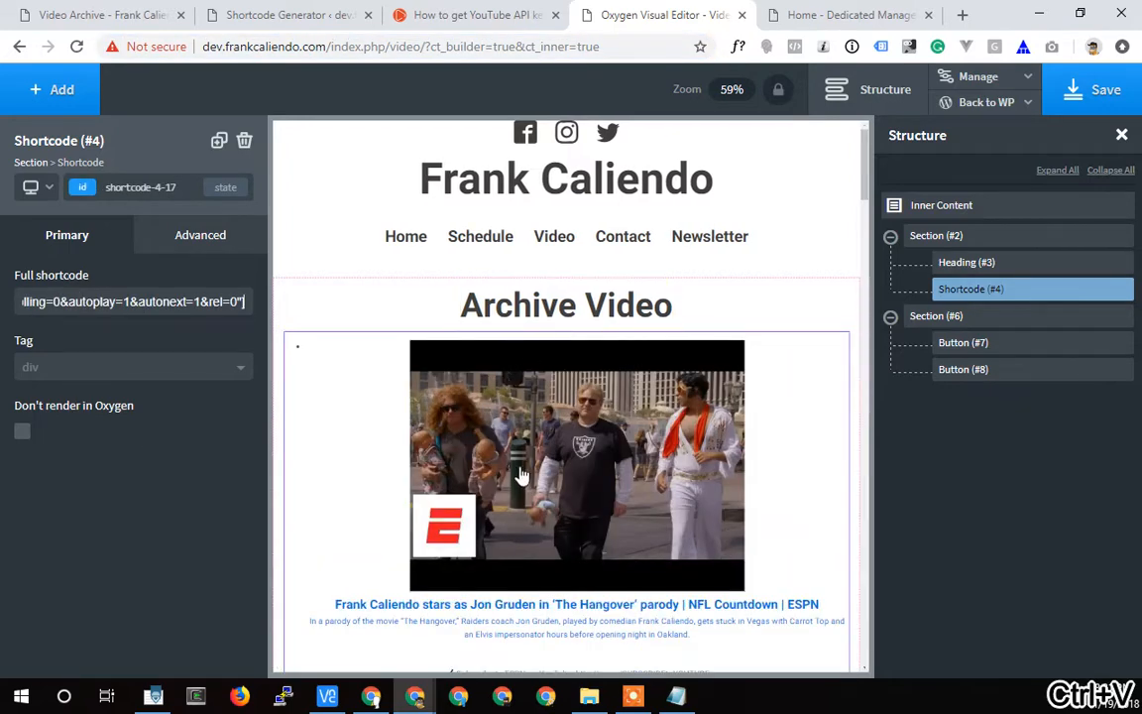
scroll(down, 3)
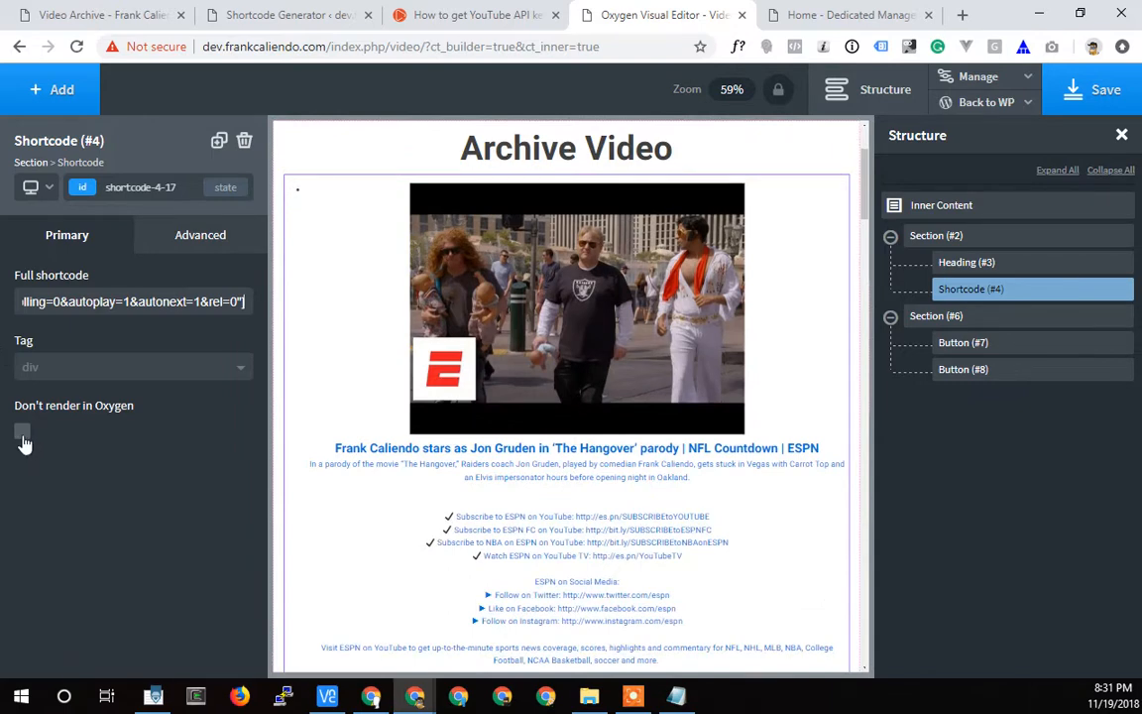
click(22, 431)
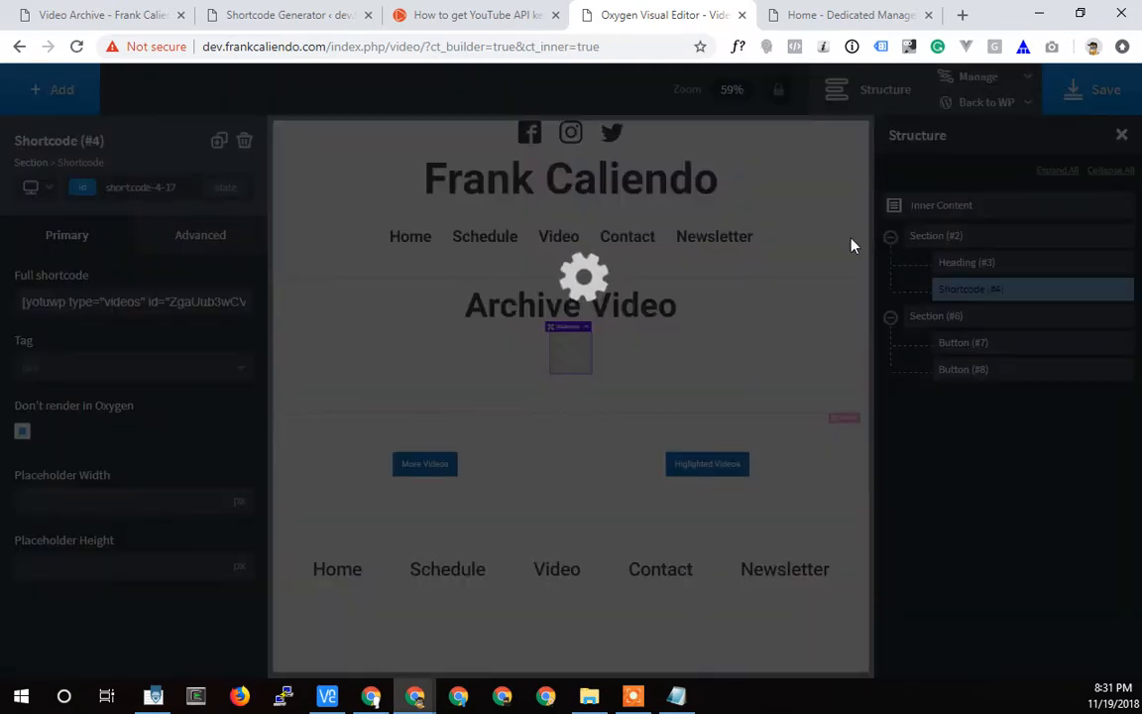
mouse_move(849, 16)
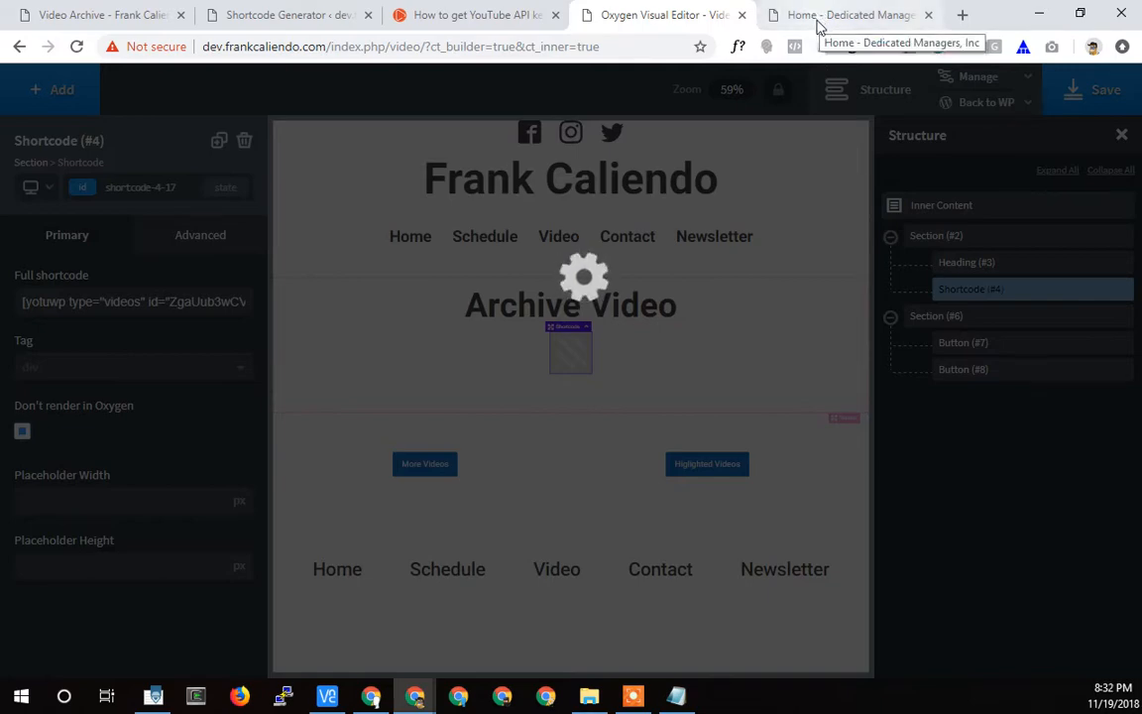
click(849, 16)
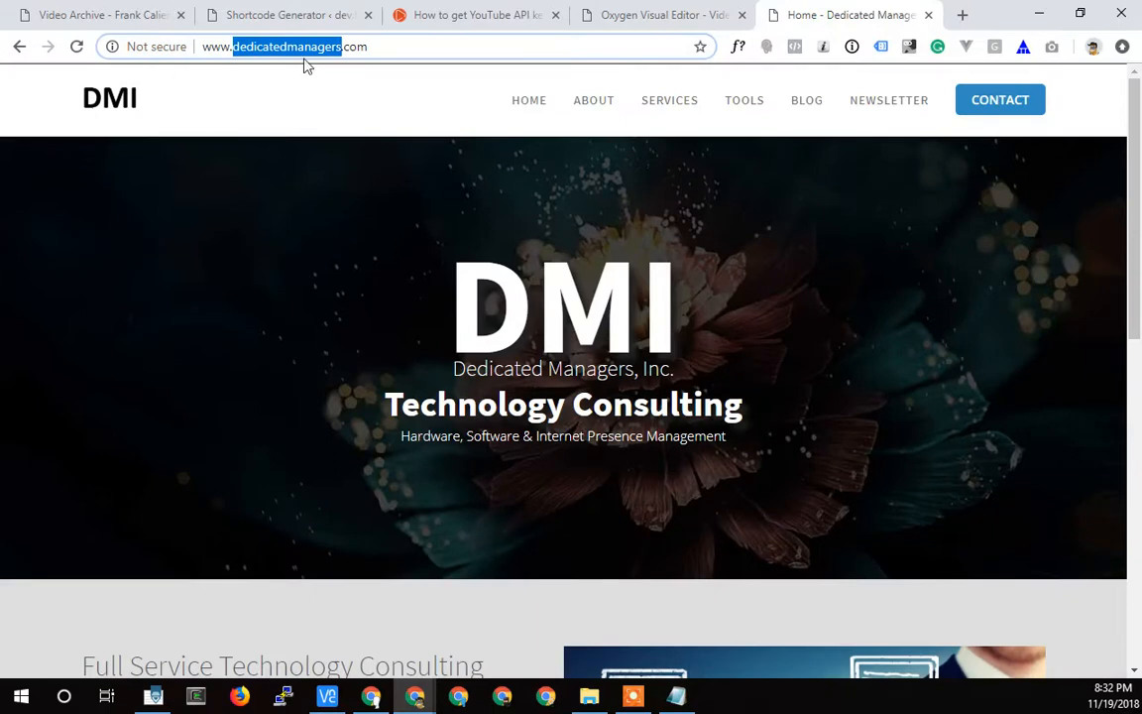
click(658, 16)
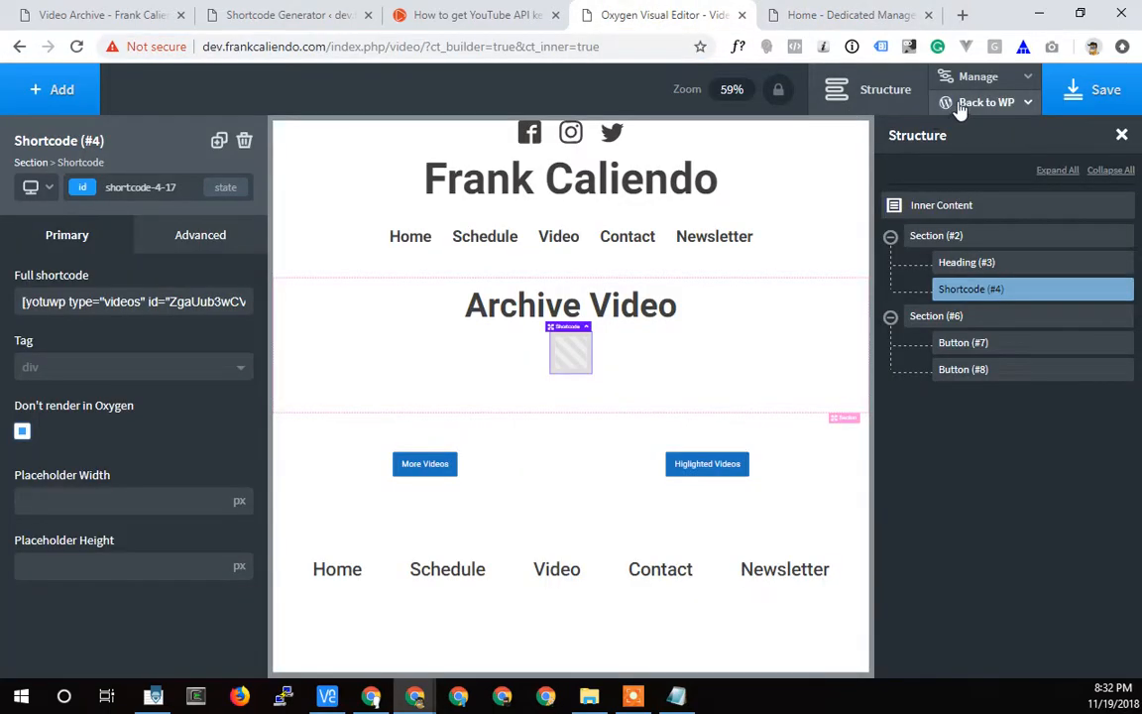
right_click(988, 103)
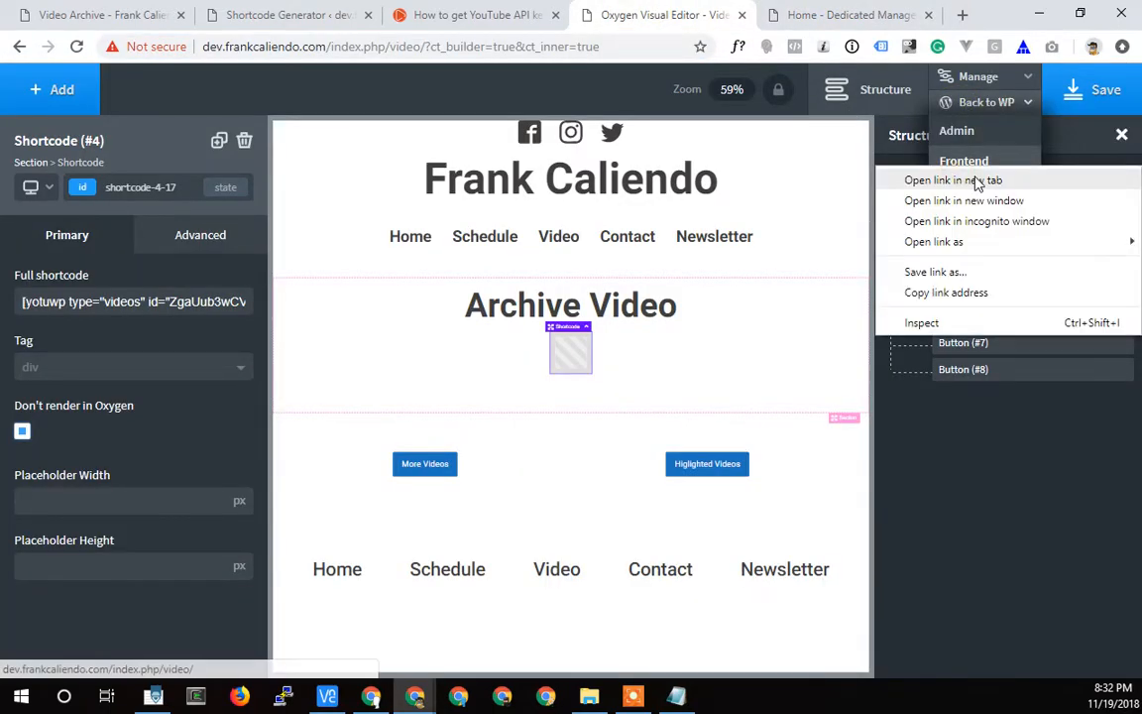
click(952, 178)
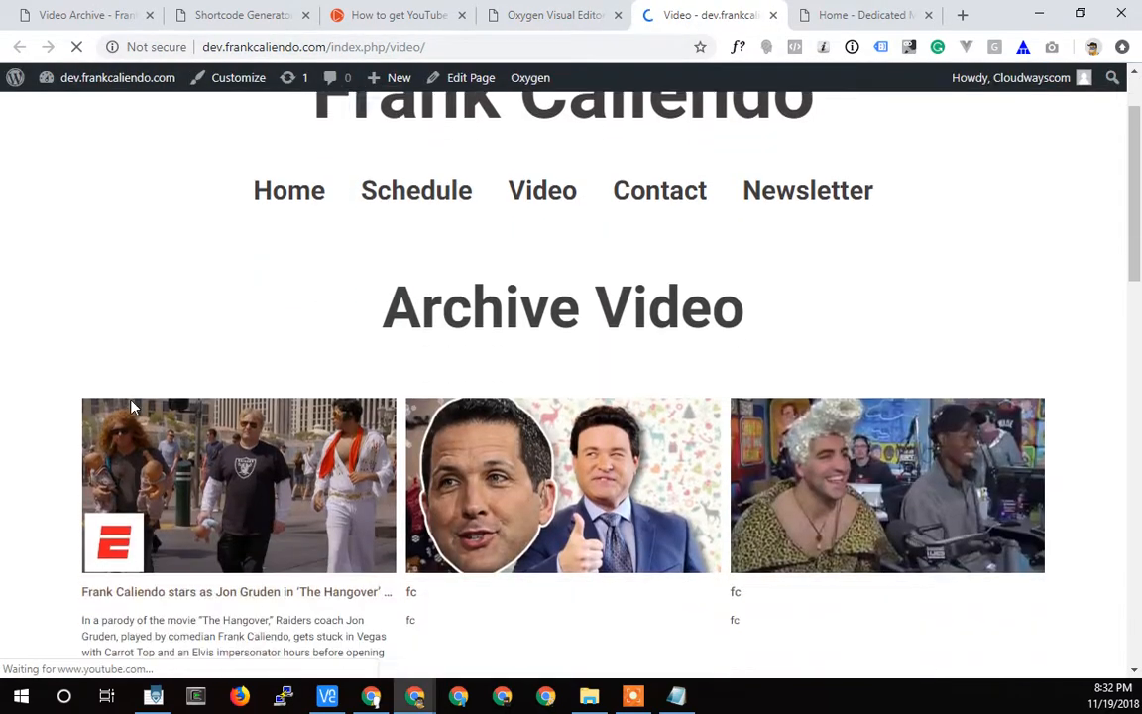
scroll(down, 3)
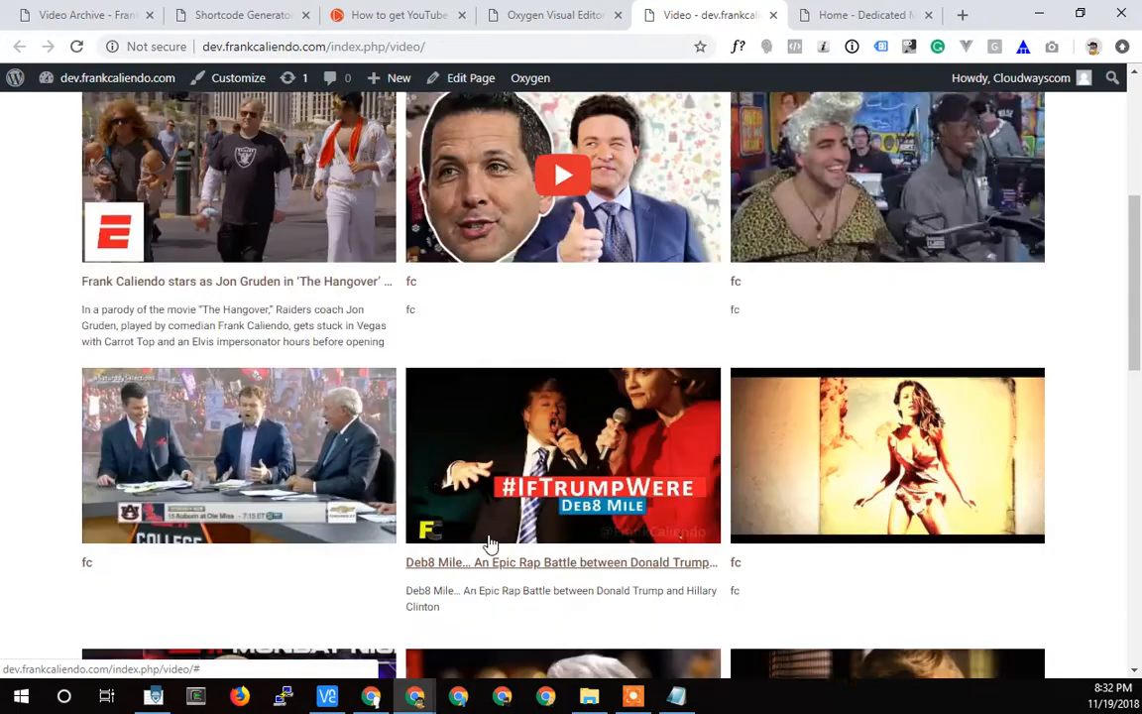
scroll(down, 3)
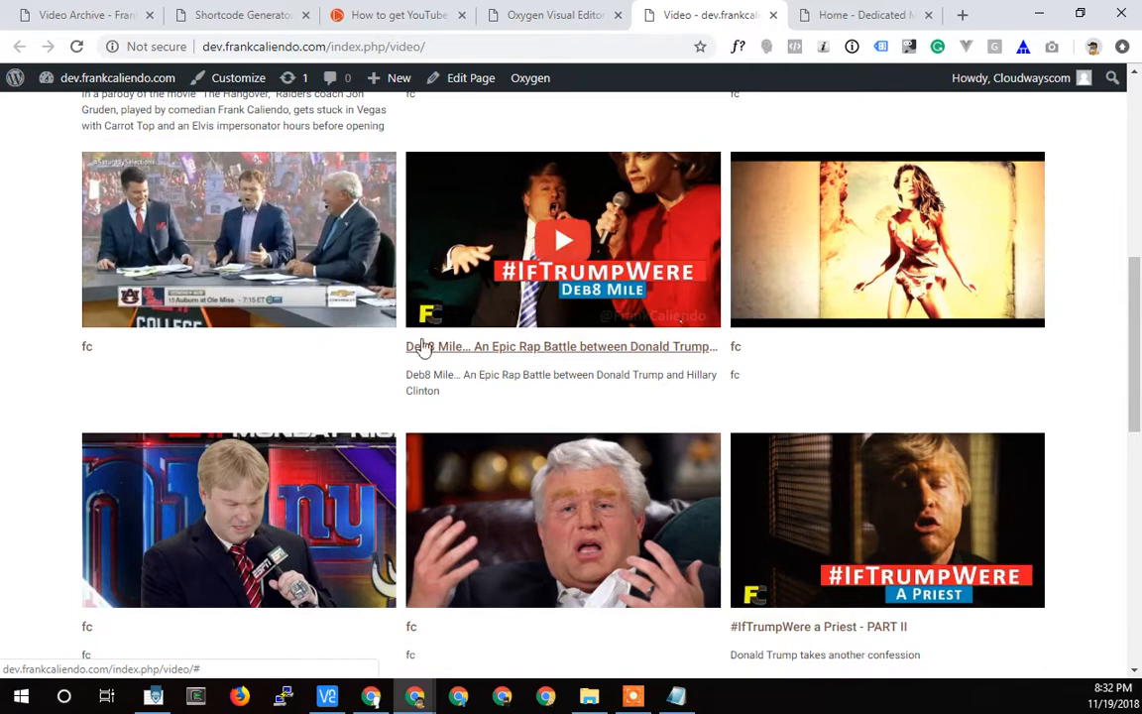
mouse_move(515, 302)
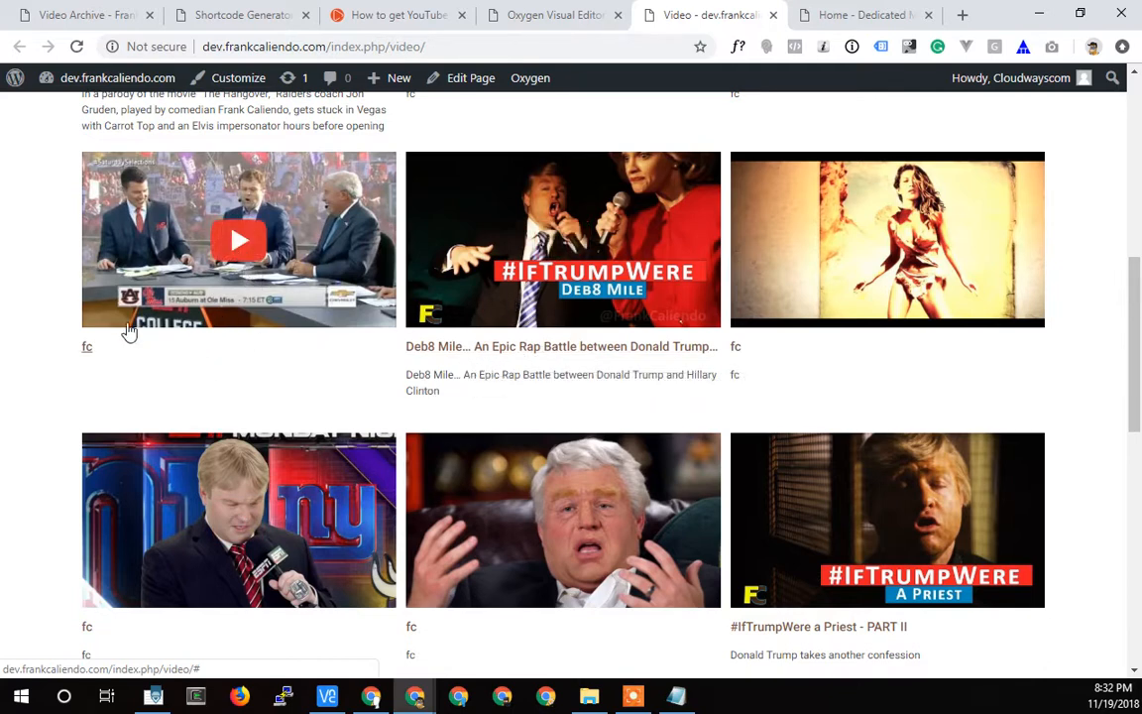
mouse_move(241, 330)
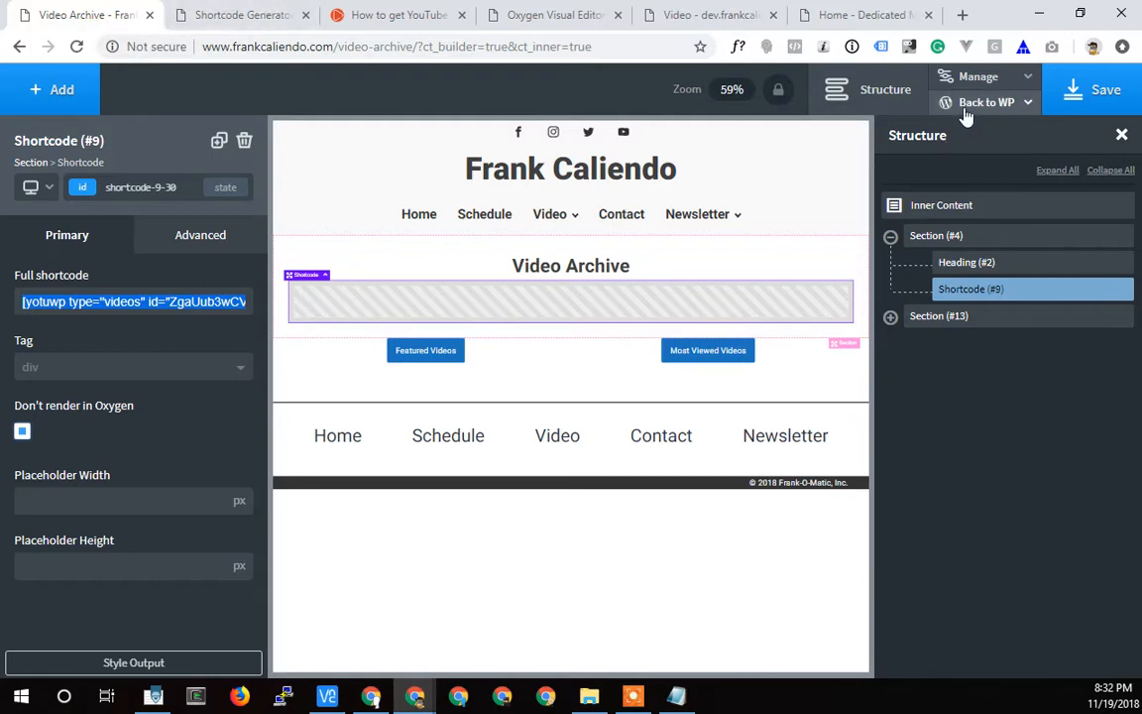
Step: Exit via Back to WP > Admin to the WordPress page editor
click(988, 103)
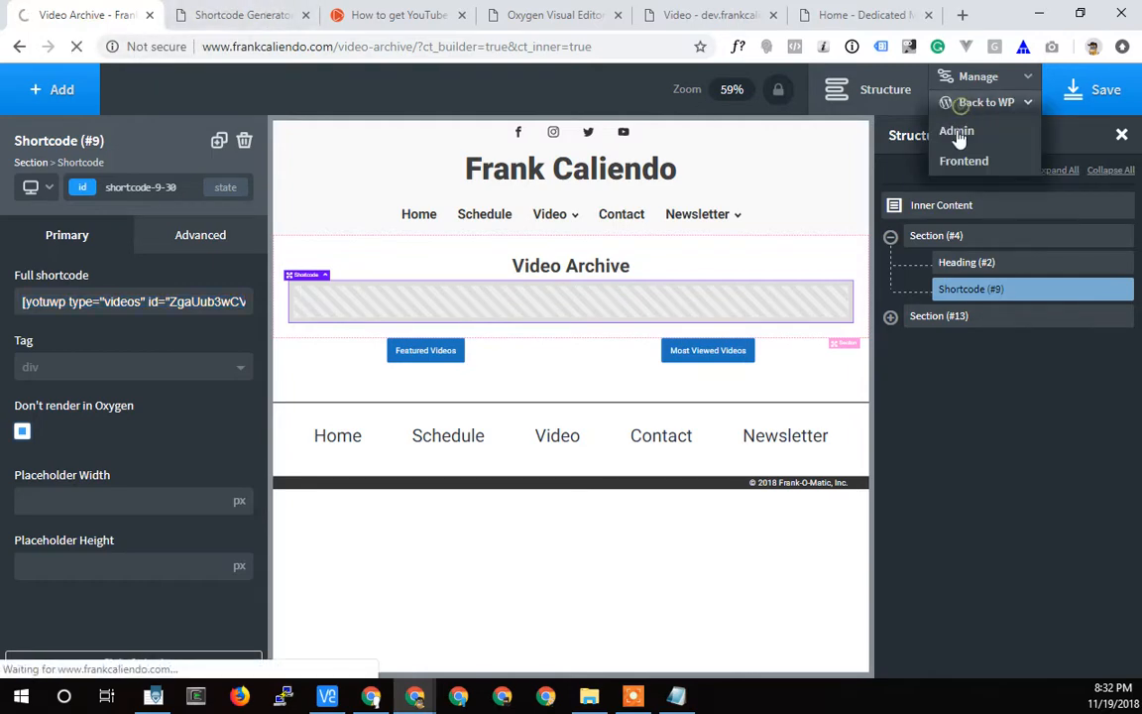
click(956, 130)
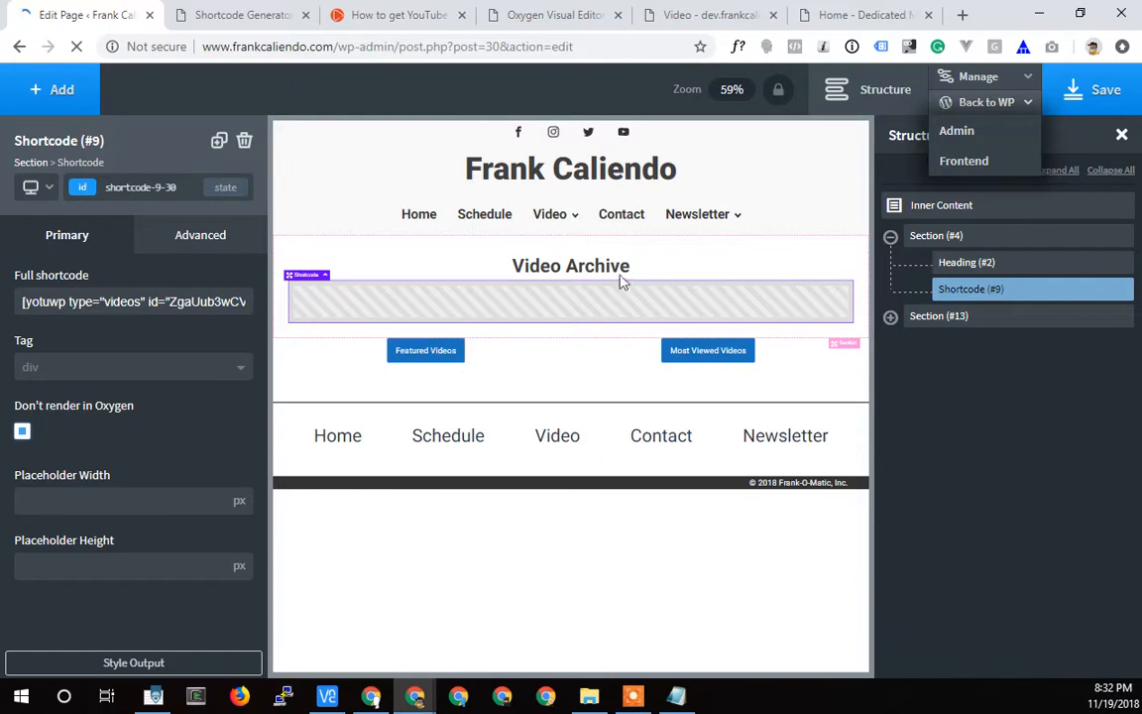
click(964, 159)
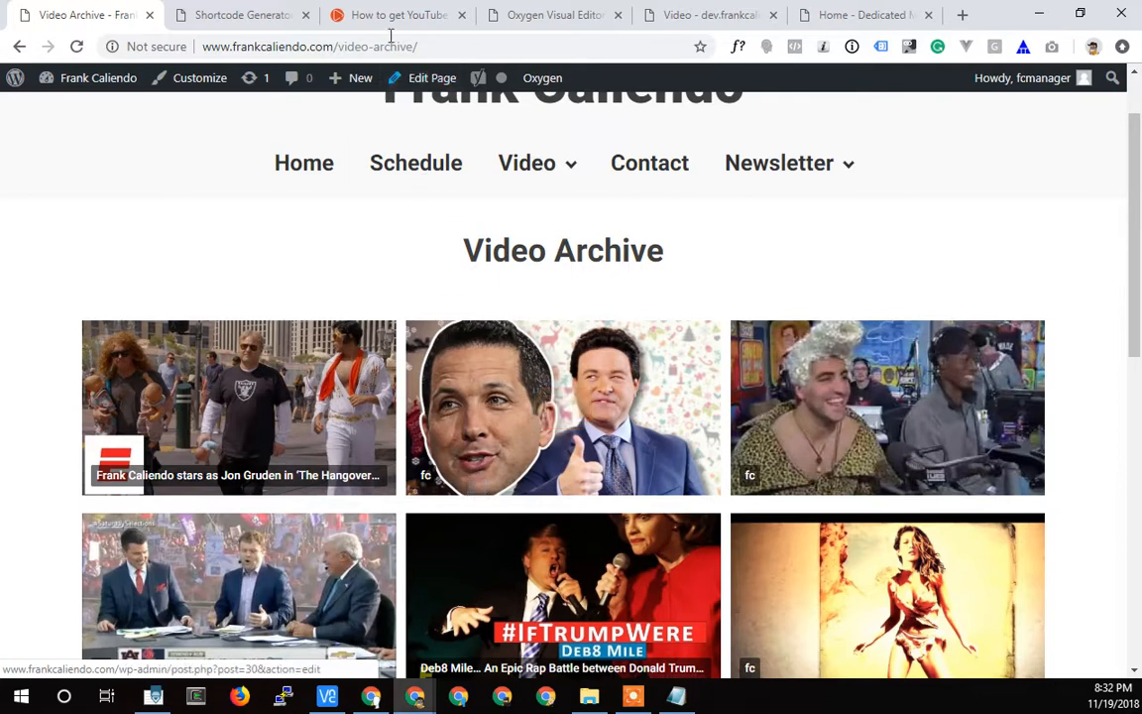
mouse_move(398, 15)
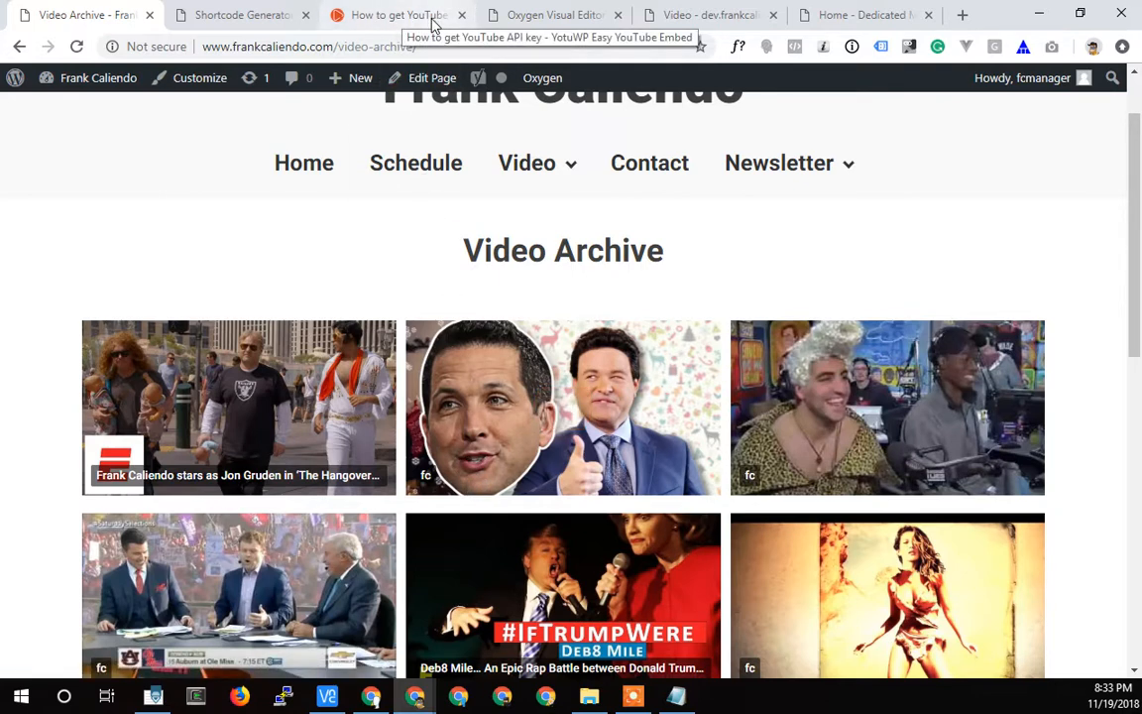
Step: Scroll the live frankcaliendo.com video grid down to the Load more button
scroll(down, 3)
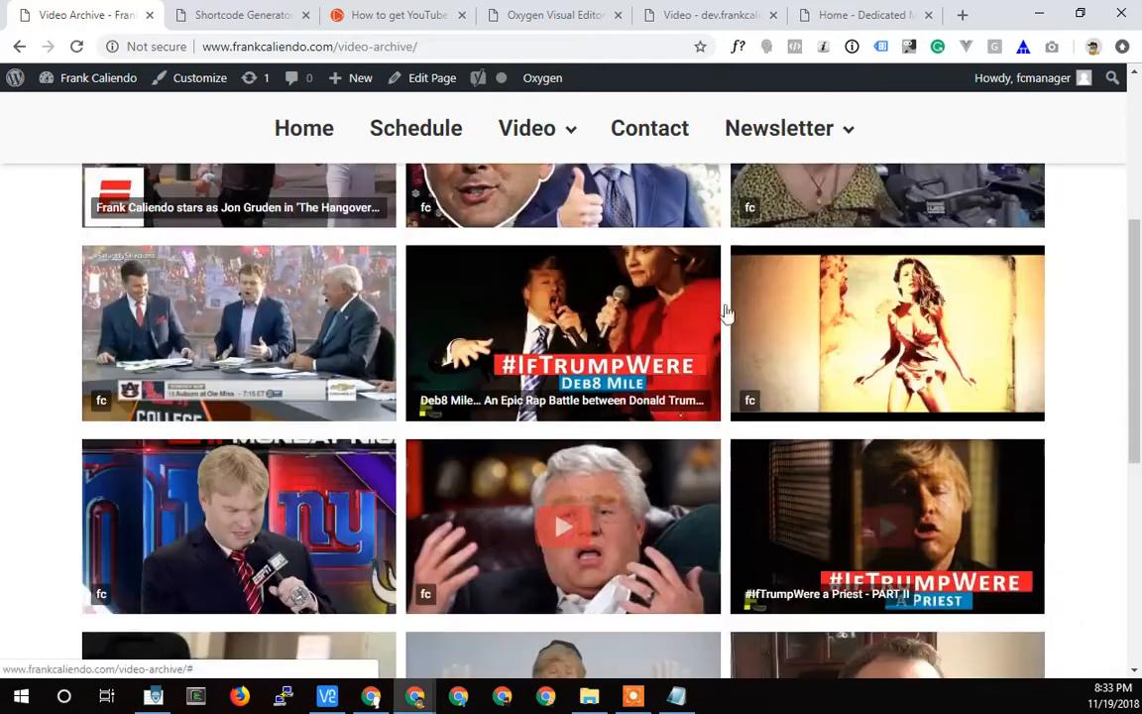
mouse_move(605, 534)
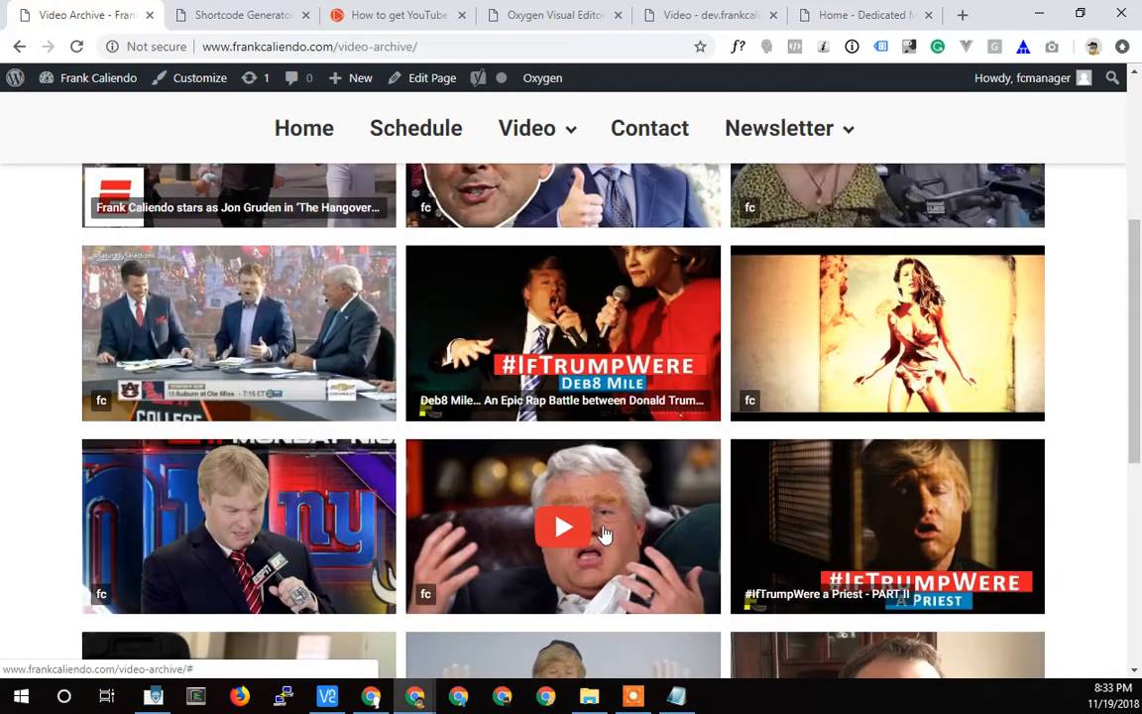
scroll(up, 3)
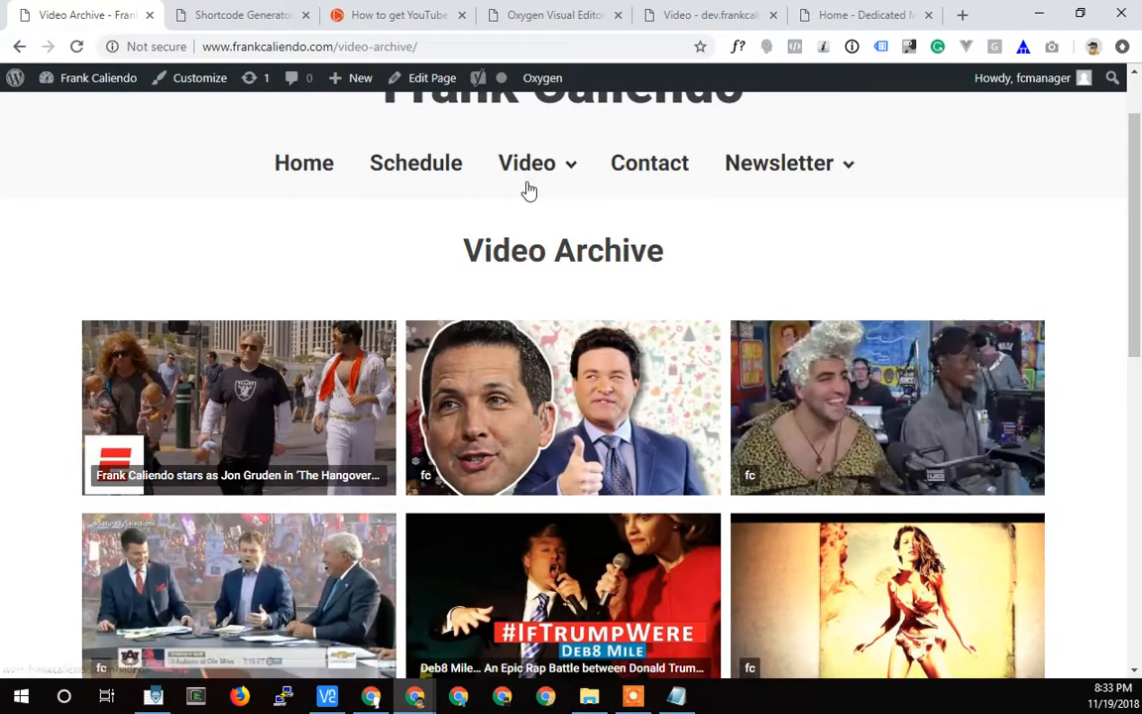
scroll(down, 3)
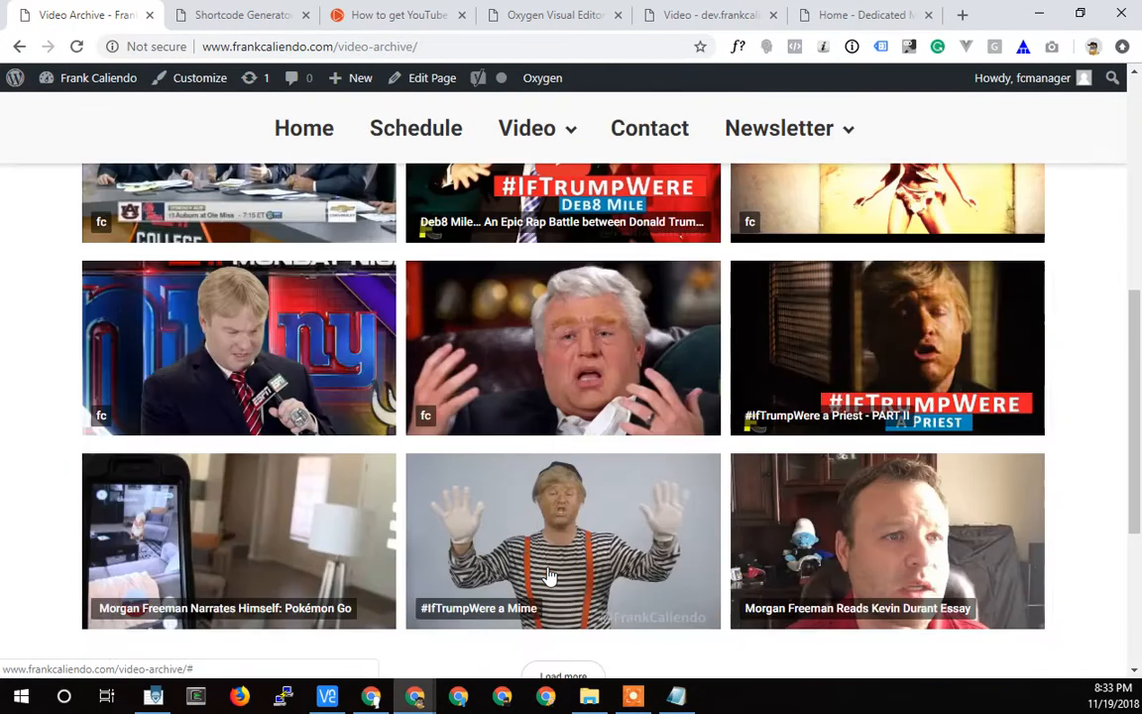
scroll(down, 3)
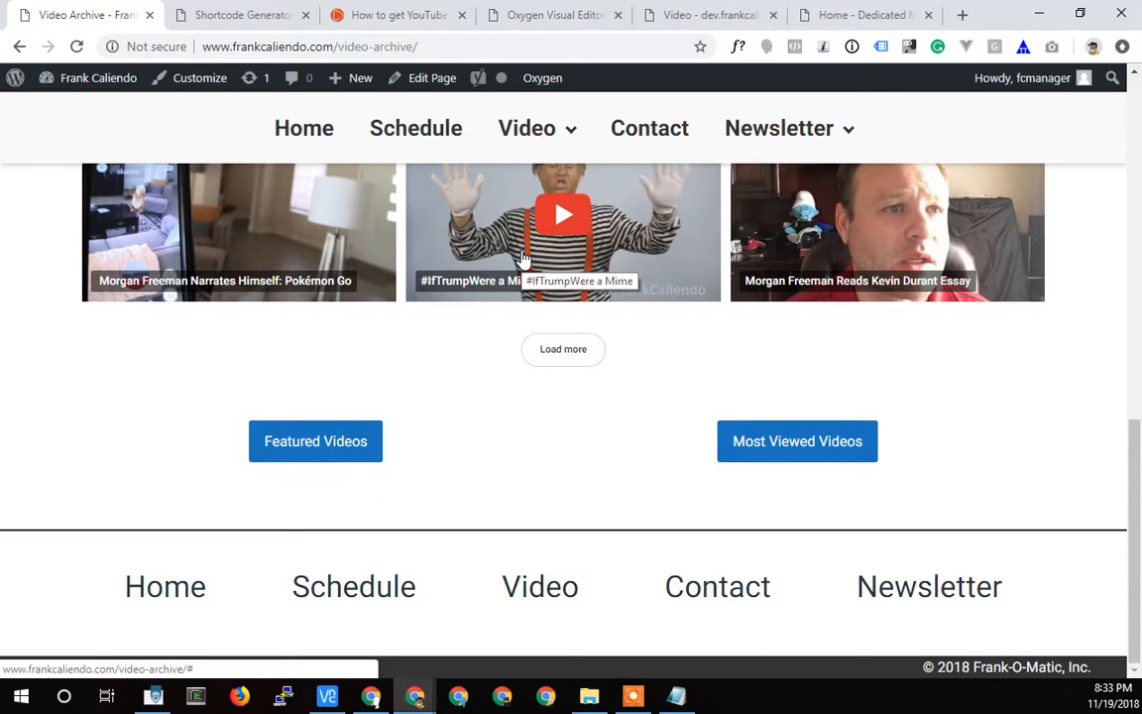
mouse_move(579, 268)
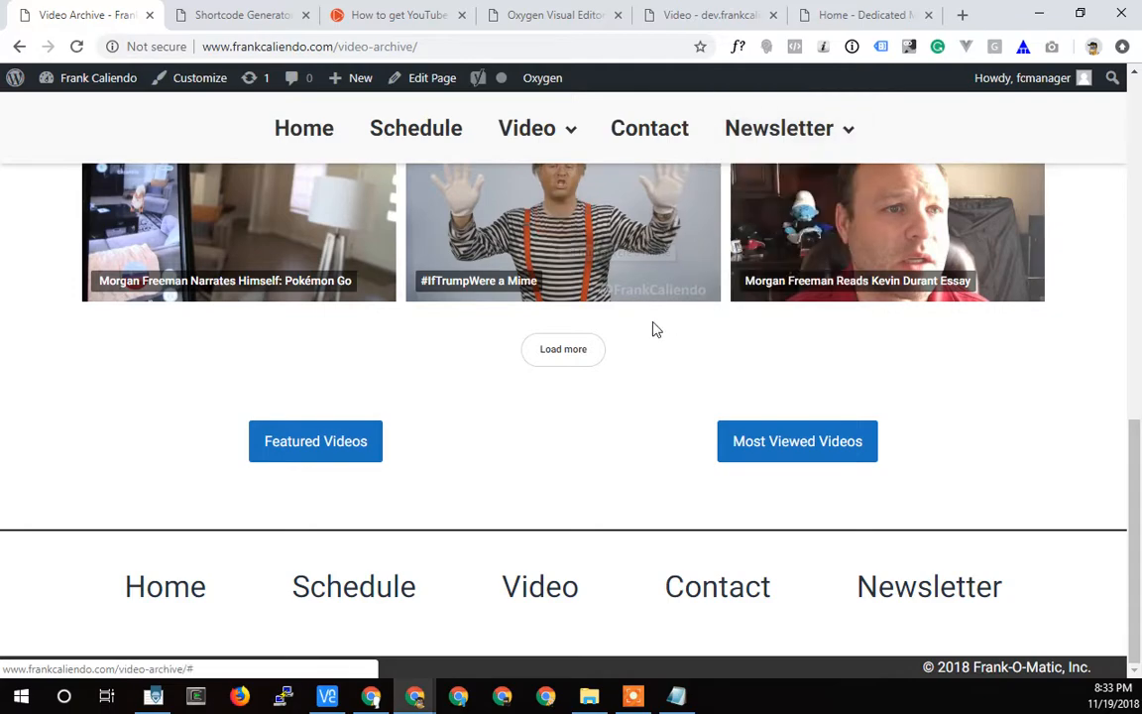
click(564, 349)
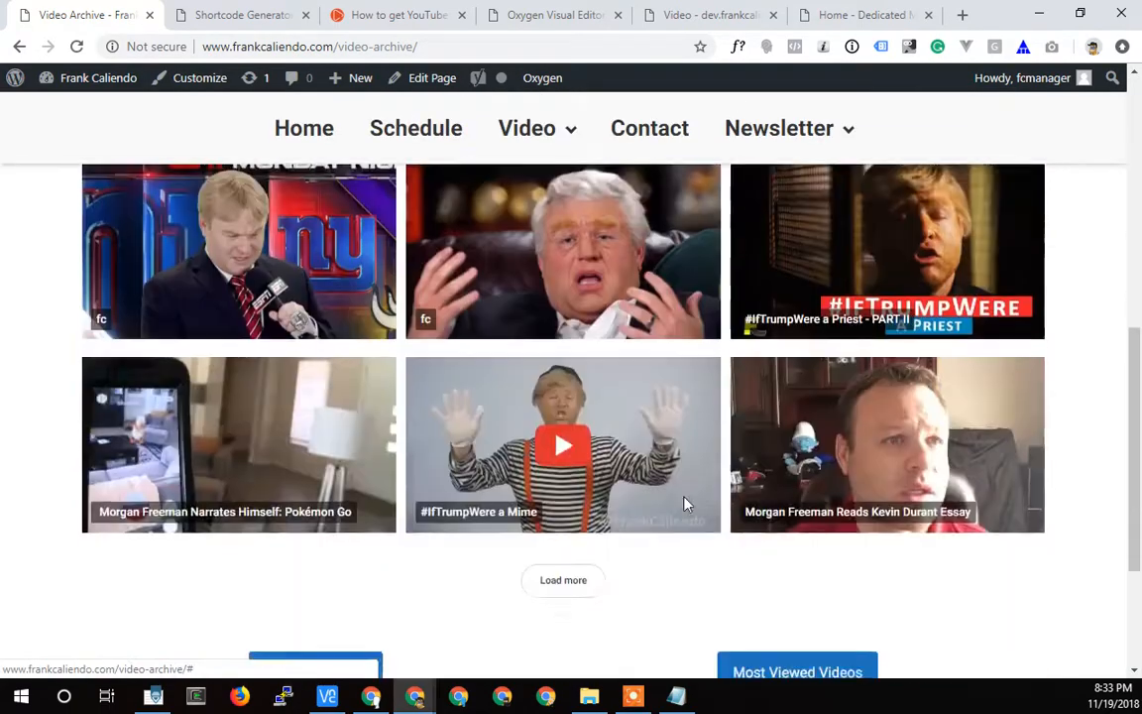
Step: Review the featured and most-viewed video links further down, then return to the page top
scroll(down, 3)
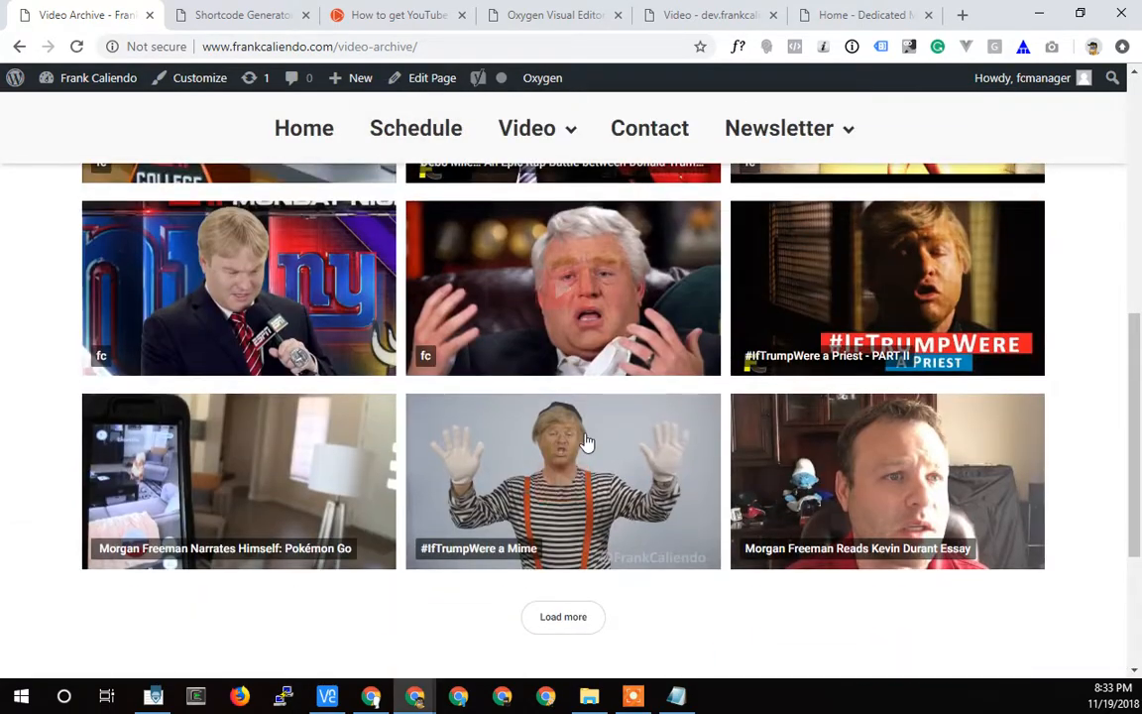
scroll(down, 3)
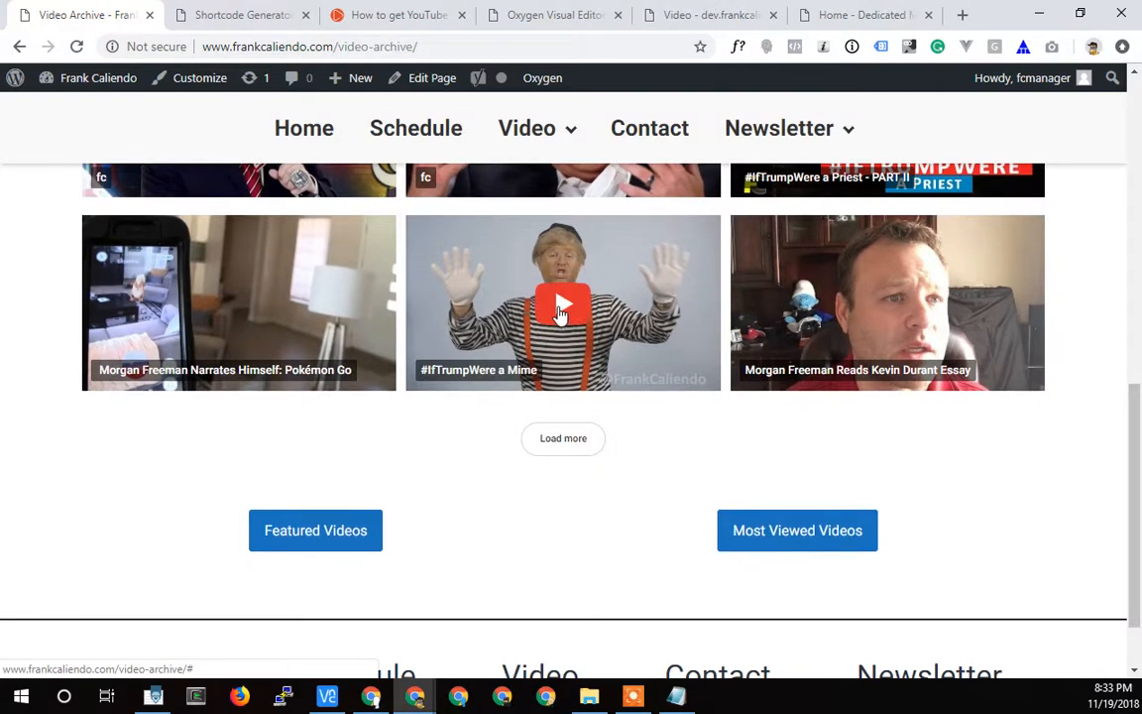
click(563, 302)
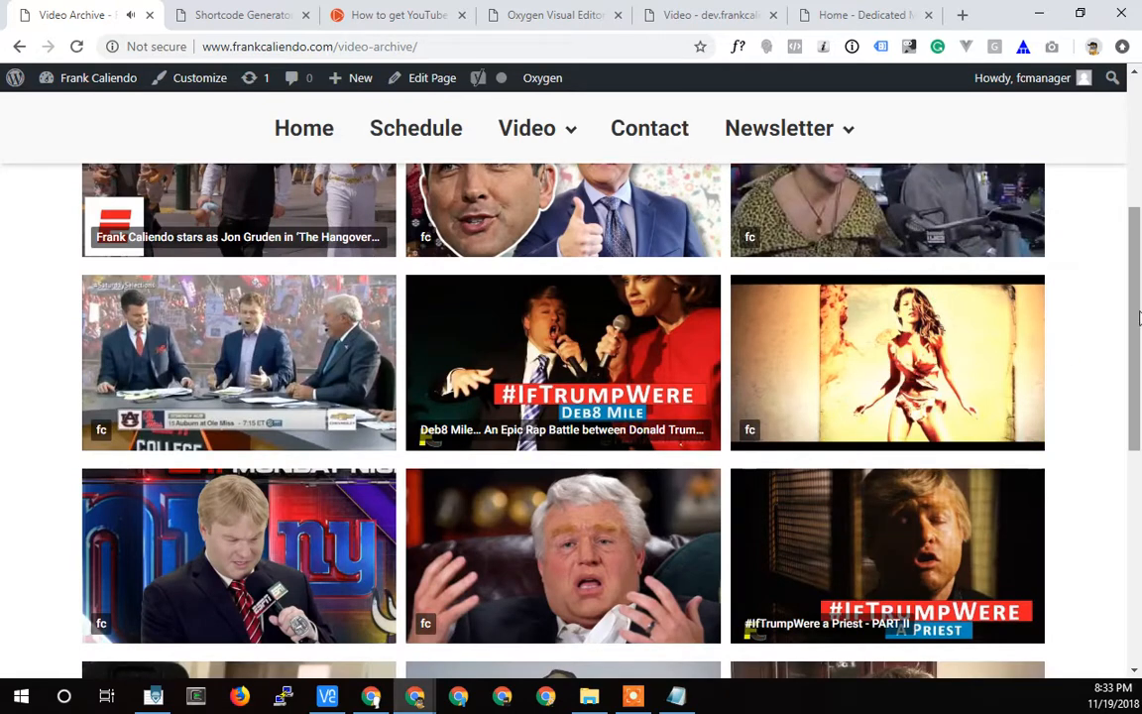
scroll(down, 3)
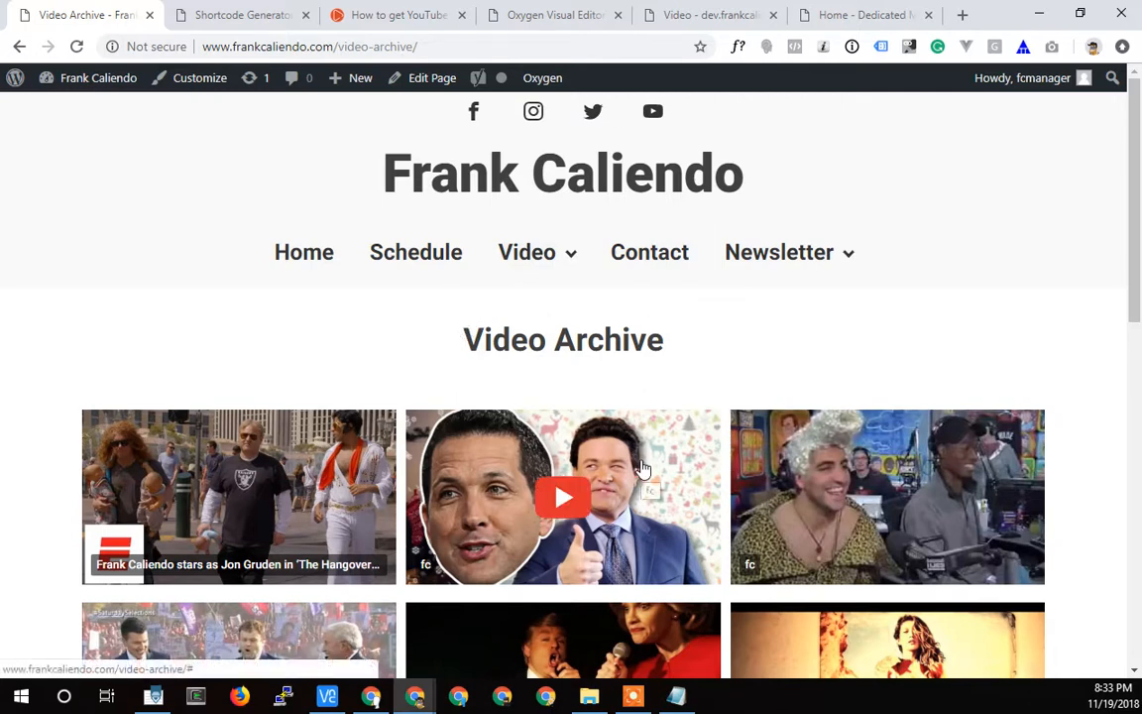
mouse_move(662, 385)
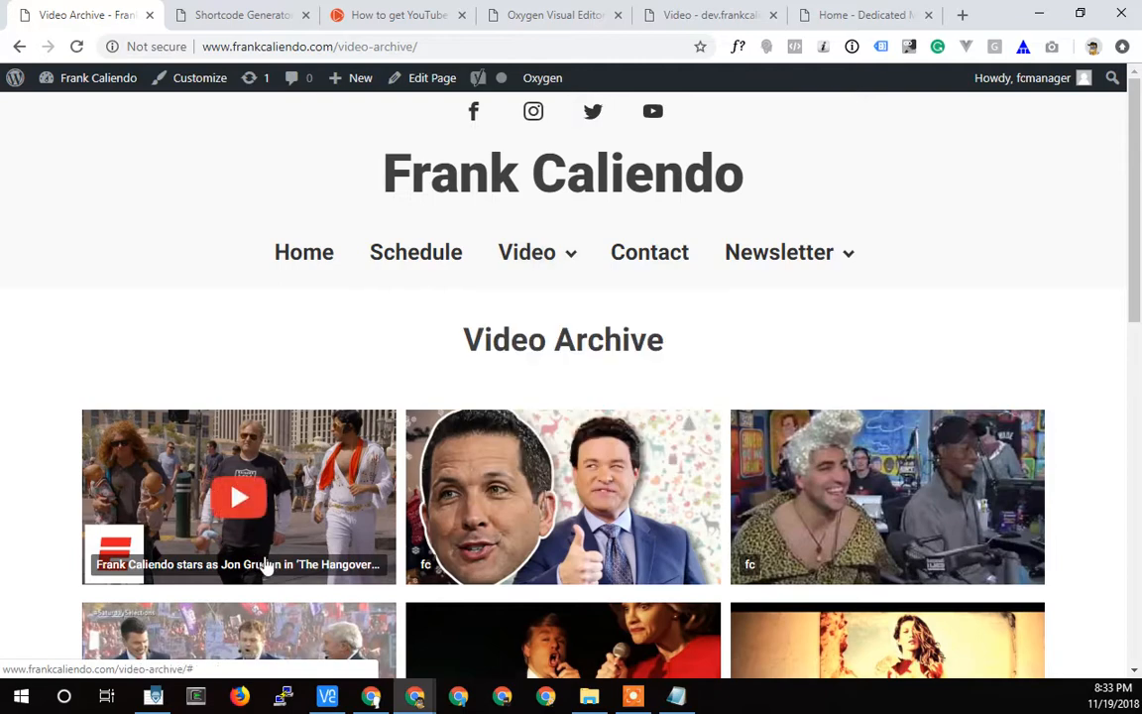
scroll(down, 3)
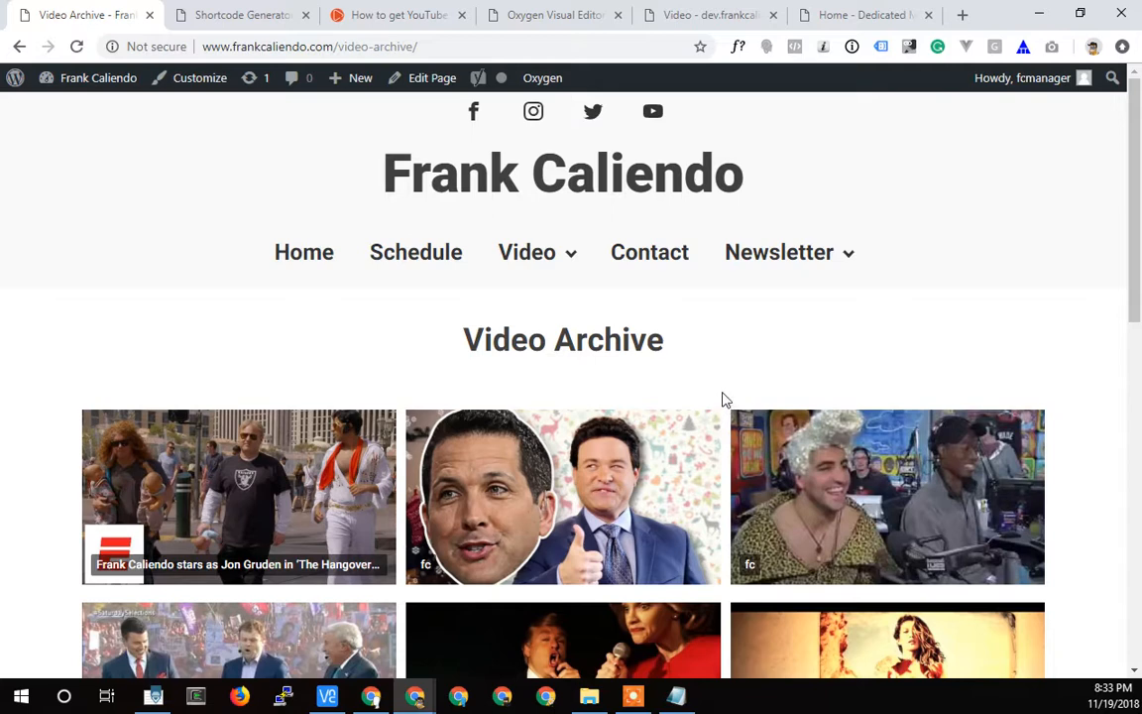
mouse_move(720, 293)
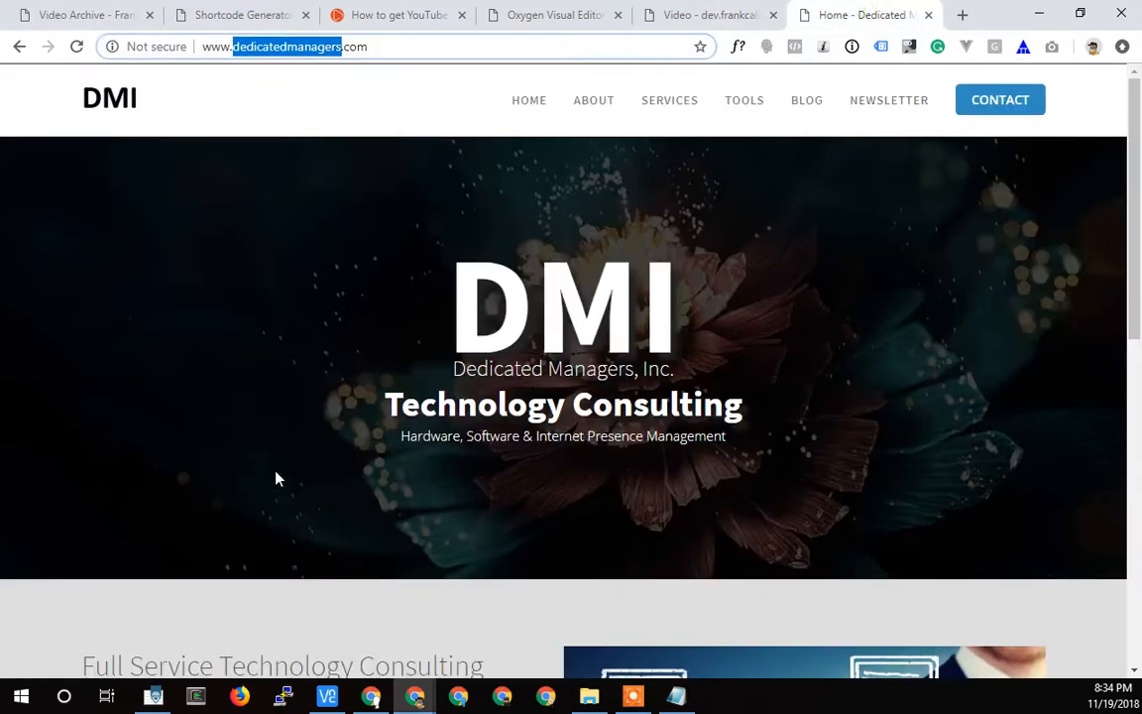
mouse_move(544, 551)
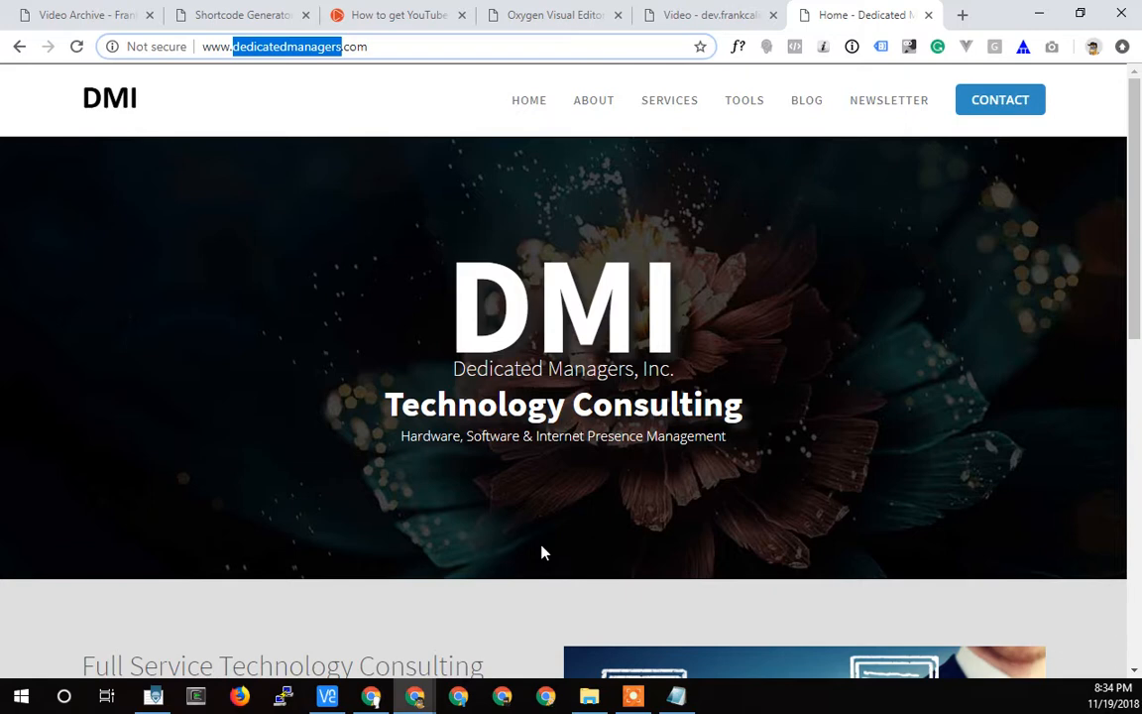
mouse_move(999, 99)
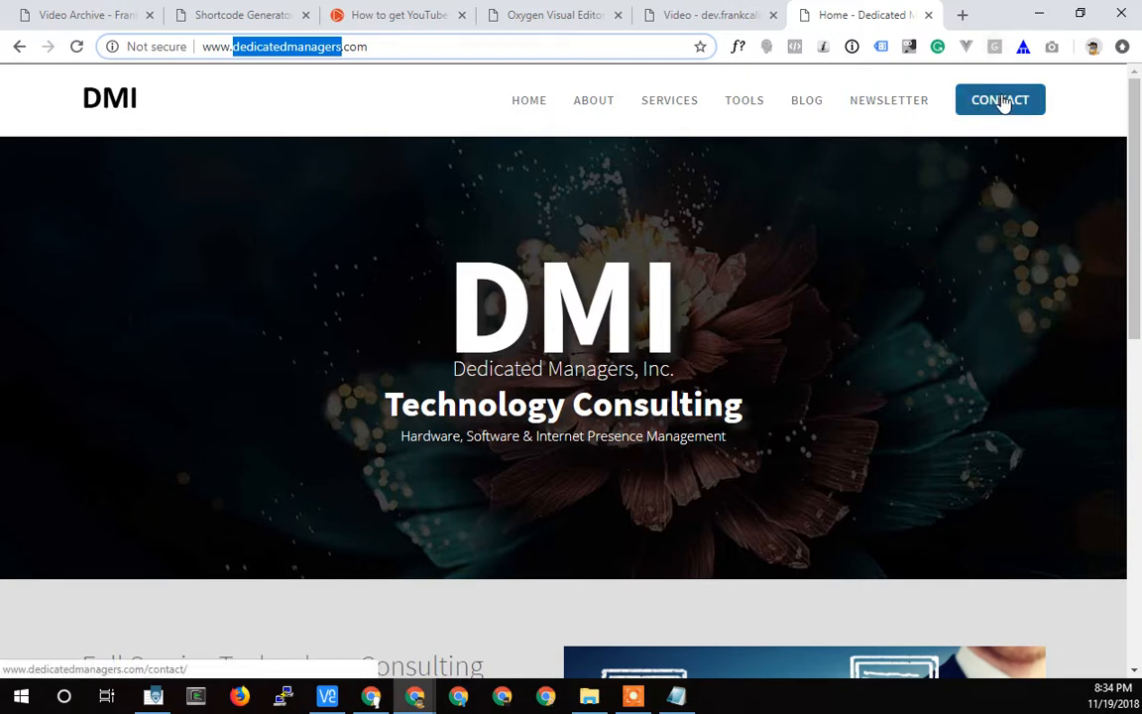
mouse_move(375, 579)
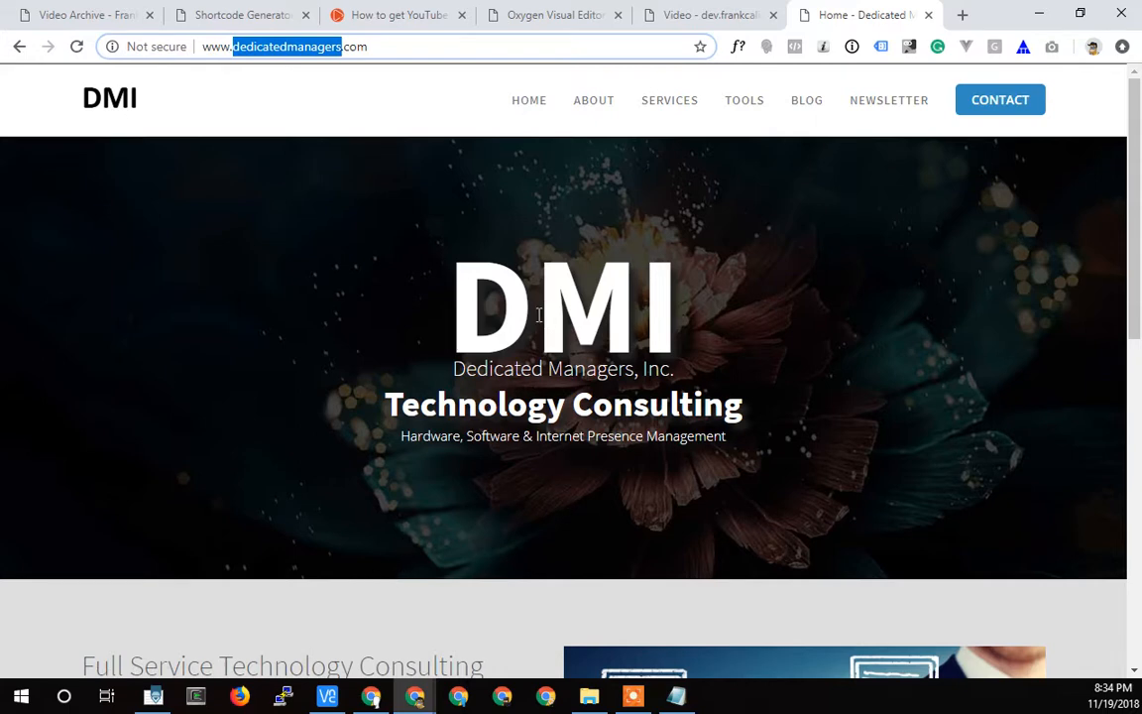
mouse_move(500, 234)
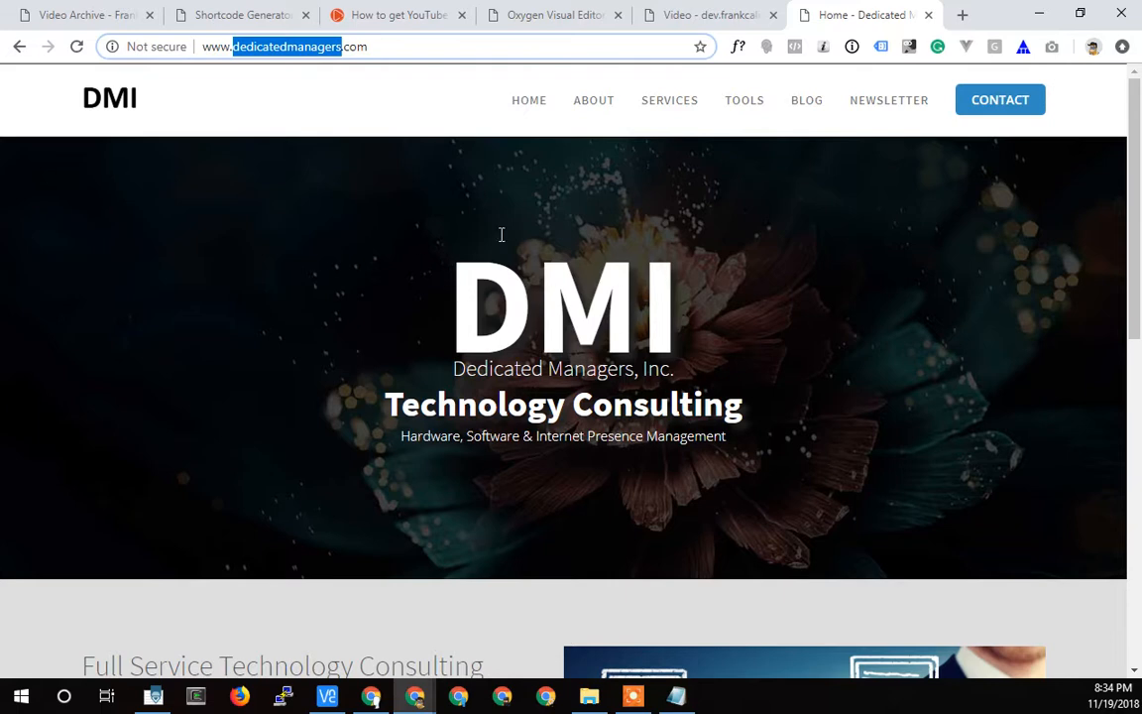
click(960, 16)
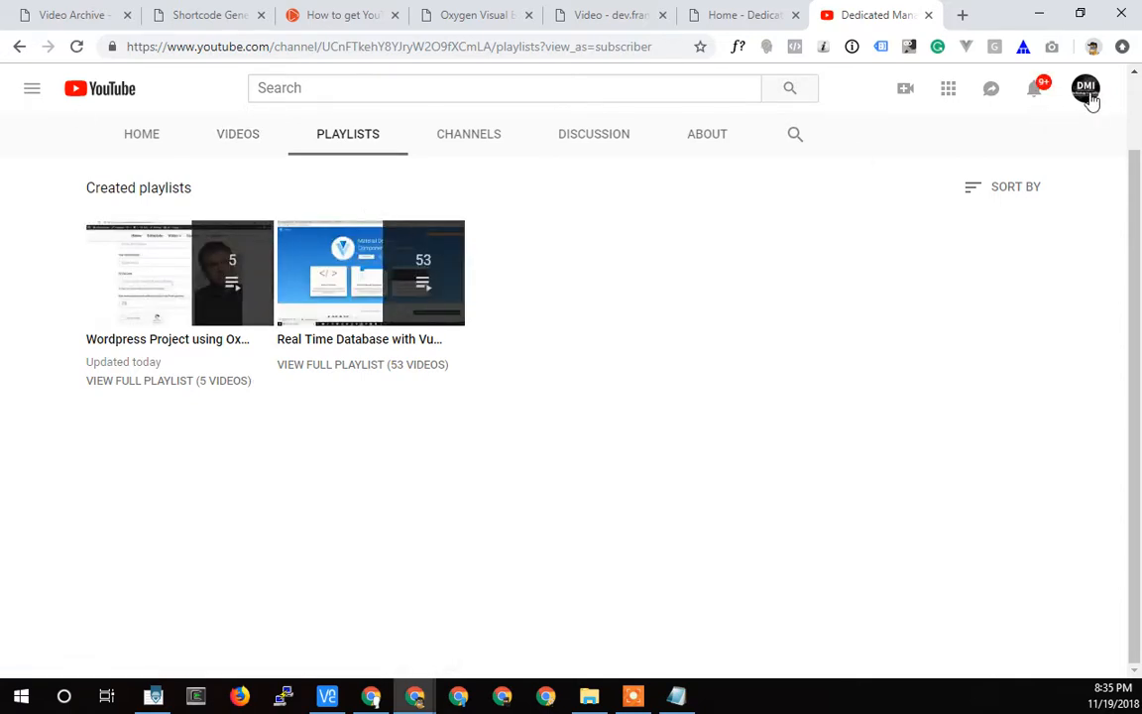
Step: Go to the Dedicated Managers, Inc. channel Home tab listing its WordPress and Vue.js uploads
click(141, 135)
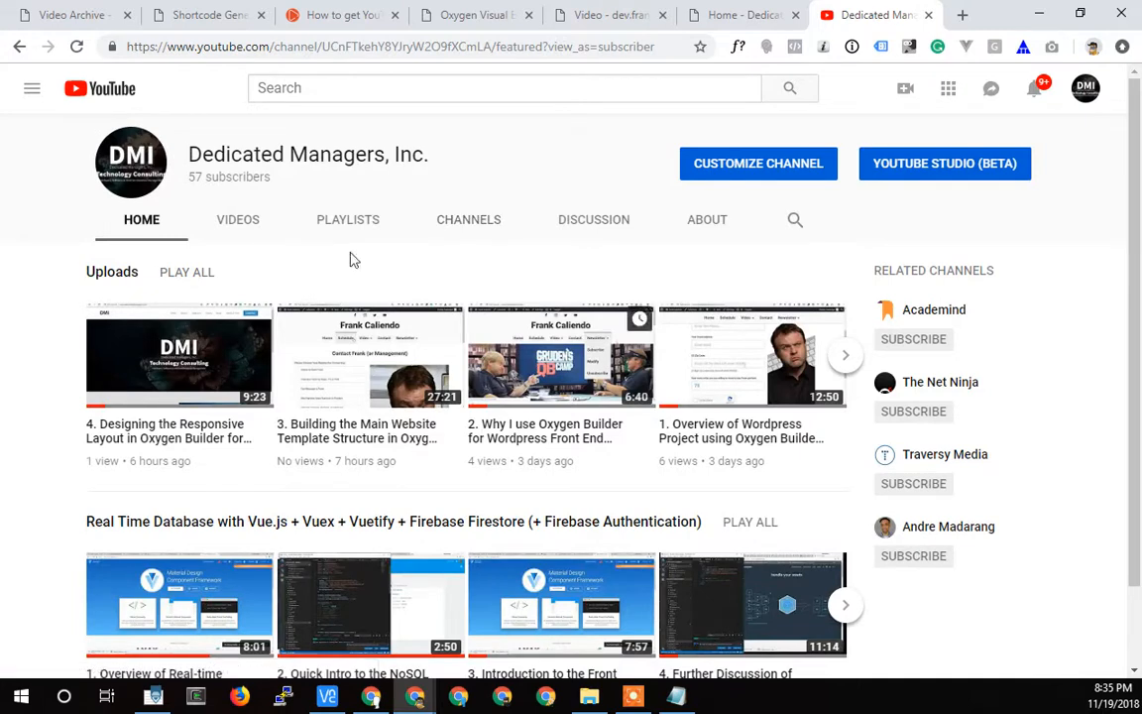
mouse_move(361, 319)
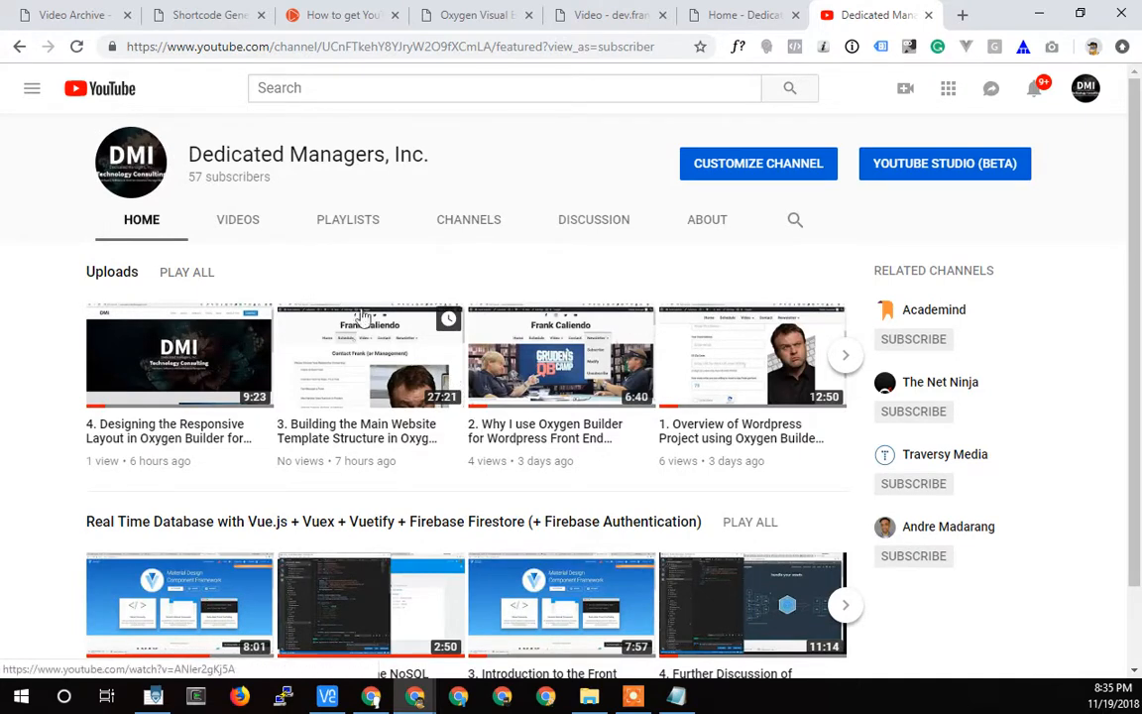
mouse_move(186, 139)
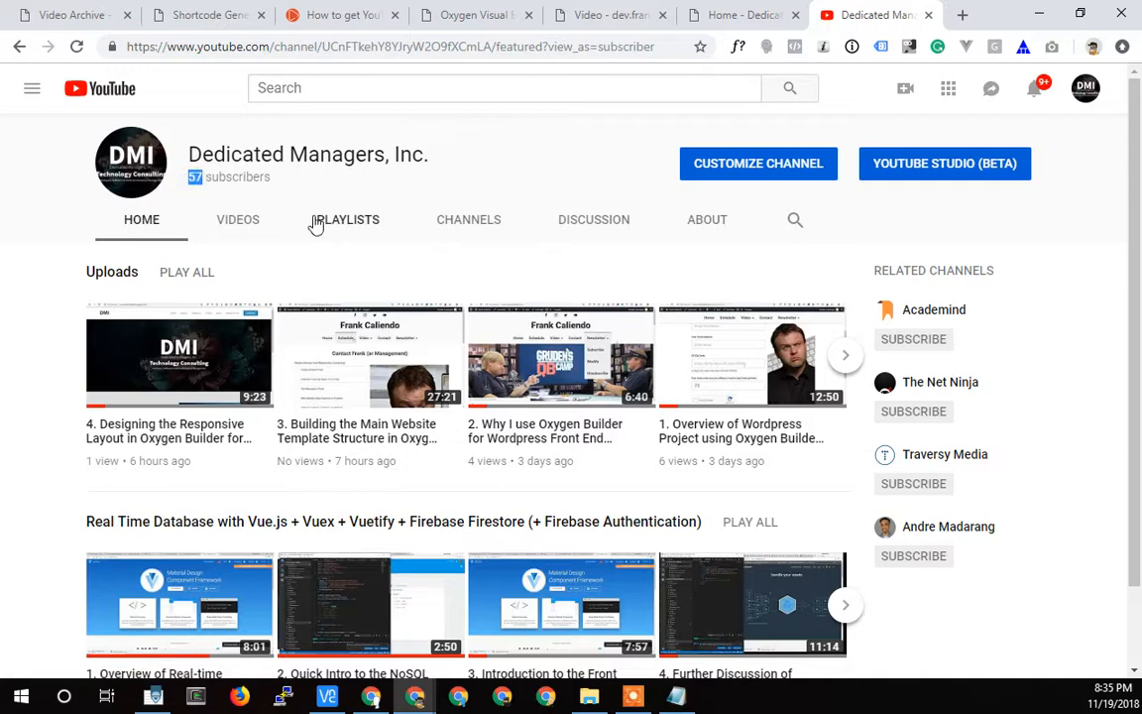
mouse_move(254, 353)
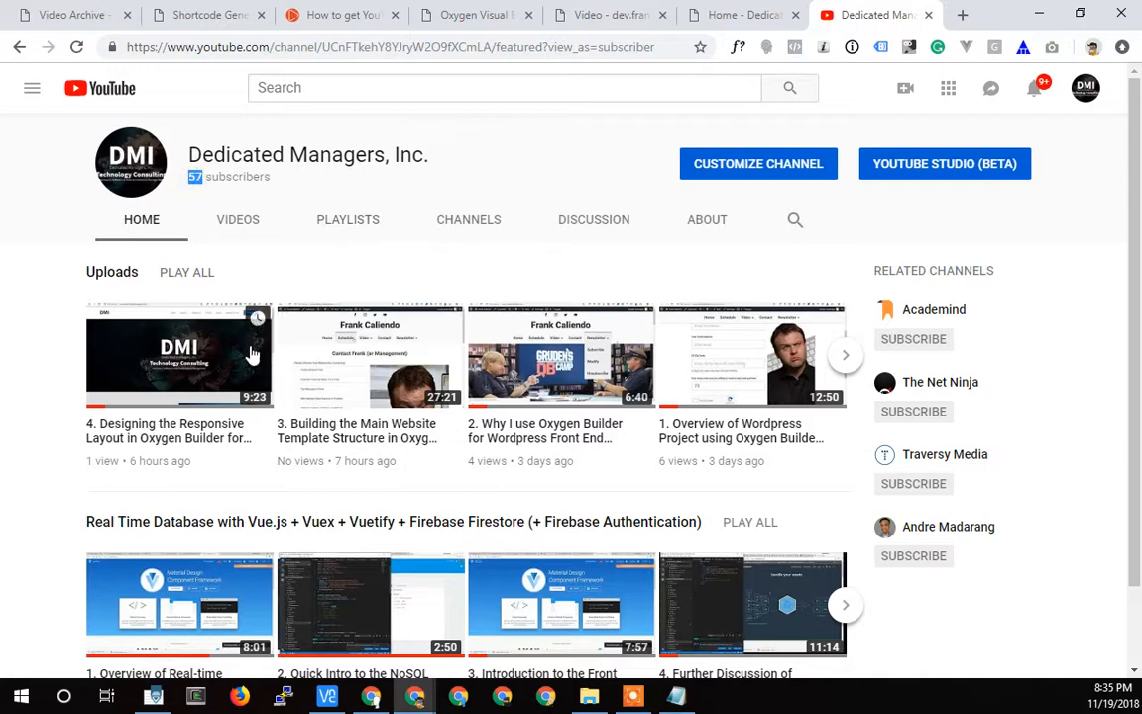
mouse_move(500, 540)
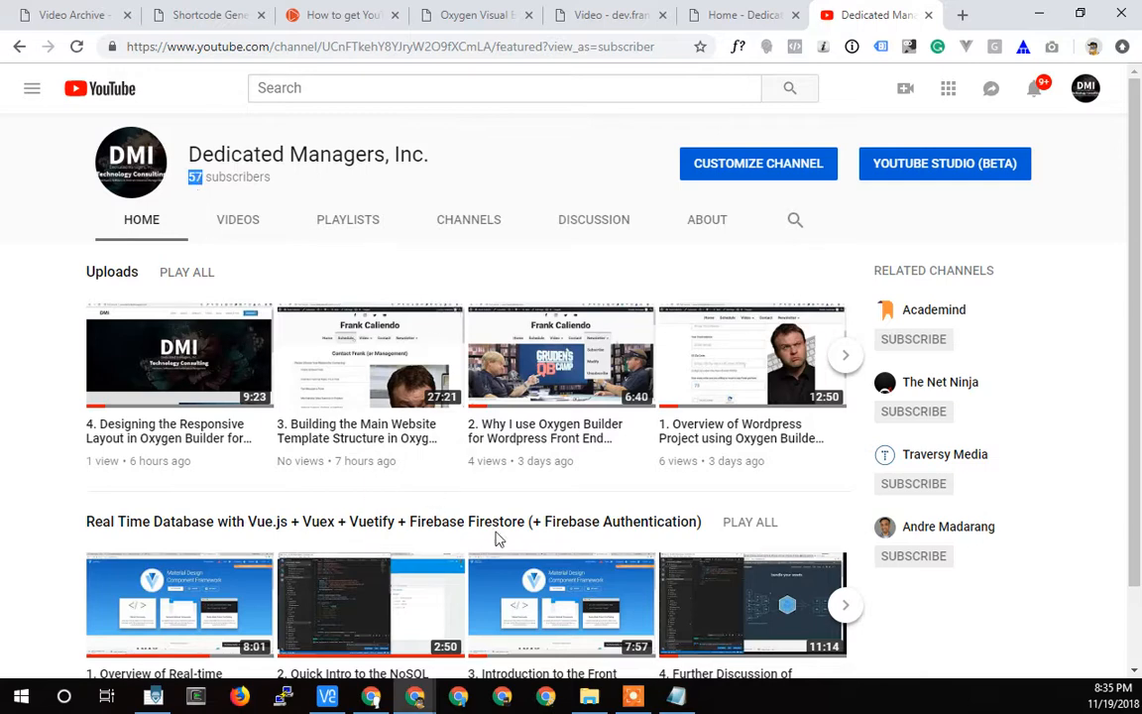
mouse_move(514, 494)
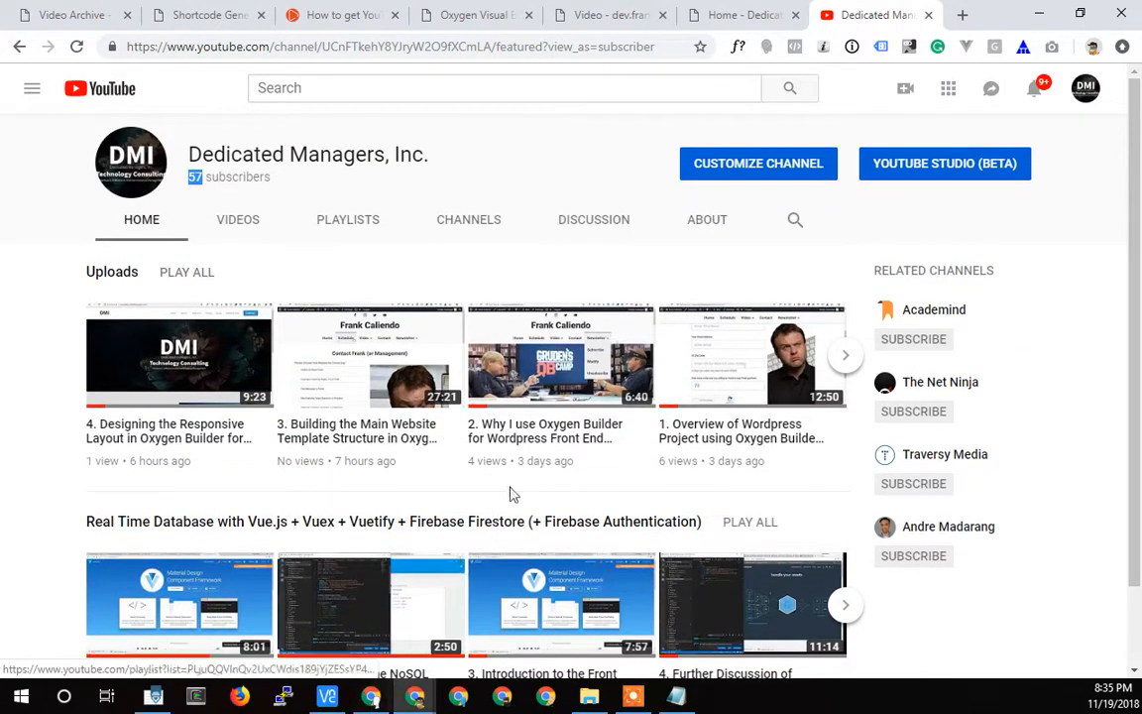